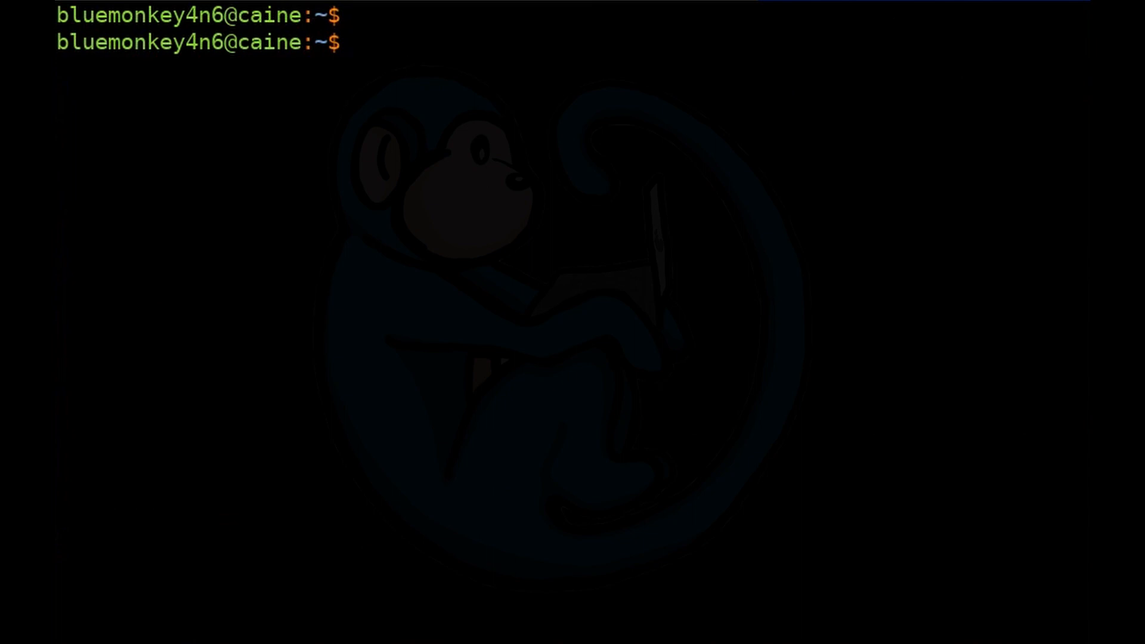
Step: Check dd --version, then image /dev/mmcblk0 into sdcard.dd with sudo dd status=progress
text(dd -)
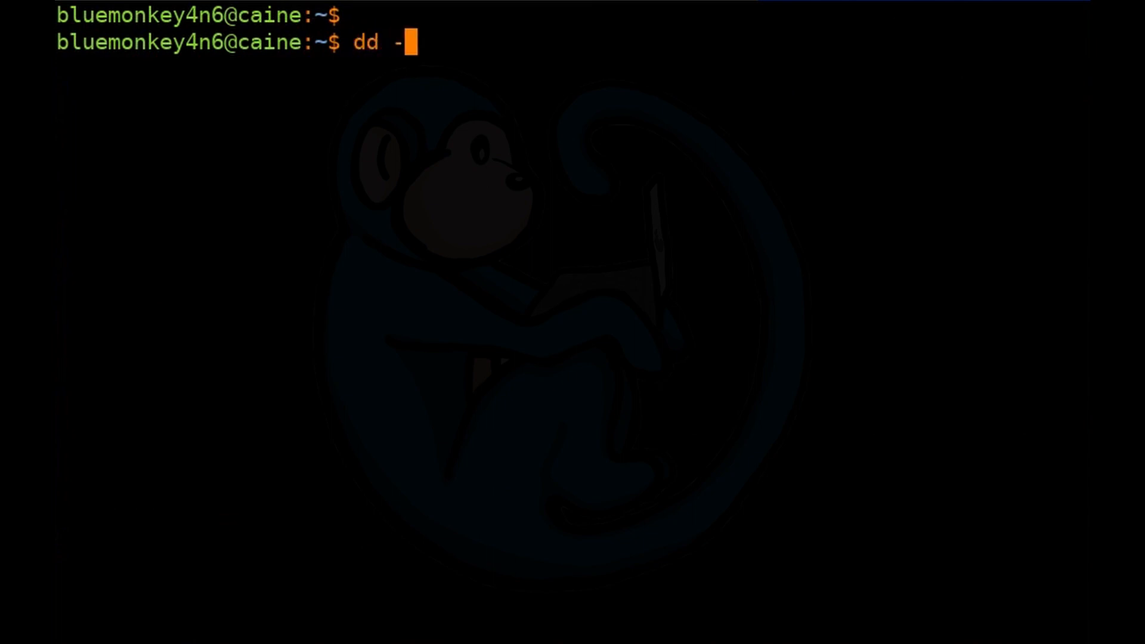
text(-version)
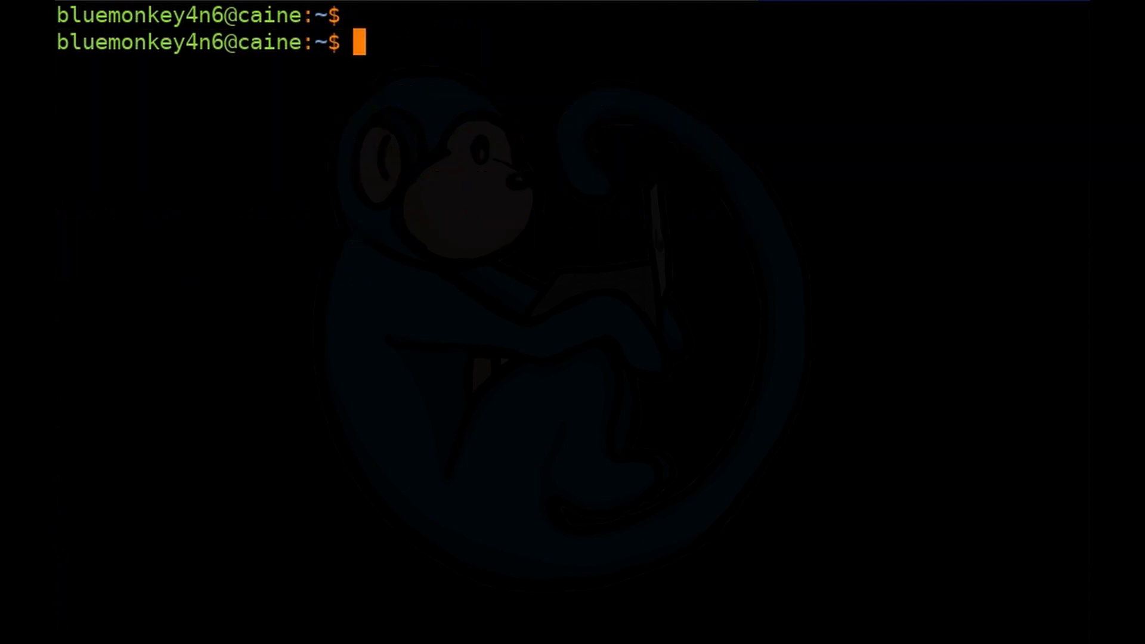
text(sudo)
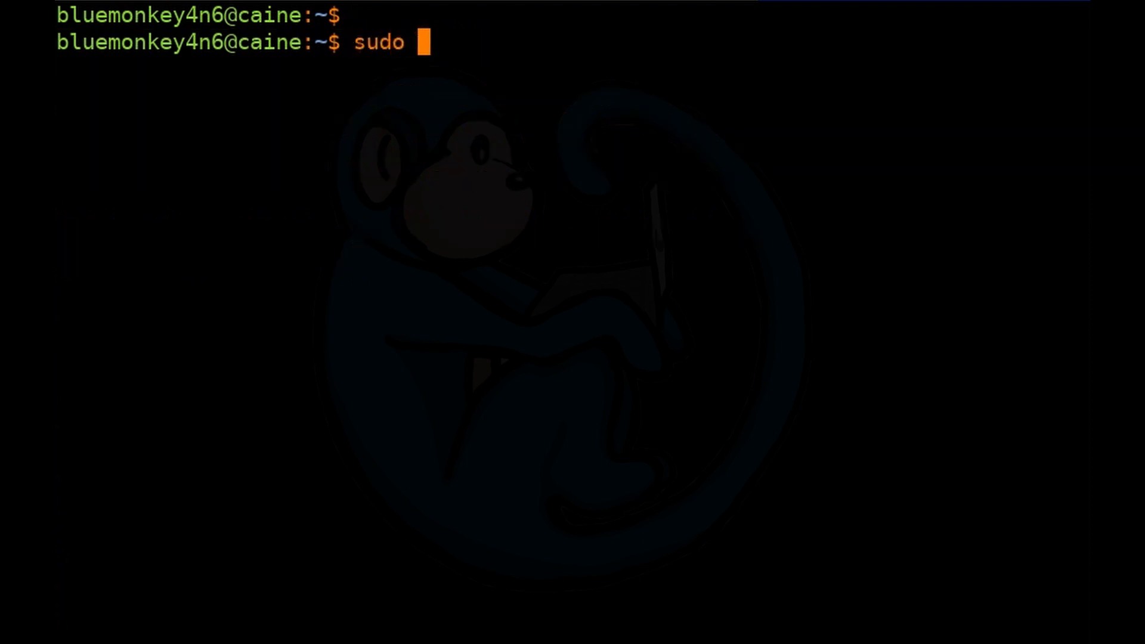
text(dd if=/)
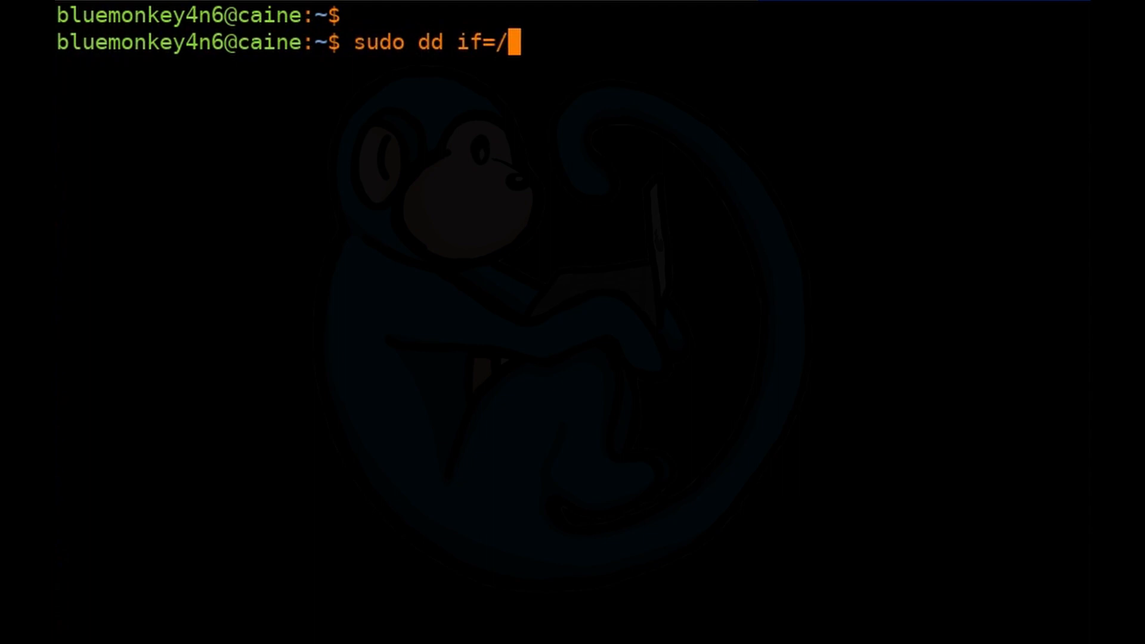
text(dev/)
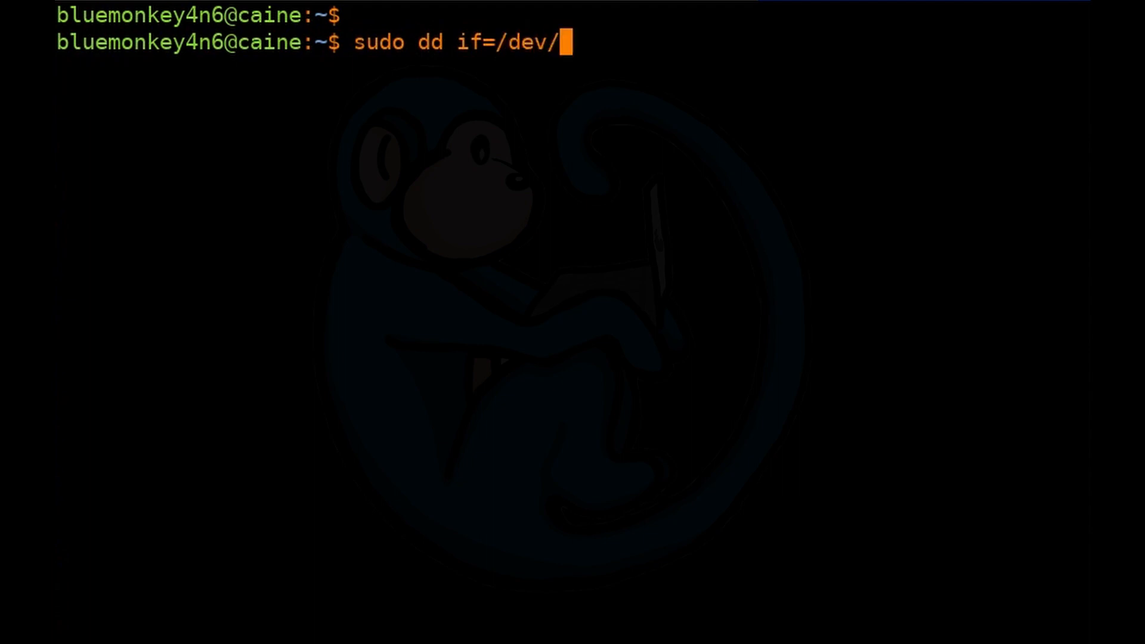
text(mmcblk)
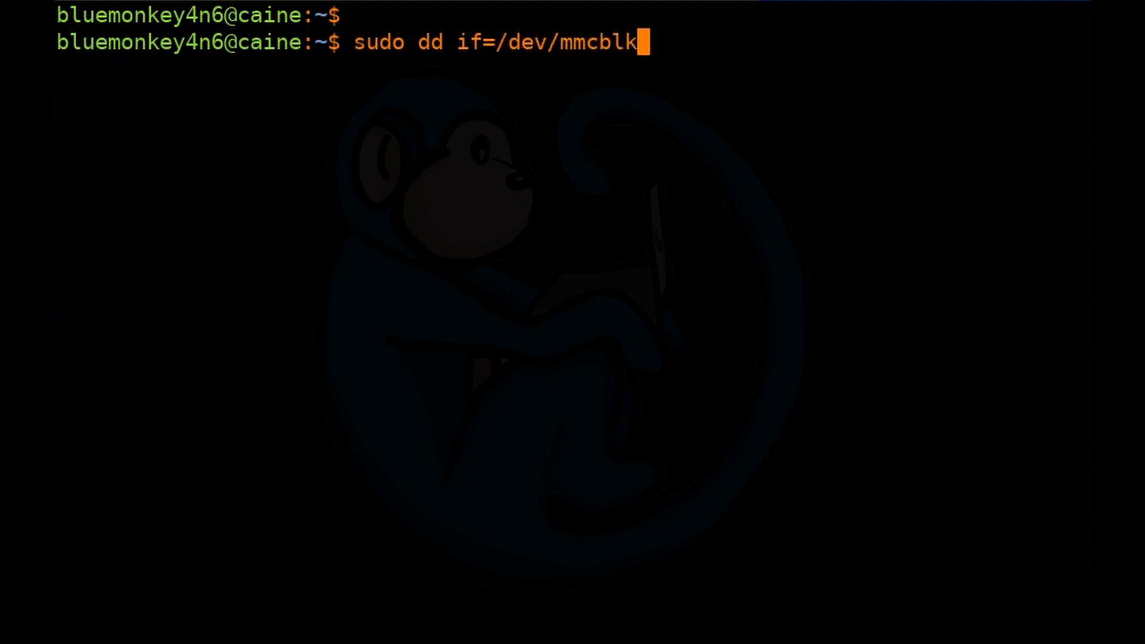
text(0 of)
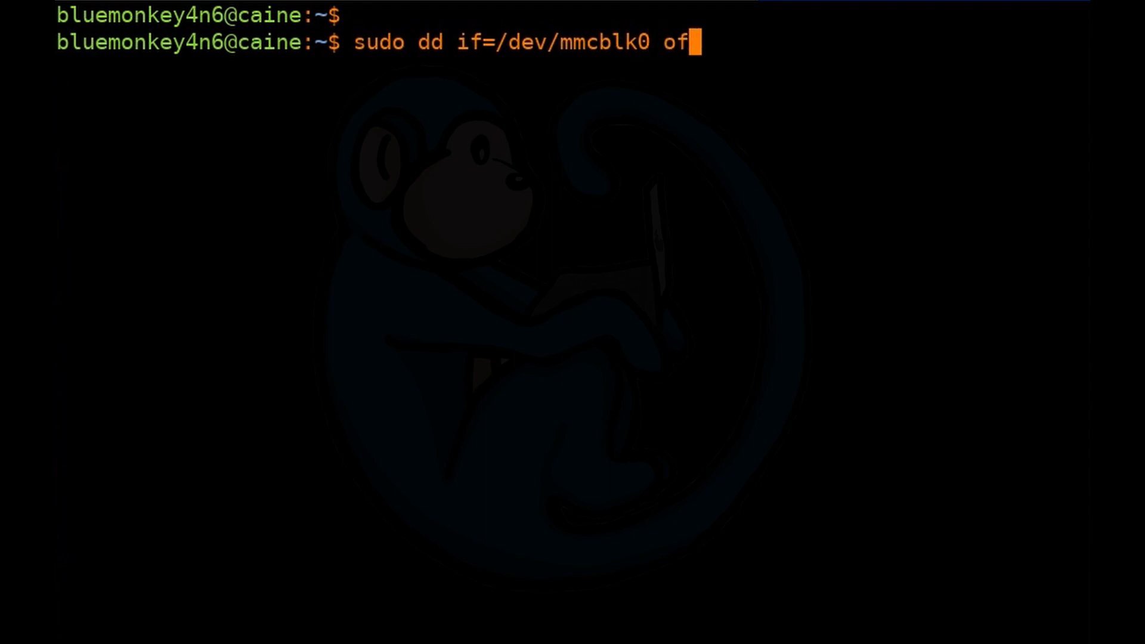
text(=sdcard)
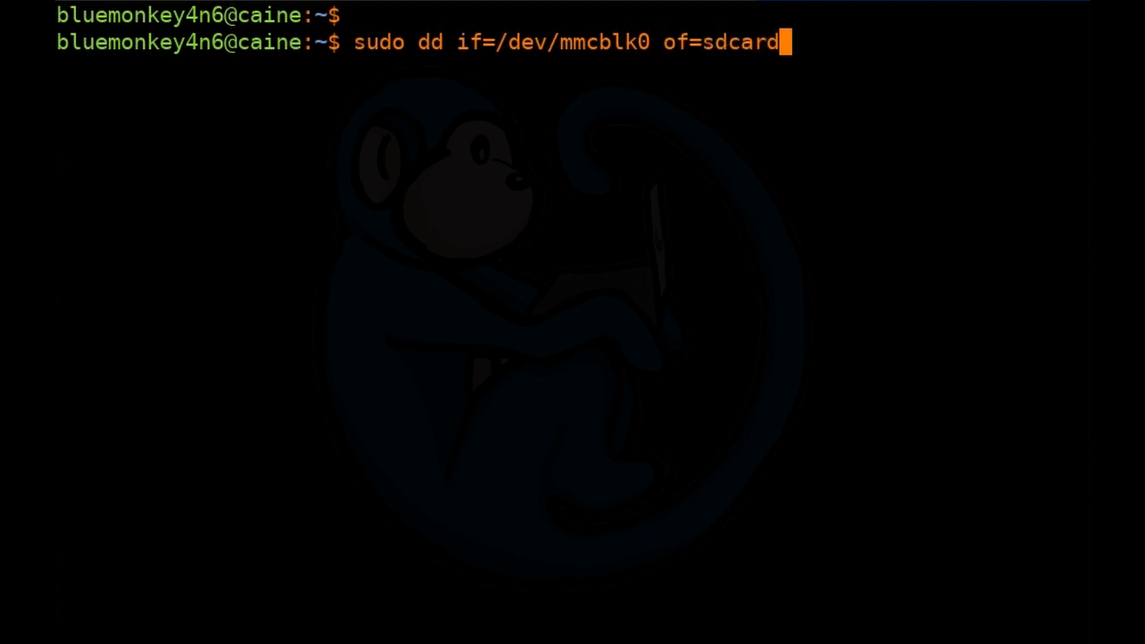
text(.dd)
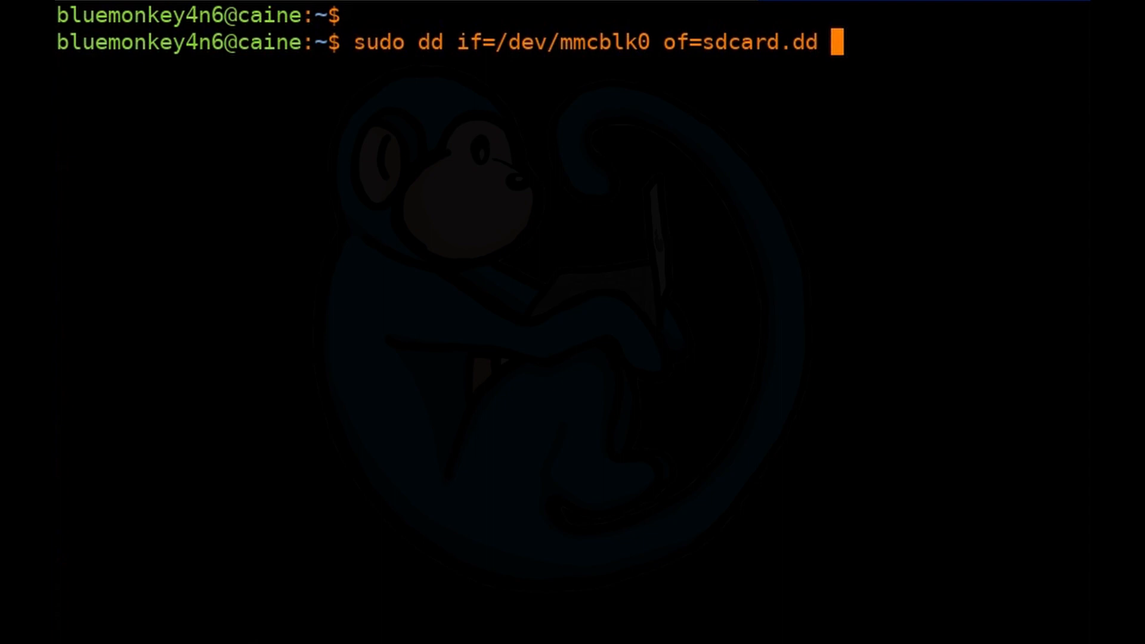
text(status)
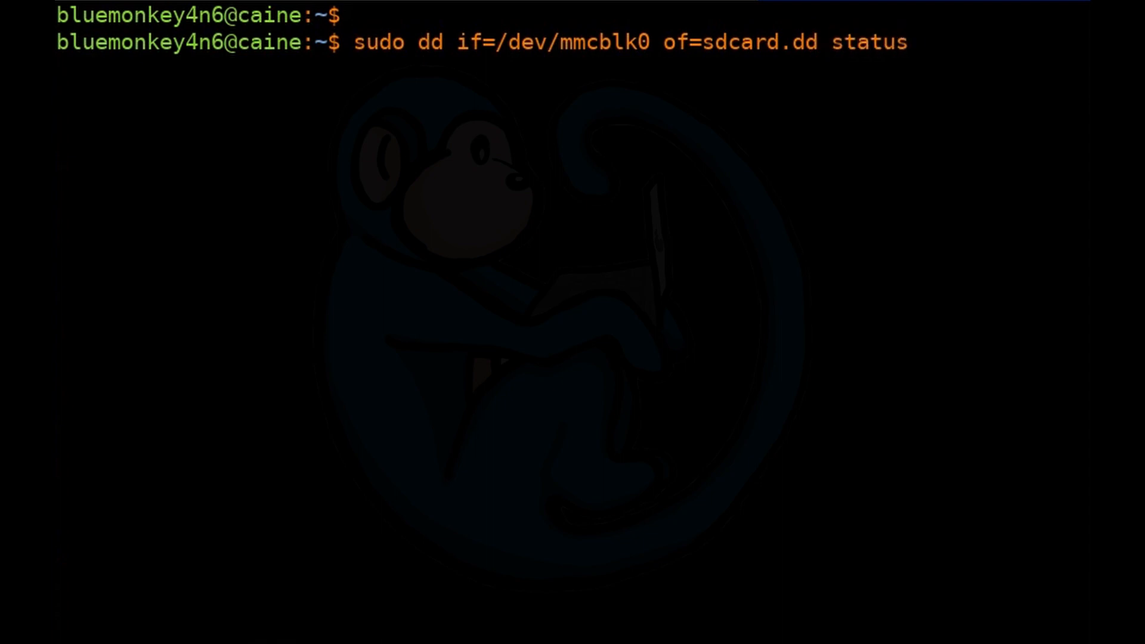
text(=progress)
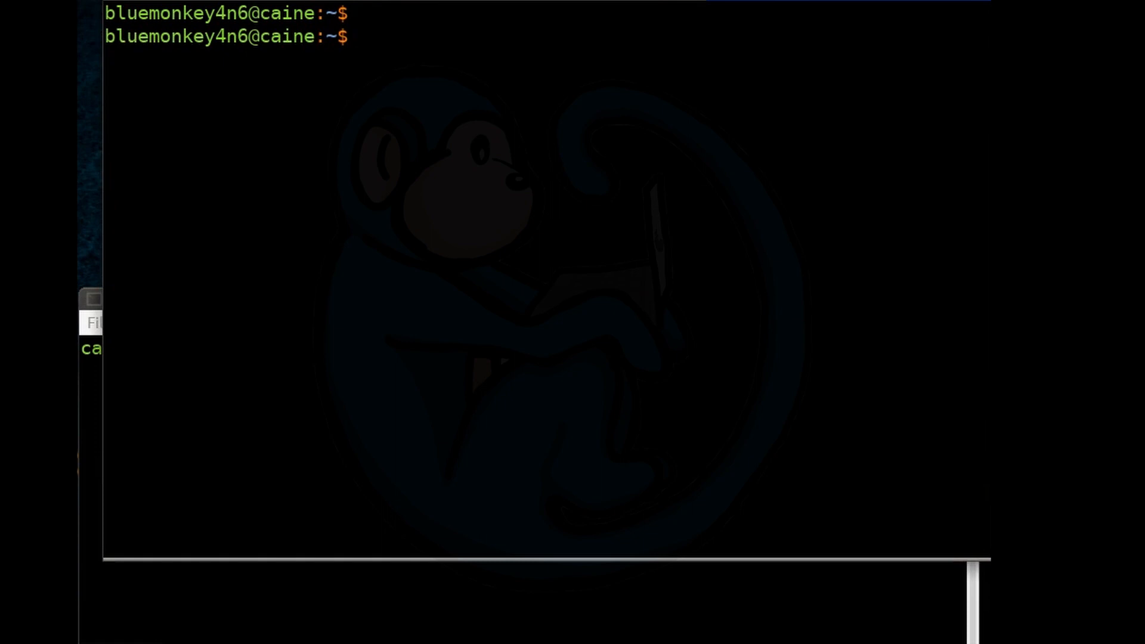
Step: Run sudo dd if=/dev/sdb of=/dev/null to read the disk silently with no progress output
text(sudo d)
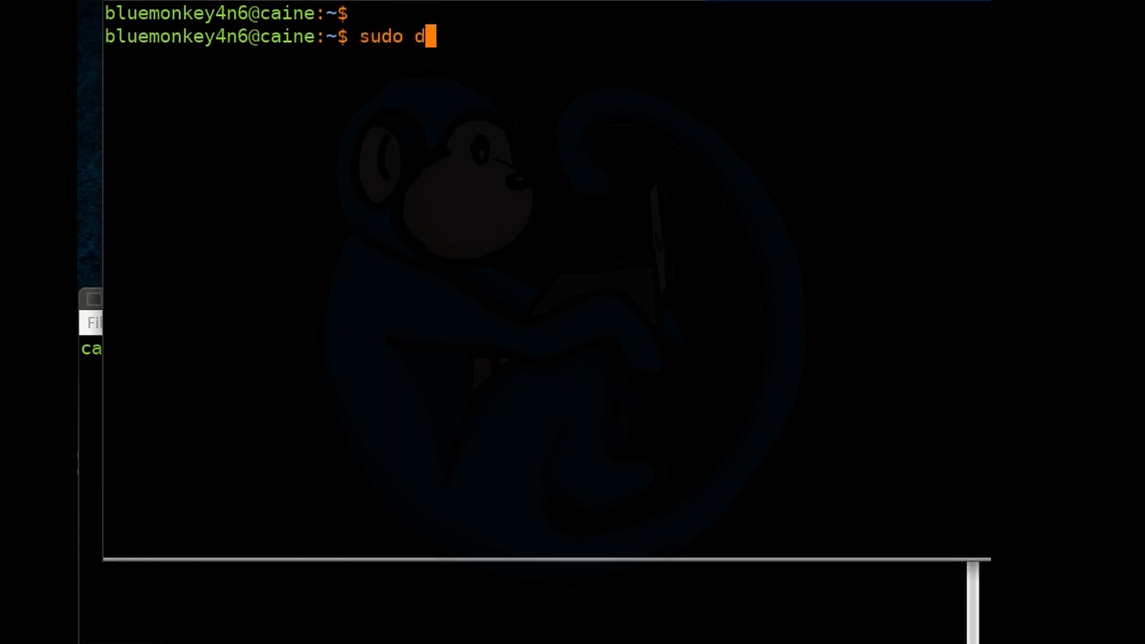
text(d if=/dev)
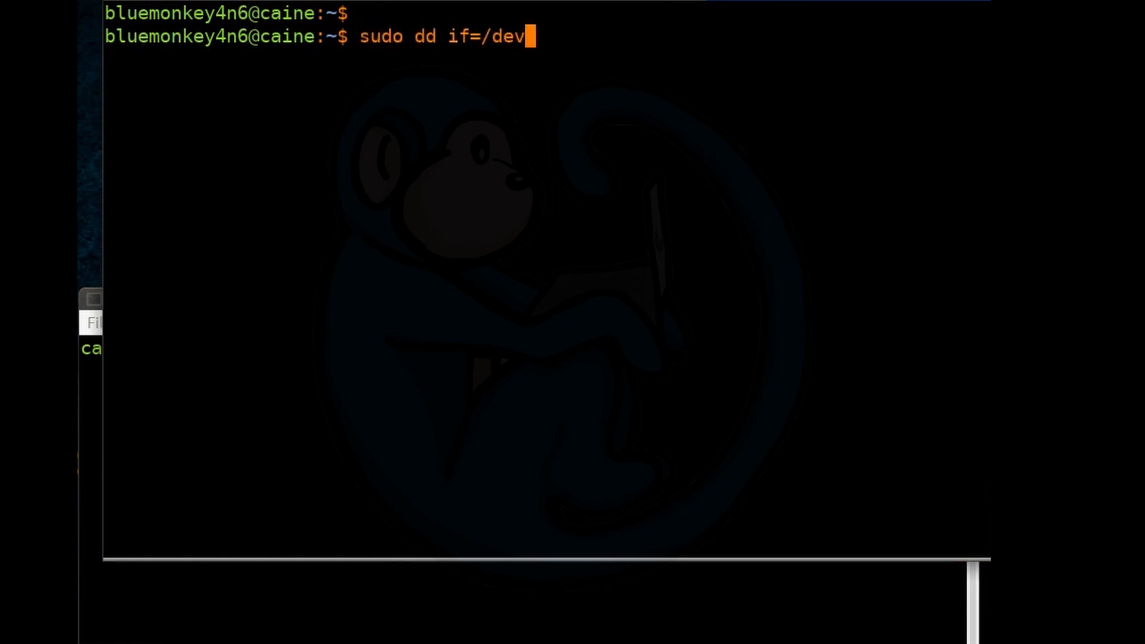
text(sdb of)
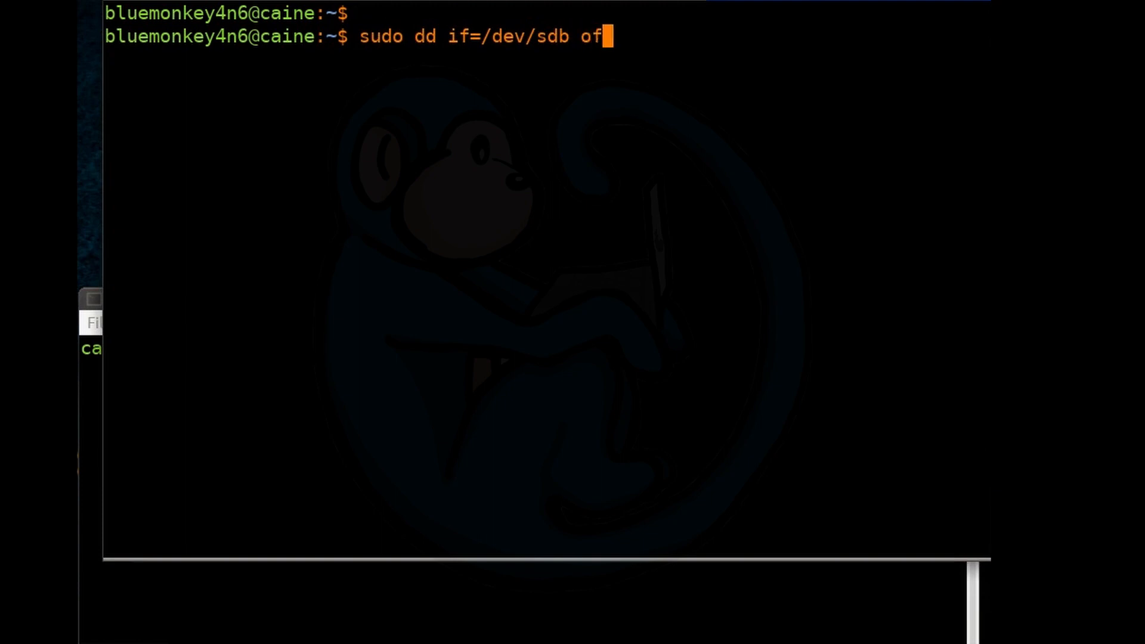
text(=/d)
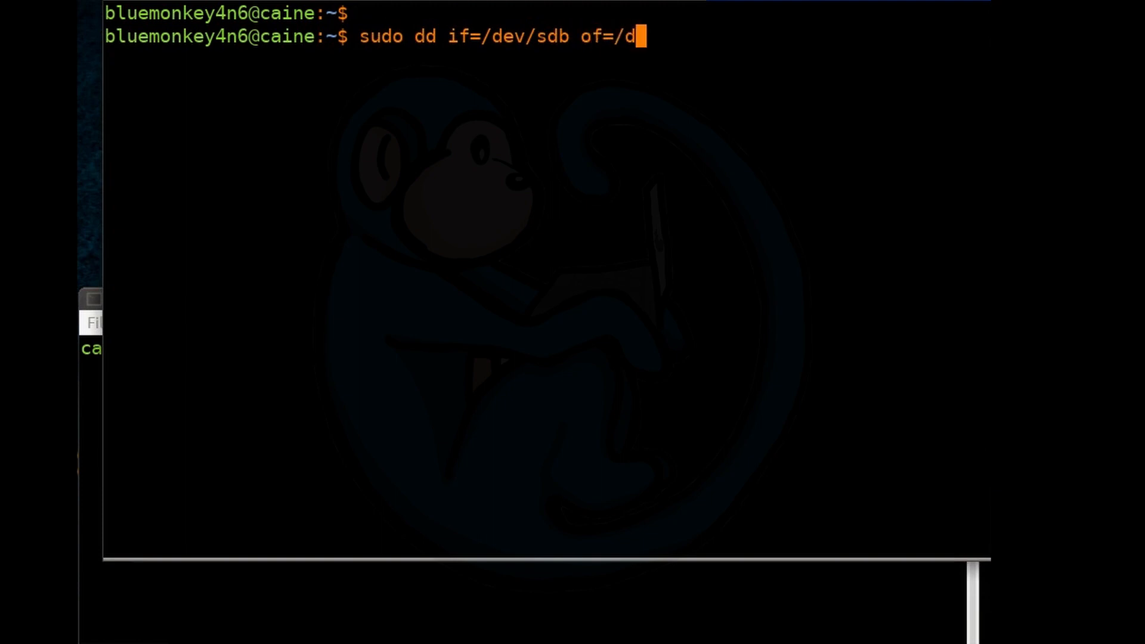
text(ev)
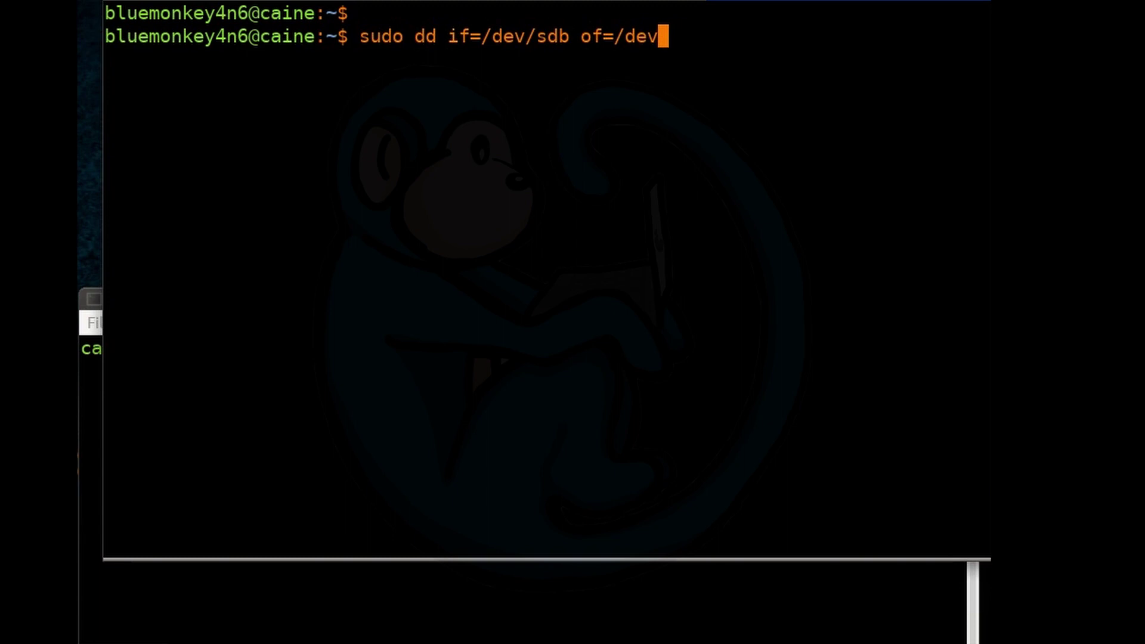
text(null)
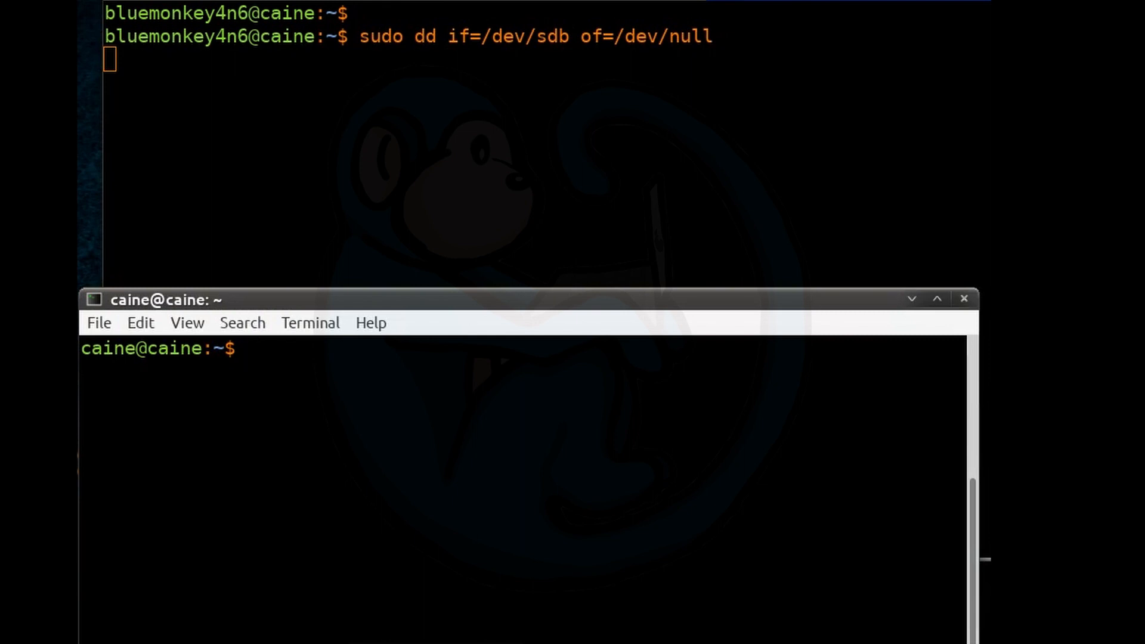
Step: Run ps aux | grep -e ' dd' to list the dd processes with PIDs 208240 and 208241
text(p)
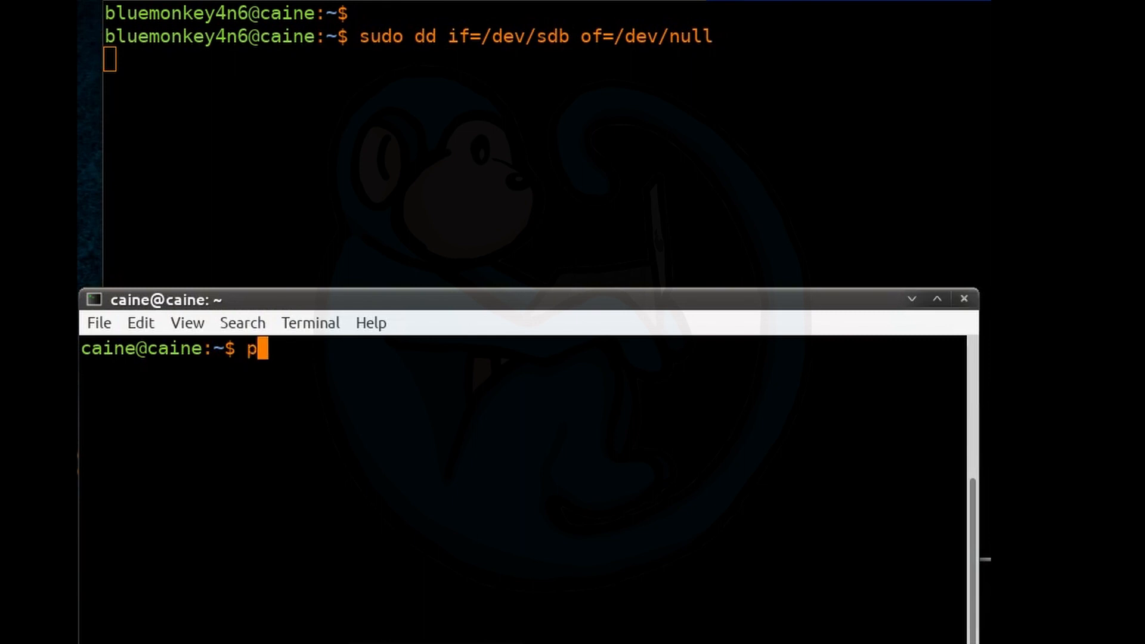
text(s aux | g)
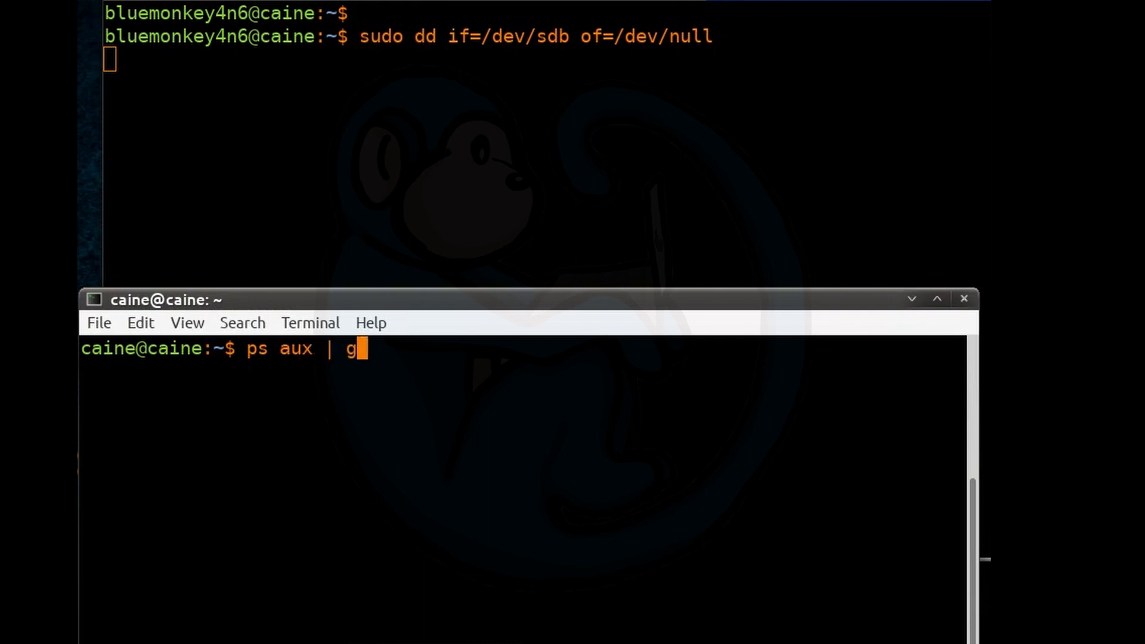
text(rep -e ')
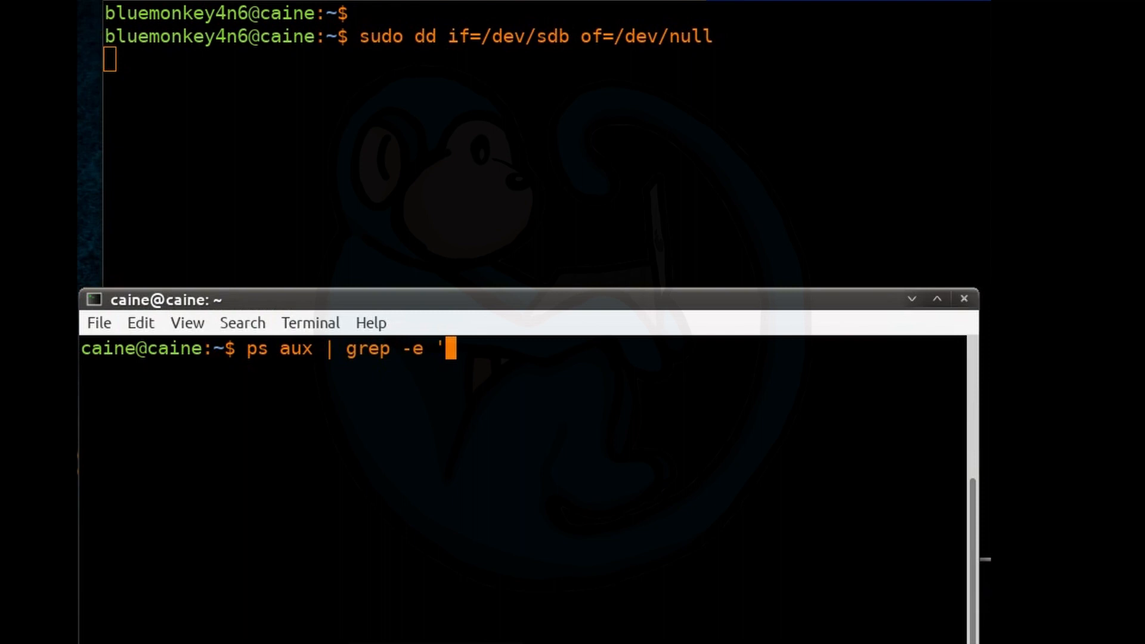
text(dd')
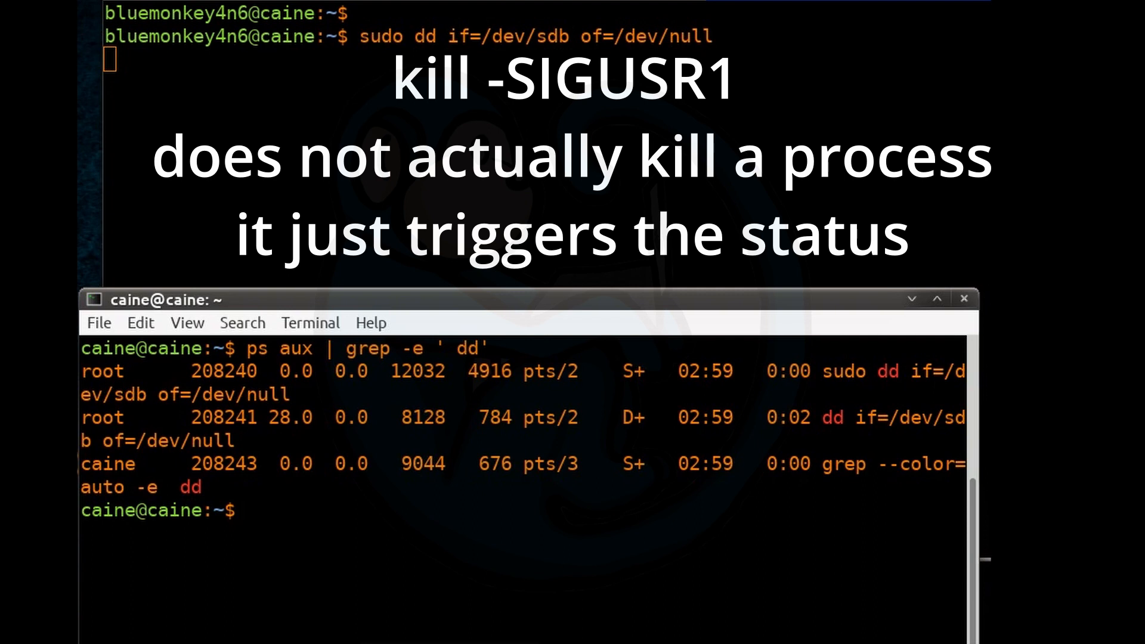
Step: Send kill -SIGUSR1 to PID 208241, rerunning it as root with sudo !! after 'Operation not permitted'
text(kill)
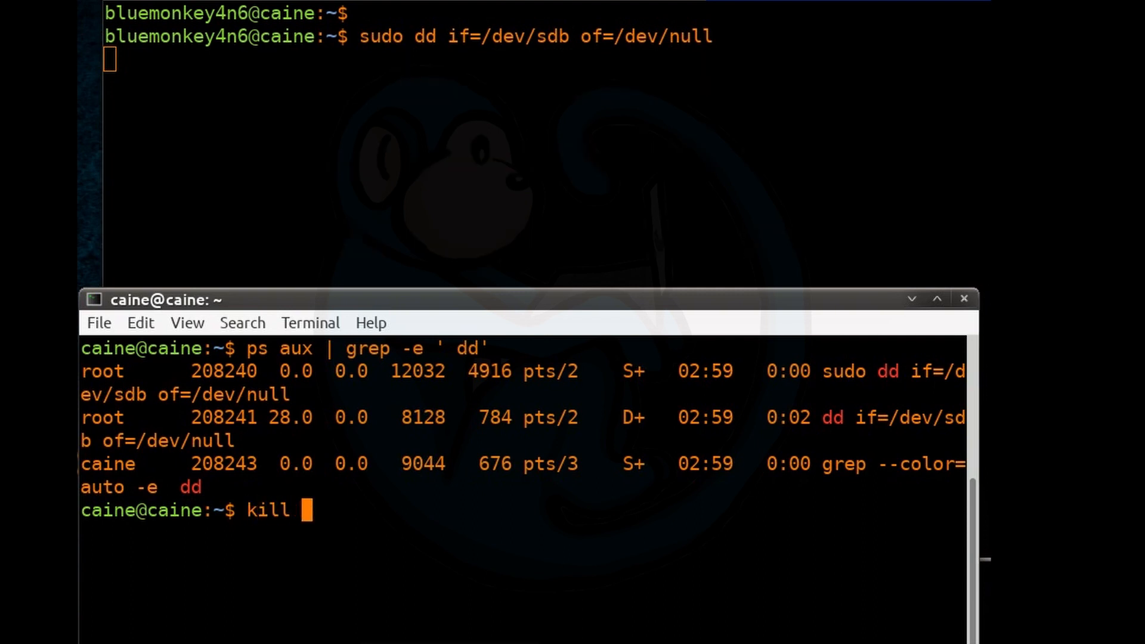
text(-SI)
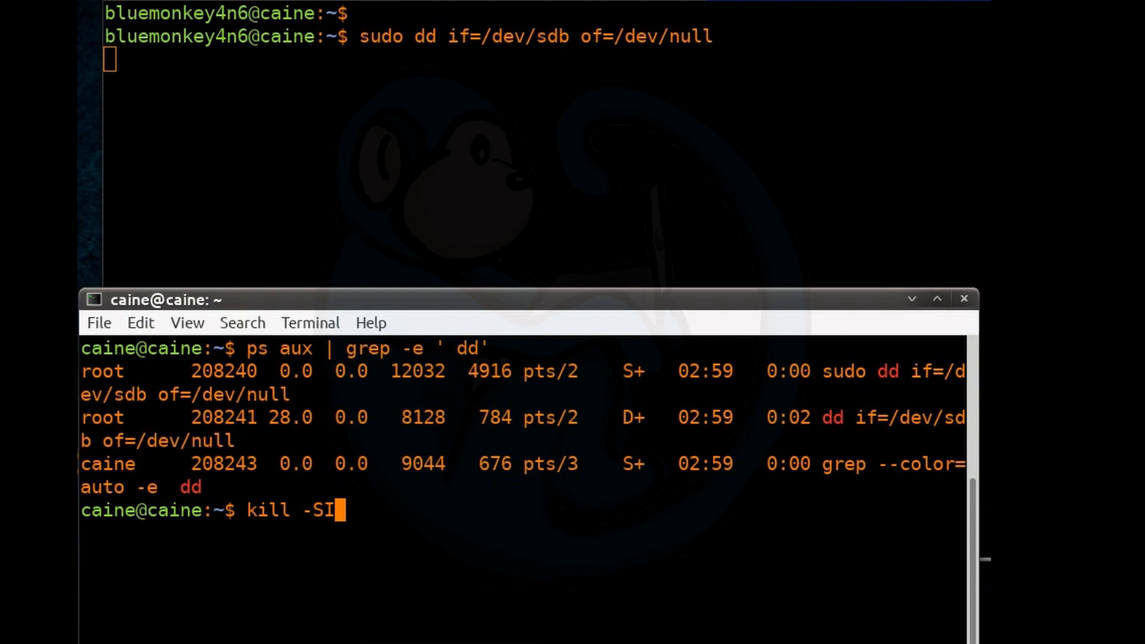
text(GUSR1)
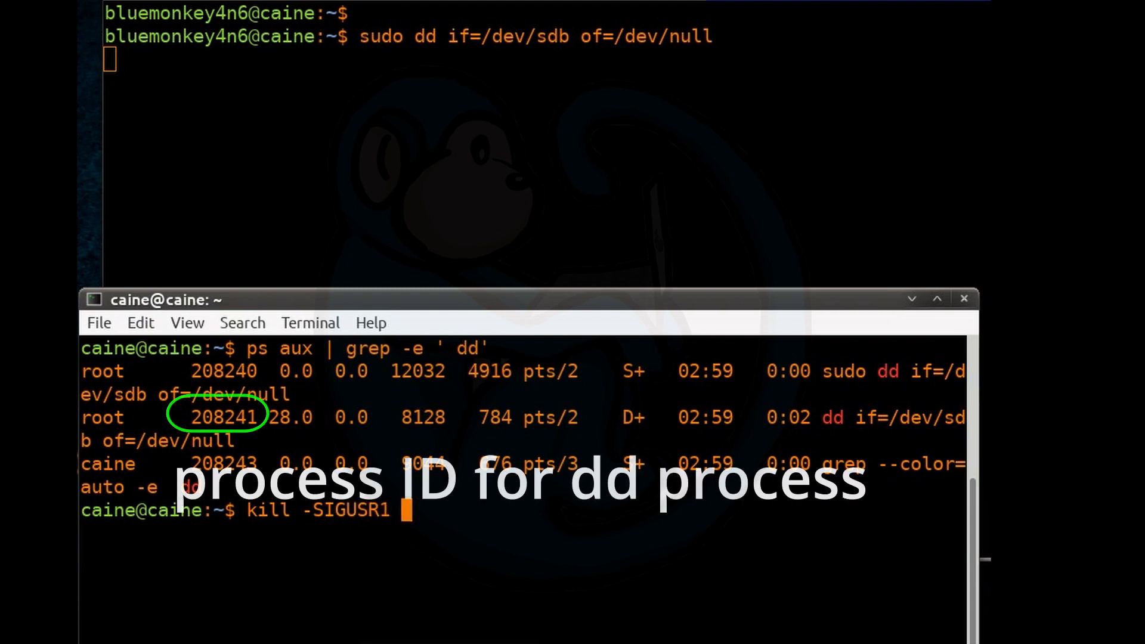
text(20824)
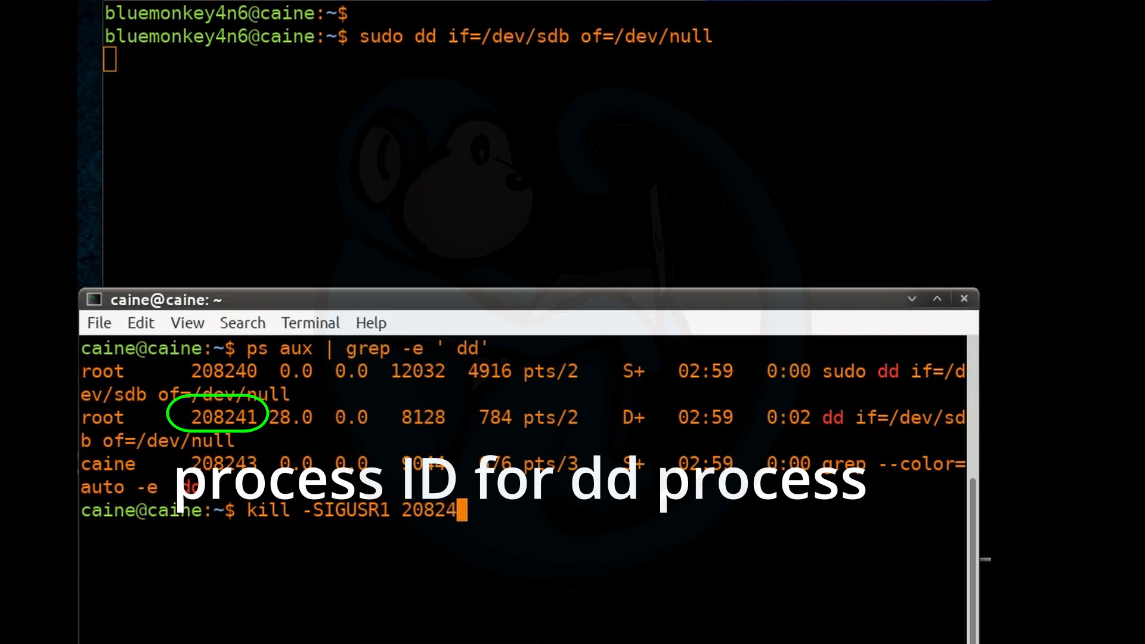
text(1)
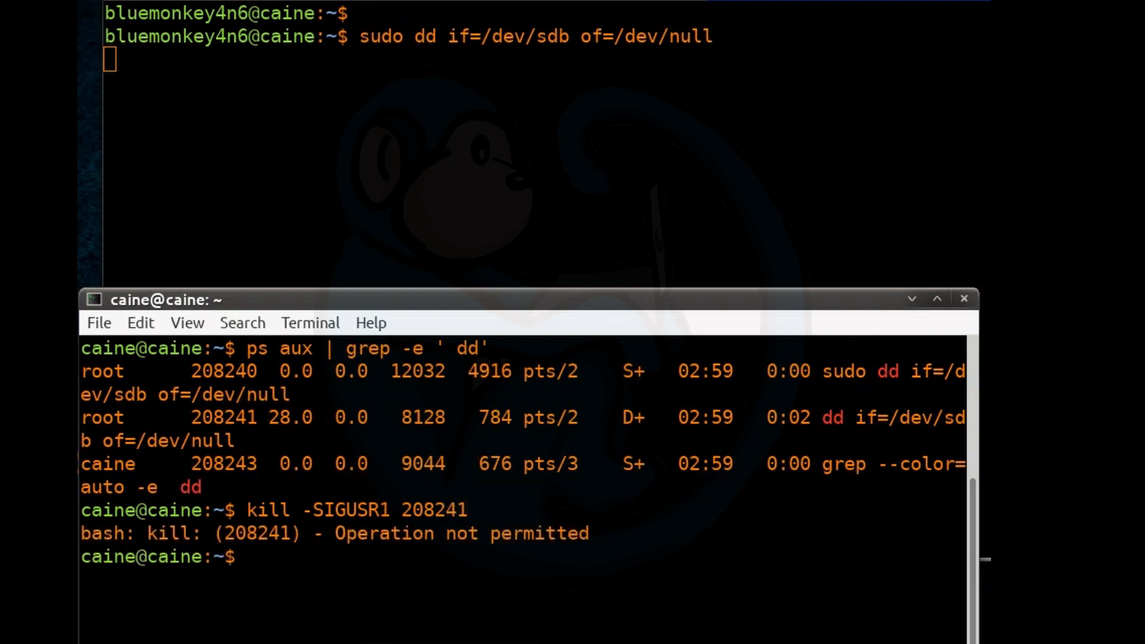
text(sudo !!)
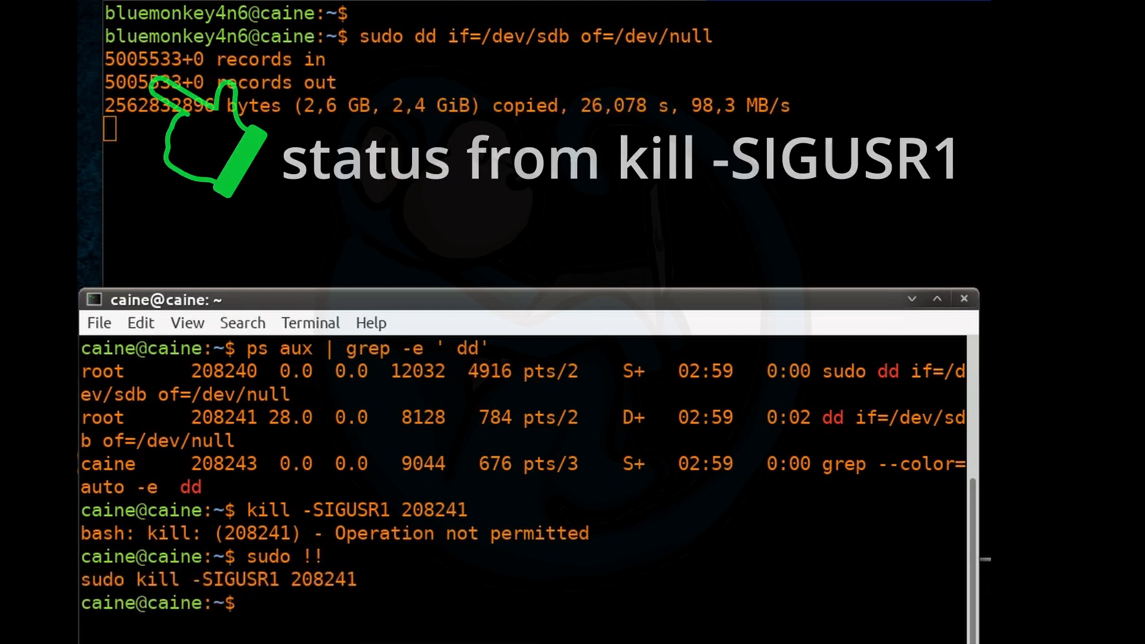
key(Return)
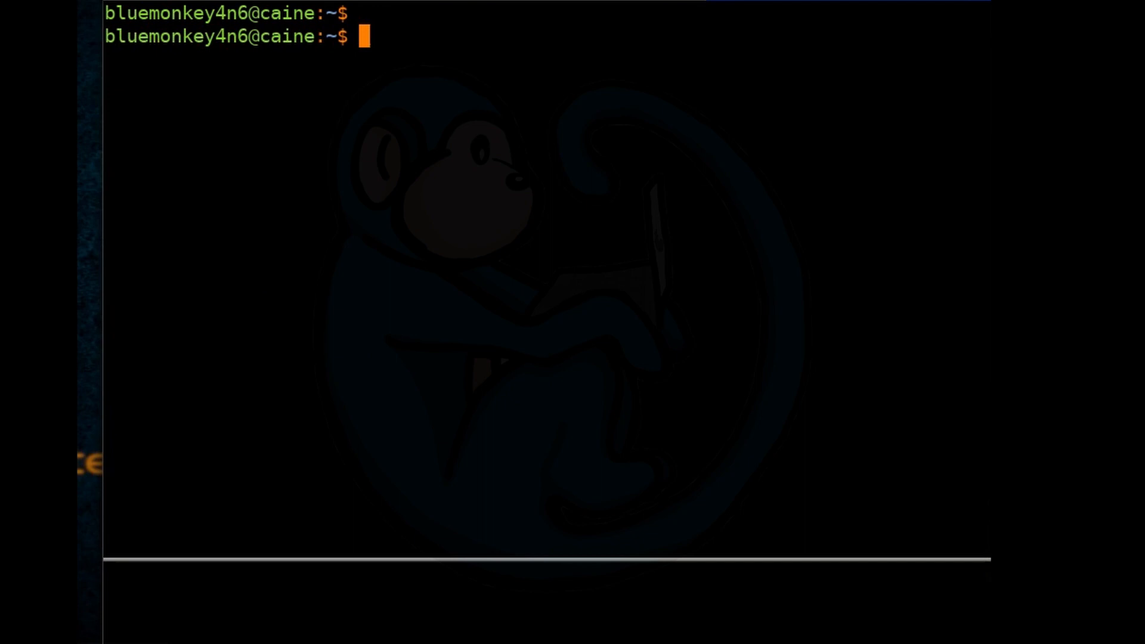
Step: Start sudo dd if=/dev/urandom of=/dev/null copying random data with no output
text(sudo d)
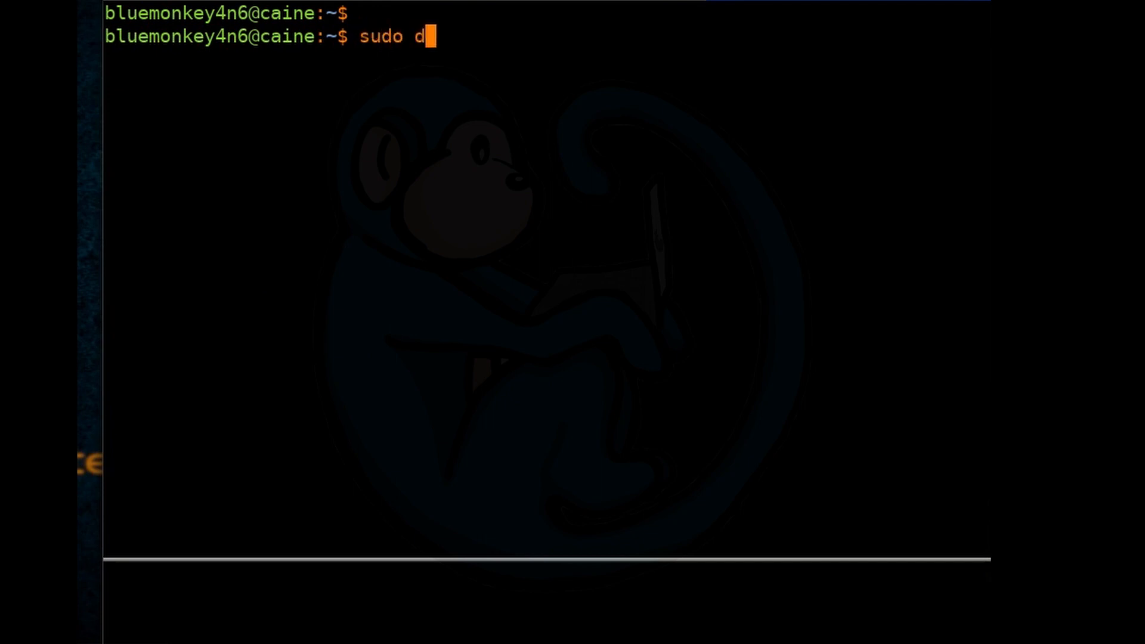
text(d if)
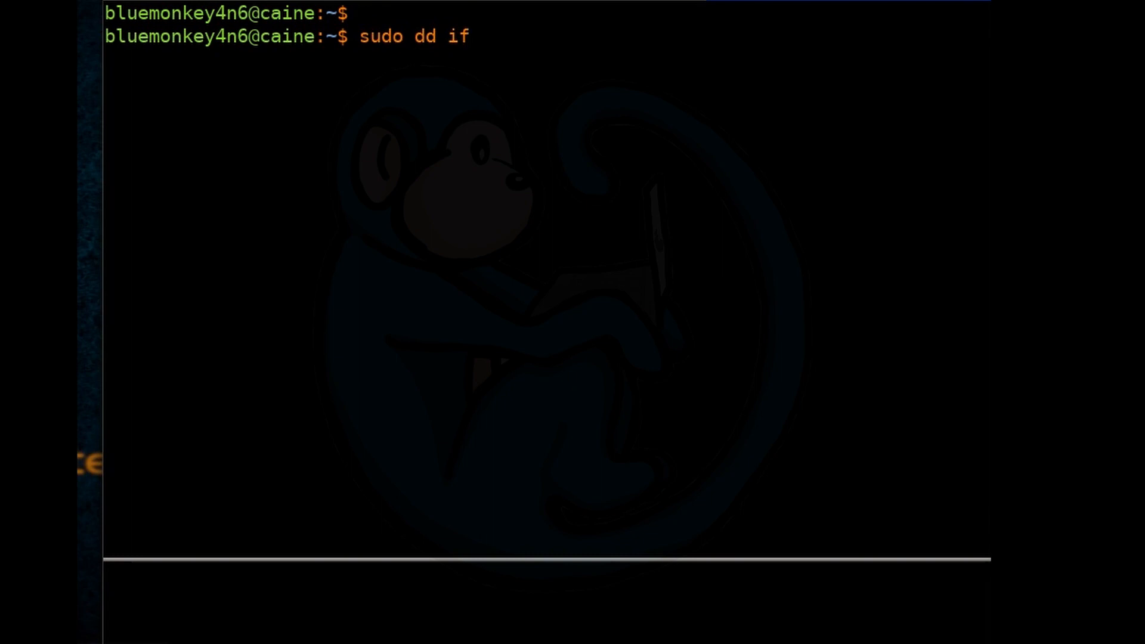
text(=/d)
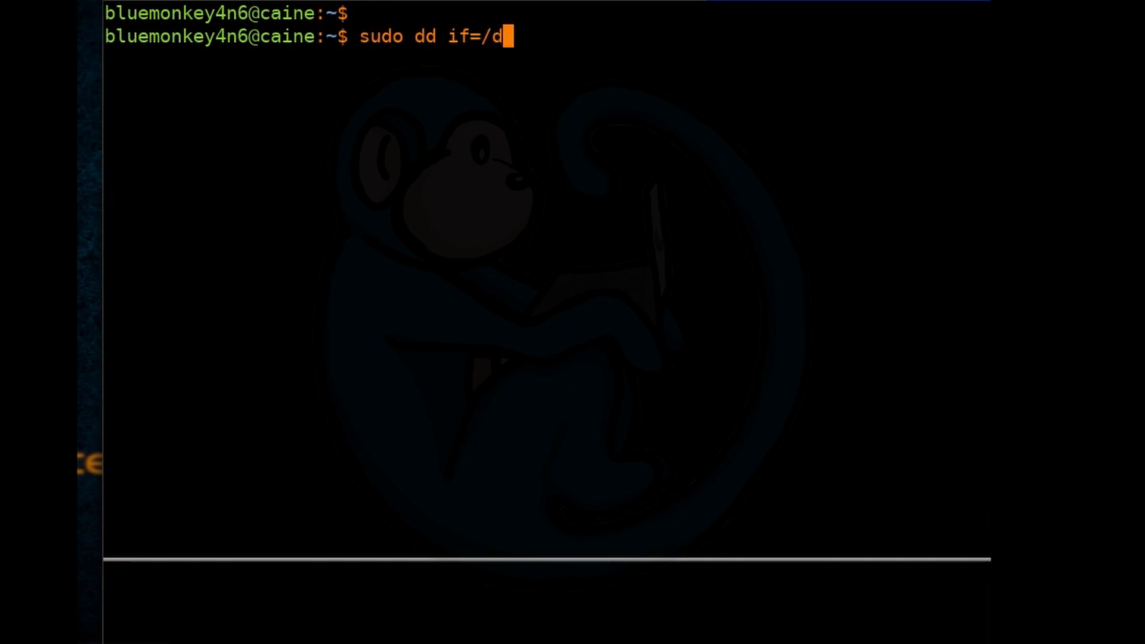
text(ev/urando)
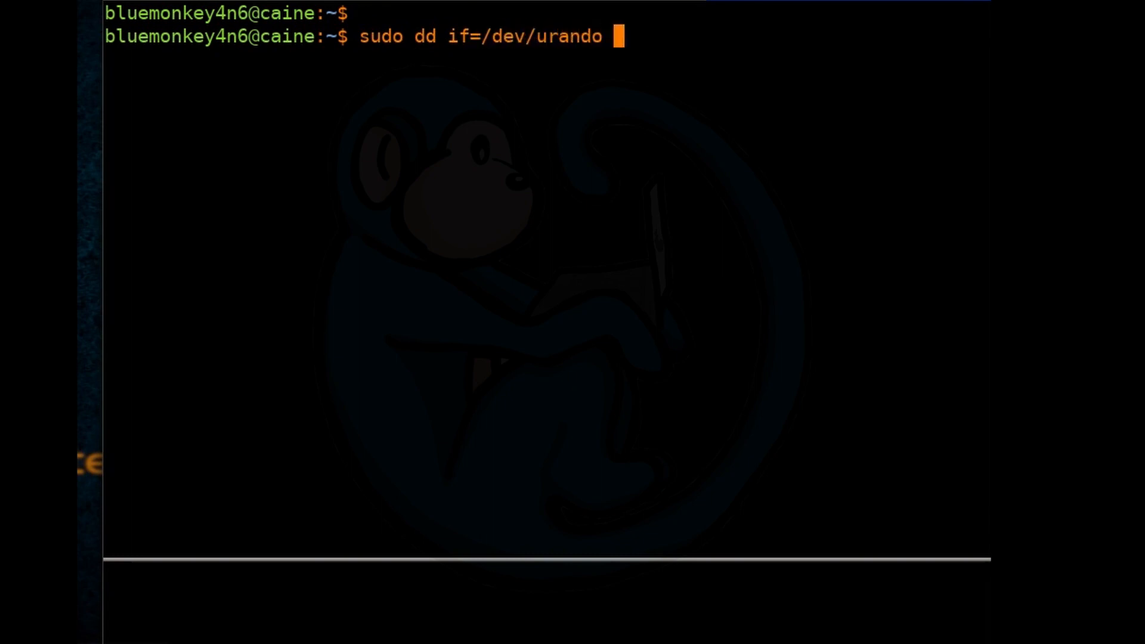
text(m of=/dev/)
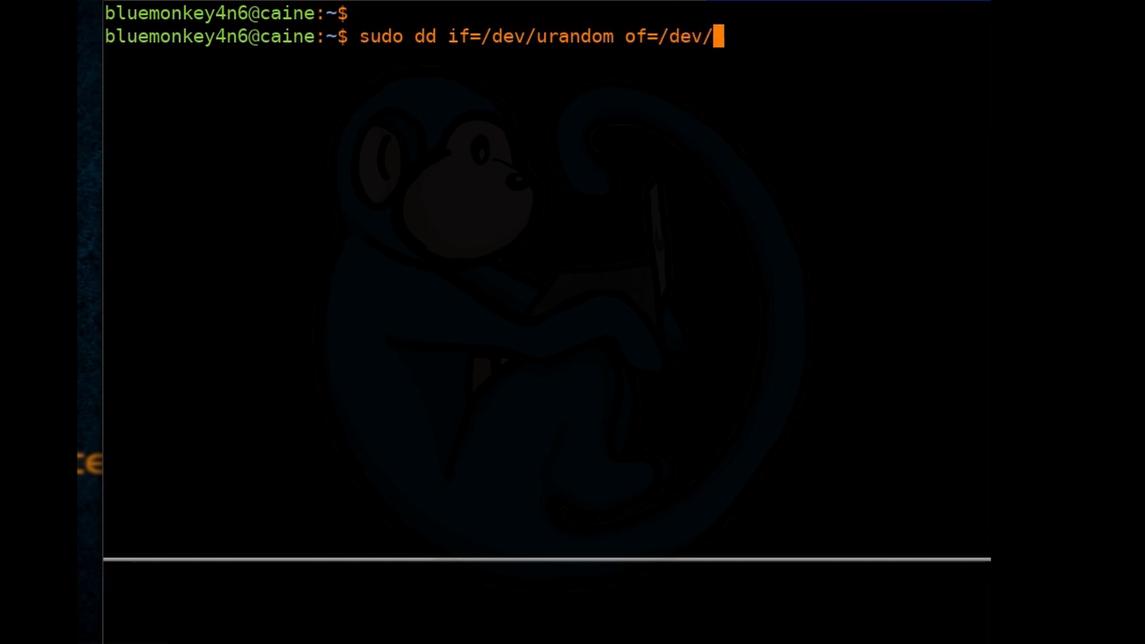
text(null)
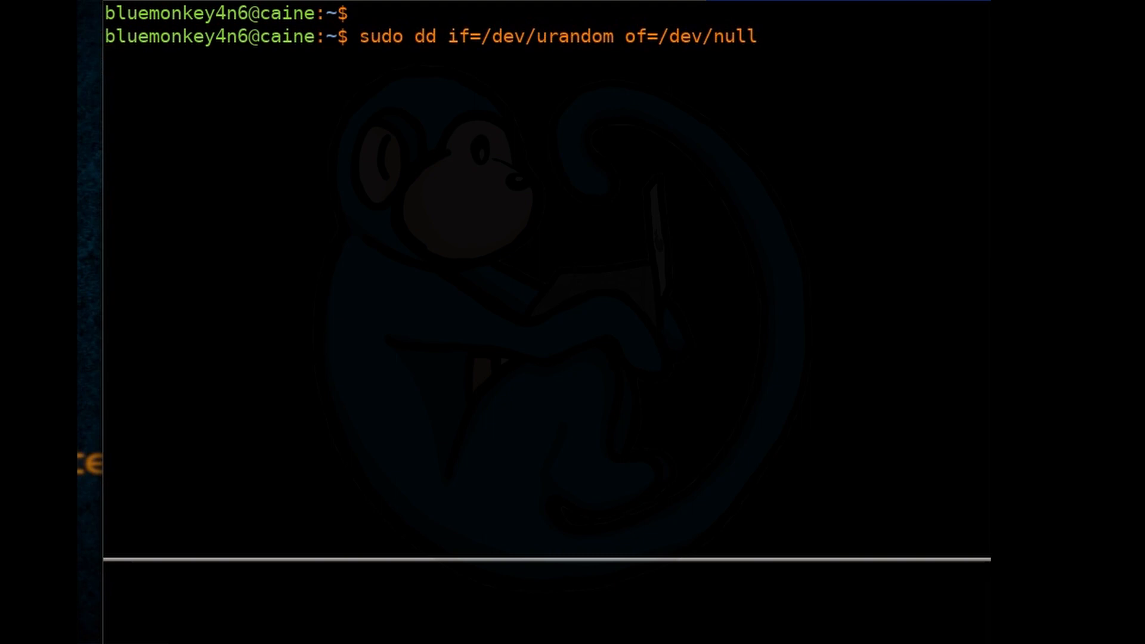
key(Return)
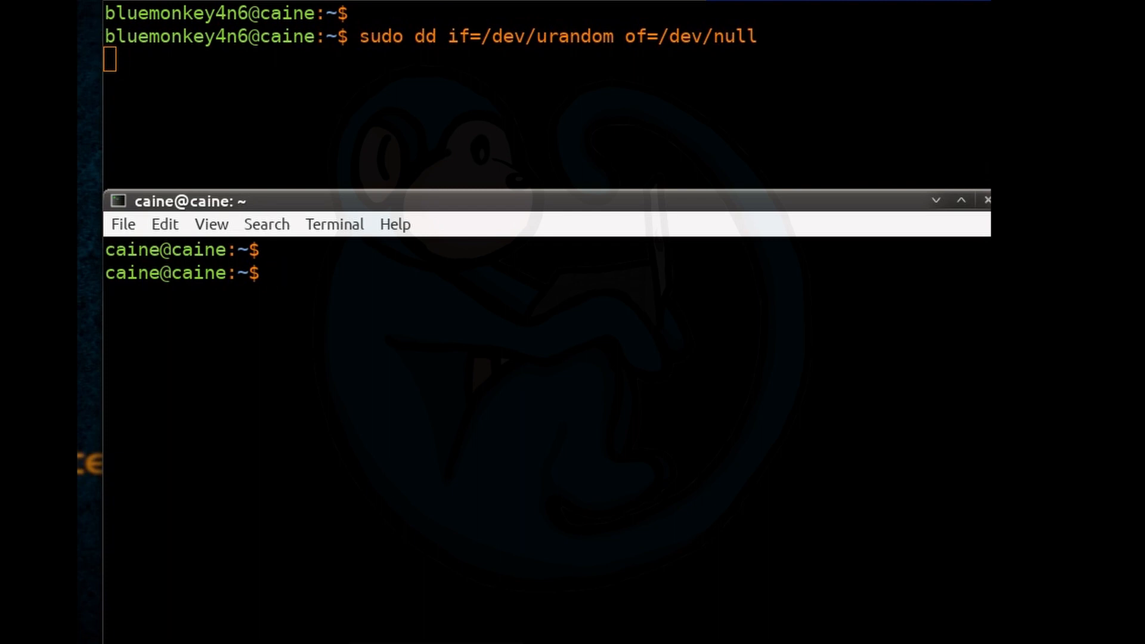
Step: Run while :; do sudo pkill -SIGUSR1 '^dd$' ; sleep 10 ; done so dd reports progress every 10 seconds
text(while)
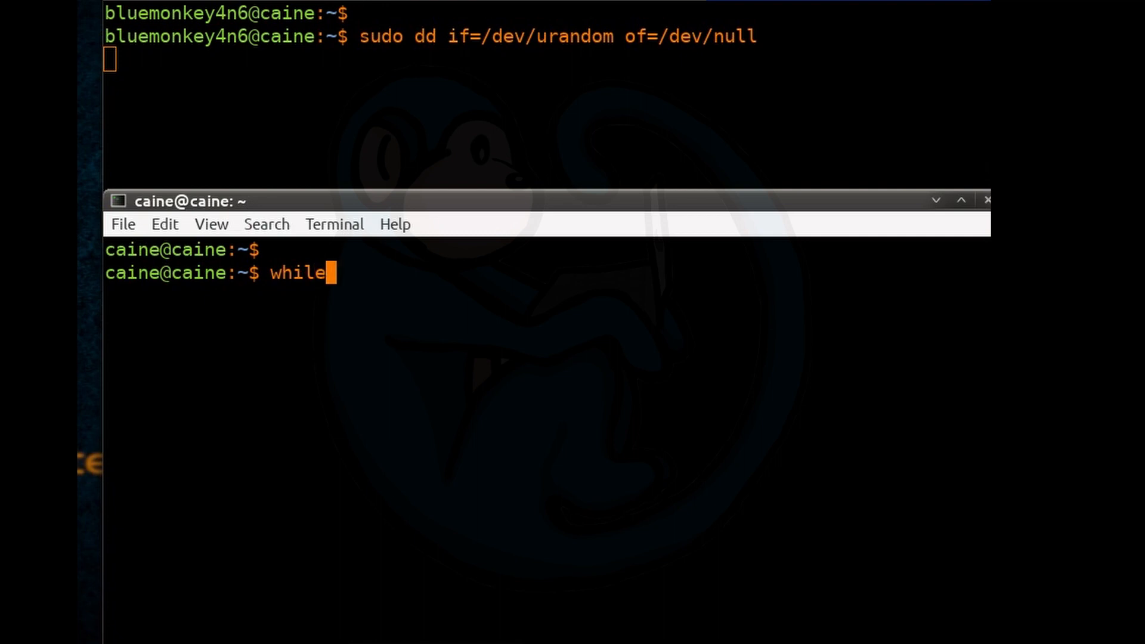
text(:;)
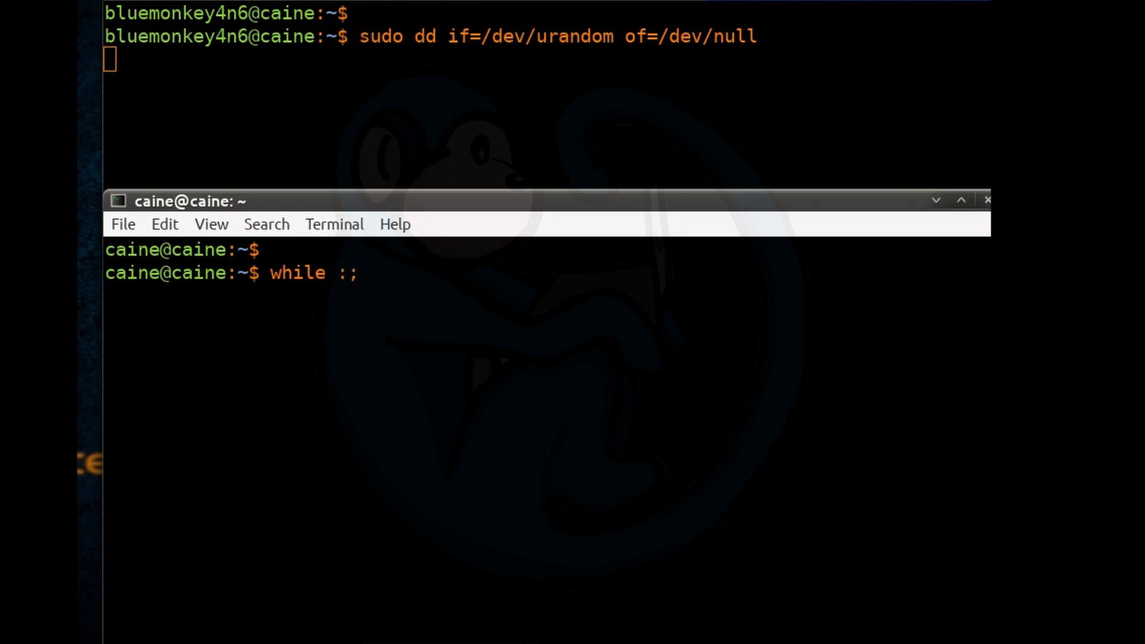
text(do sudo p)
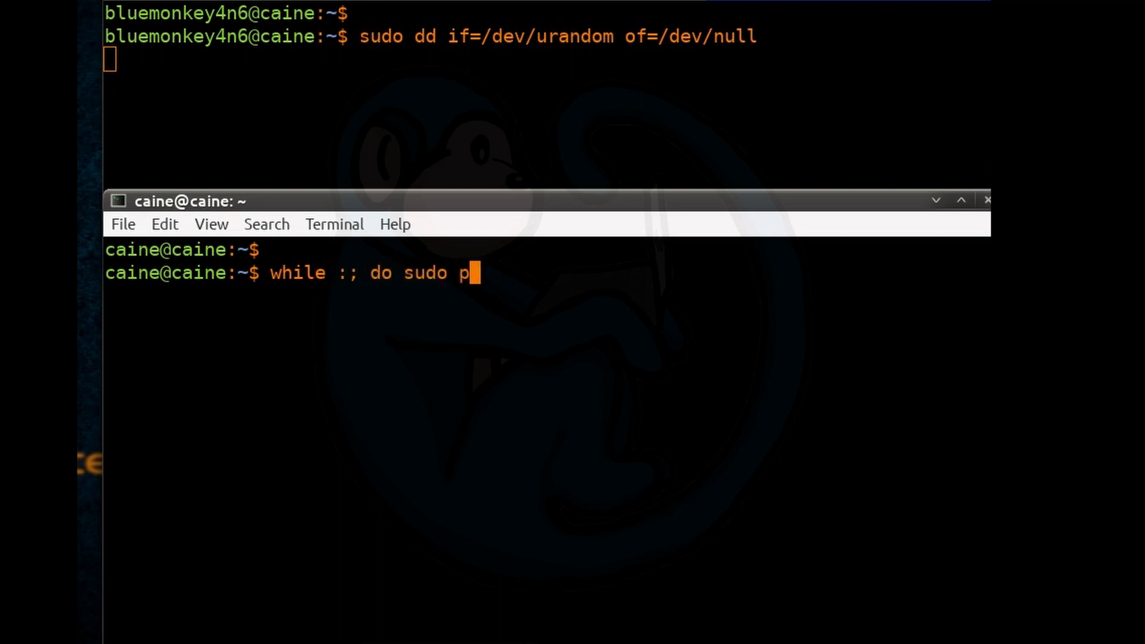
text(kill)
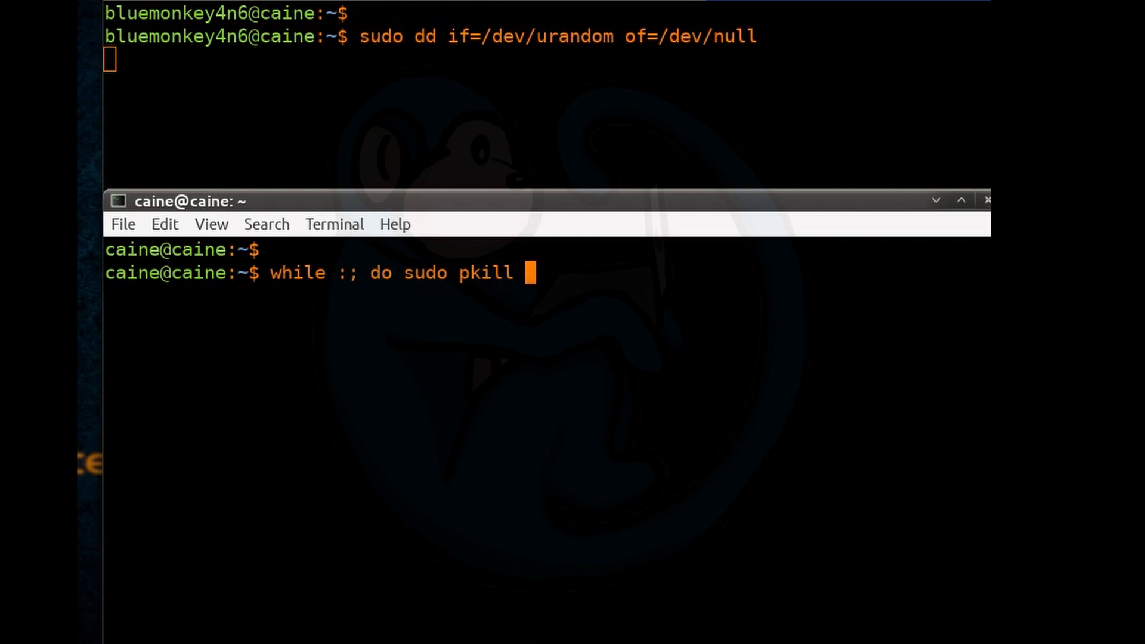
text(-SIGUSR1)
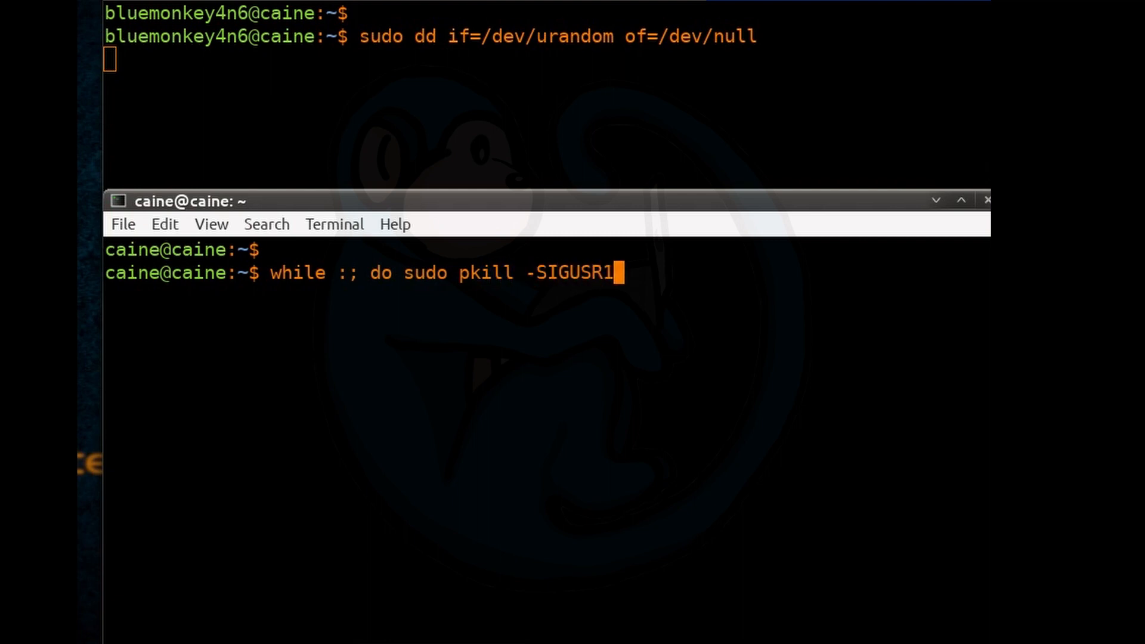
text('^d)
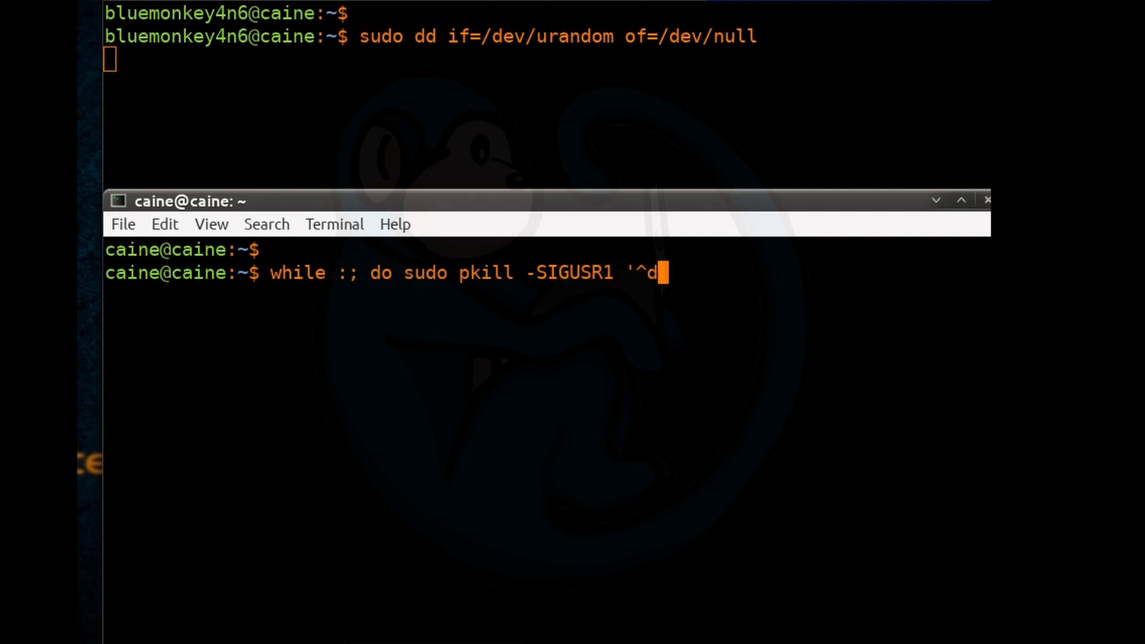
text(d$)
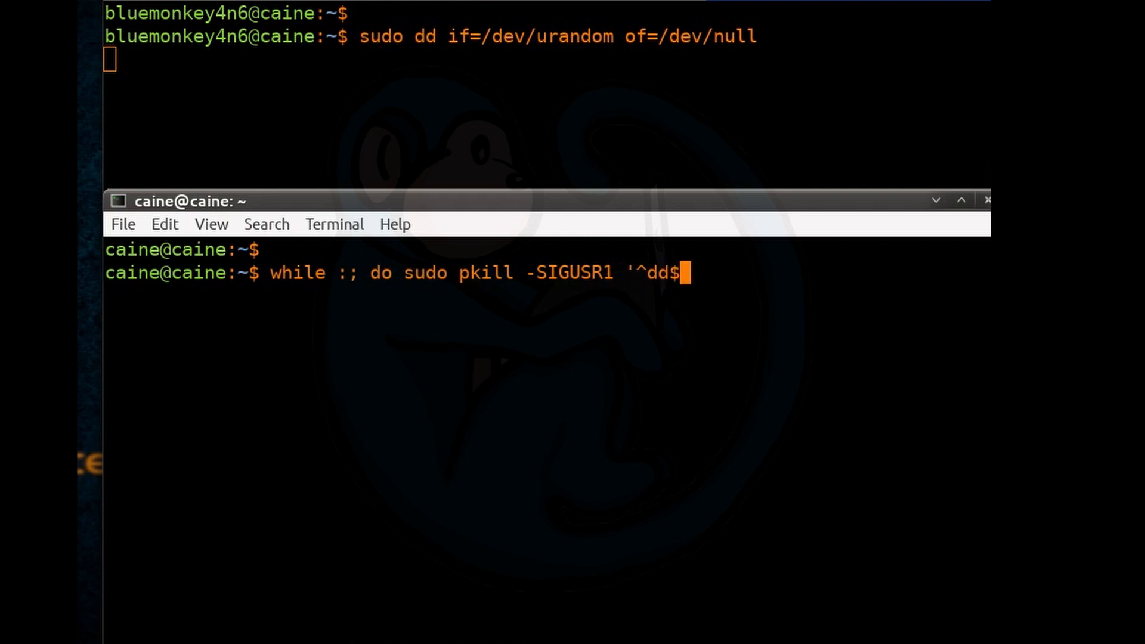
text(' ; l)
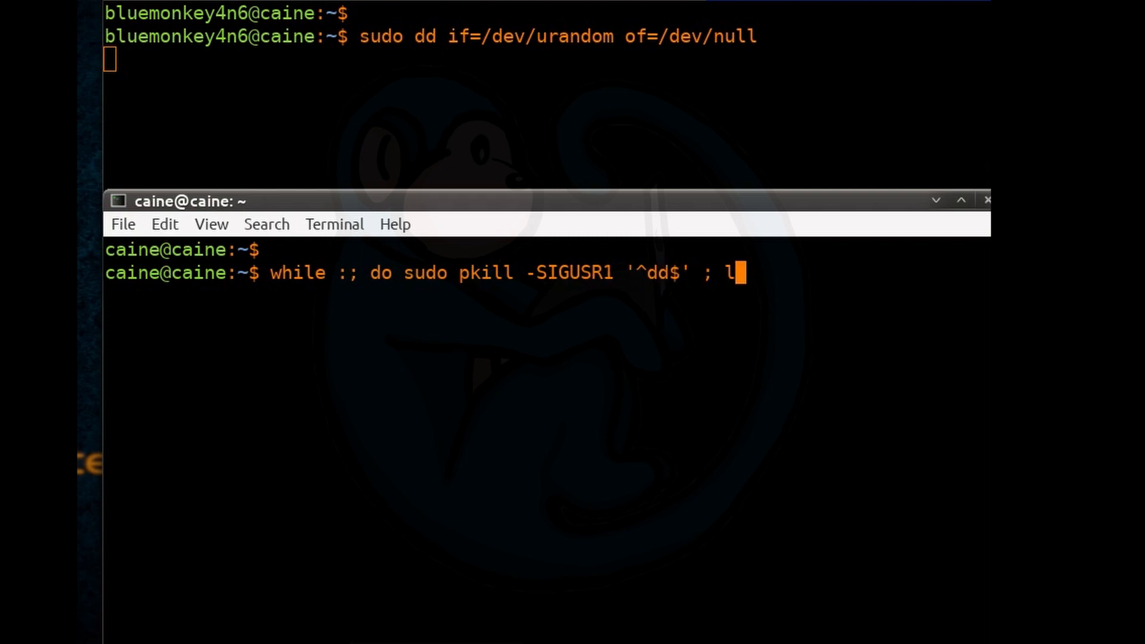
text(sleep 10)
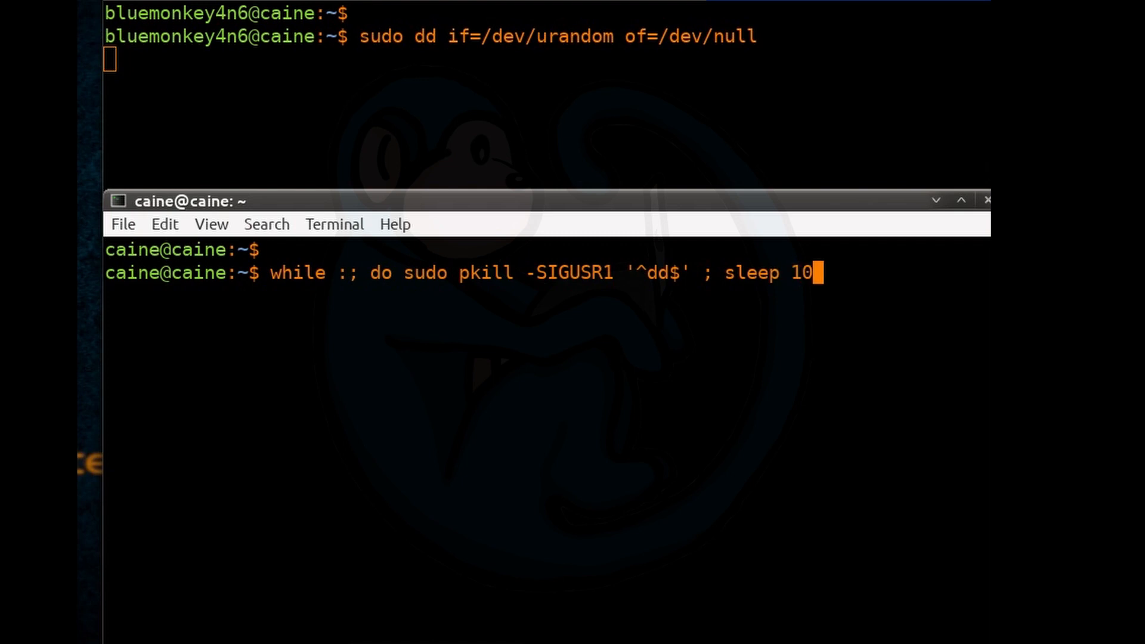
text(; done)
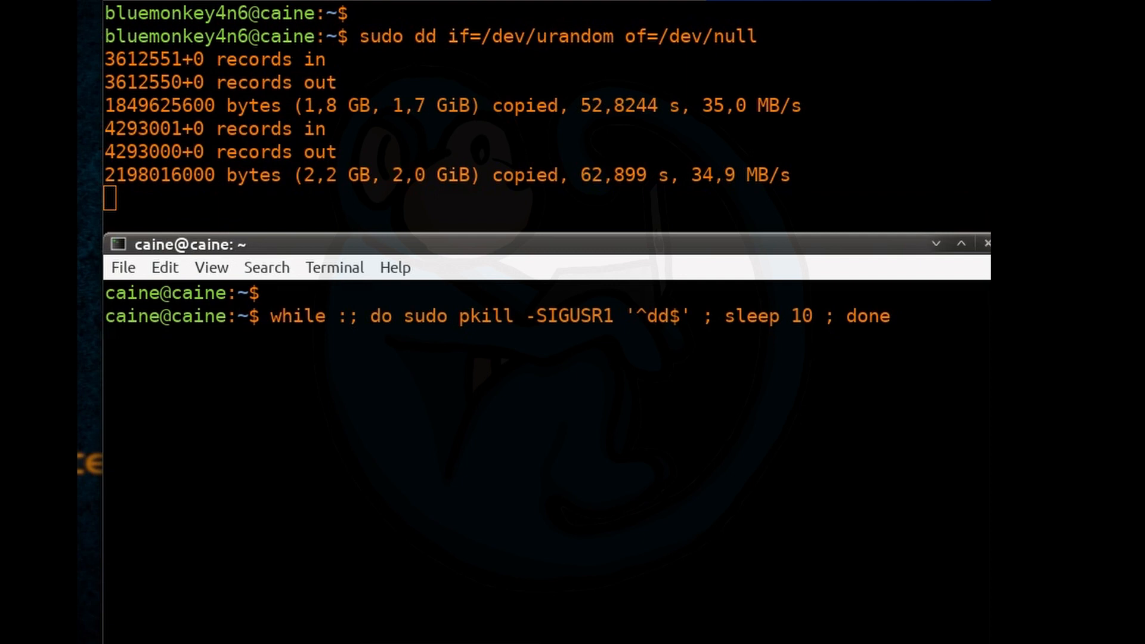
Step: Interrupt the signalling loop and the dd copy with Ctrl+C, leaving an empty prompt after 2,5 GB copied
key(Return)
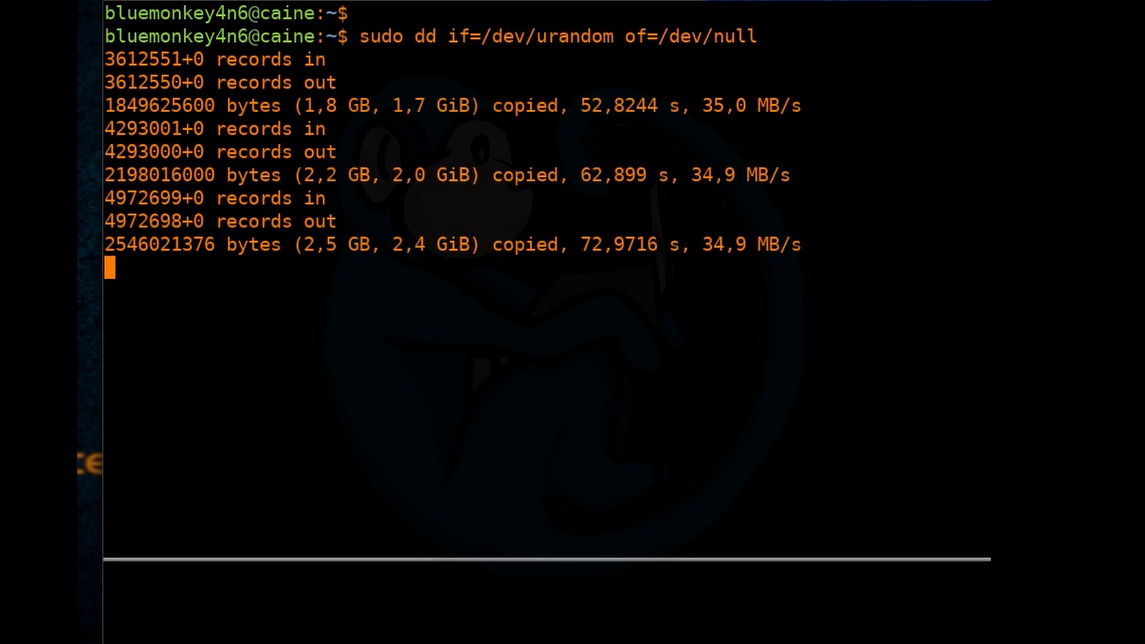
key(ctrl+c)
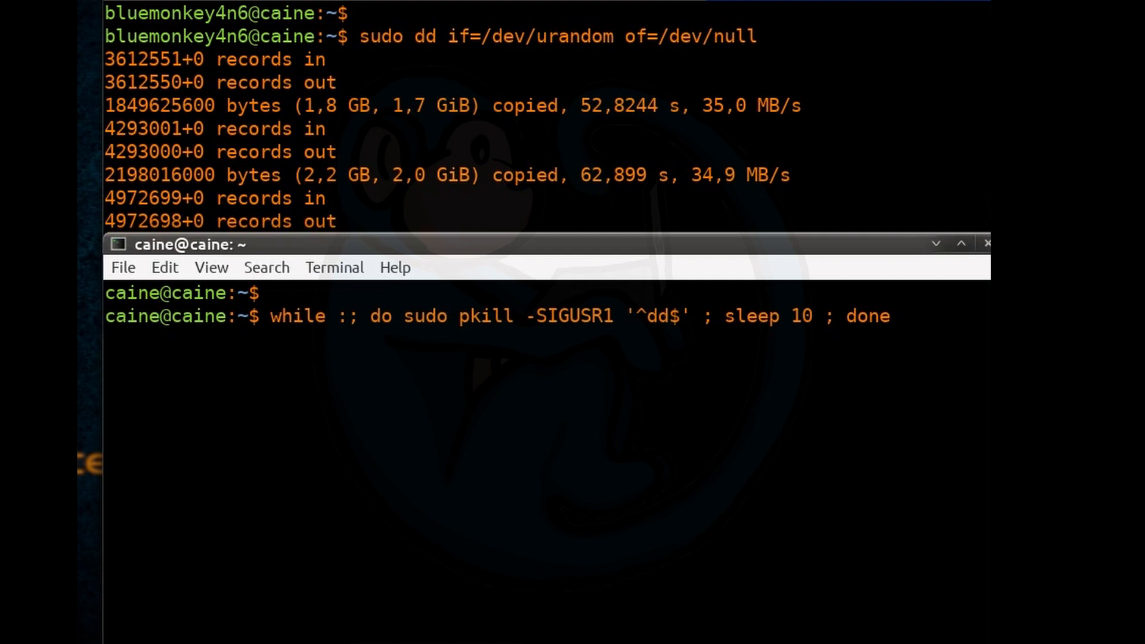
key(Return)
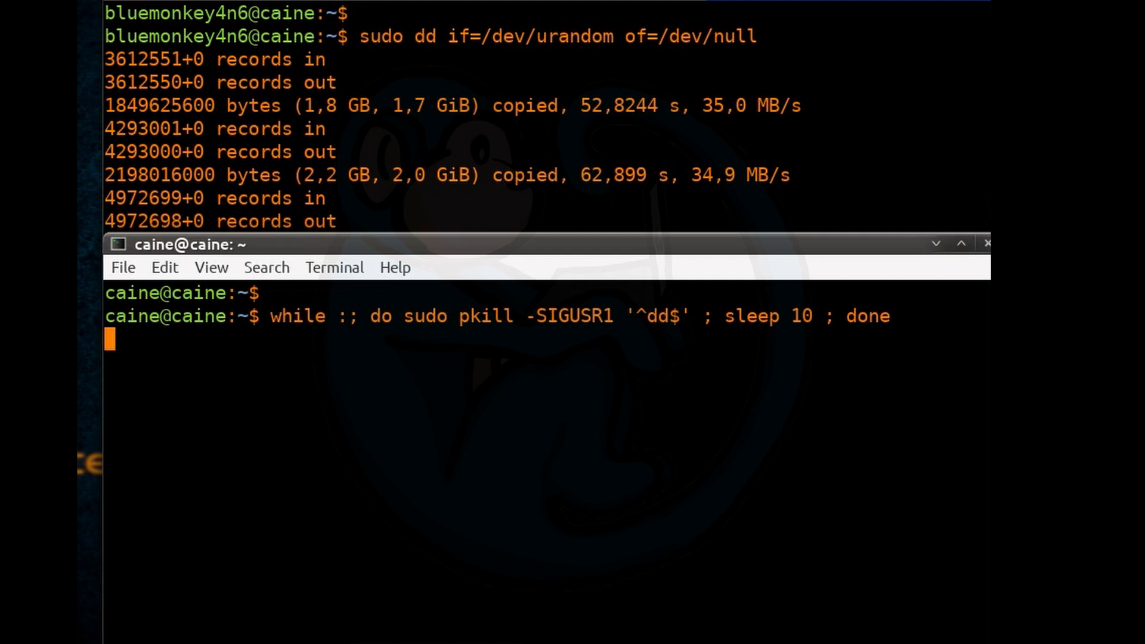
key(ctrl+c)
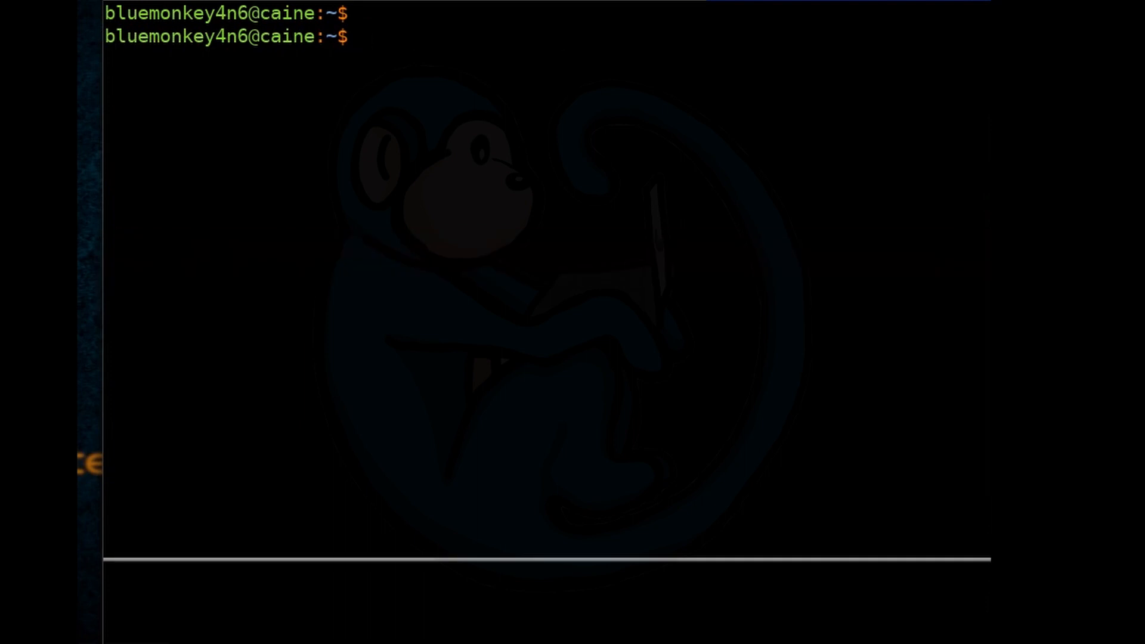
Step: Start another sudo dd if=/dev/sdb of=/dev/null reading the disk and discarding the data
text(sudo dd if)
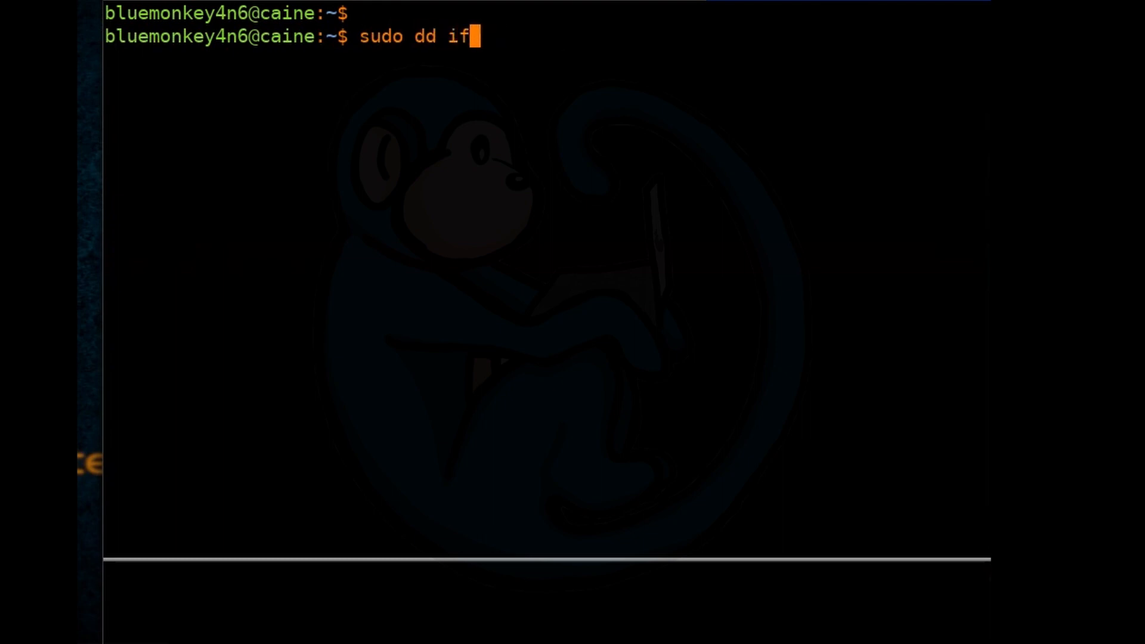
text(=/dev/sdb of)
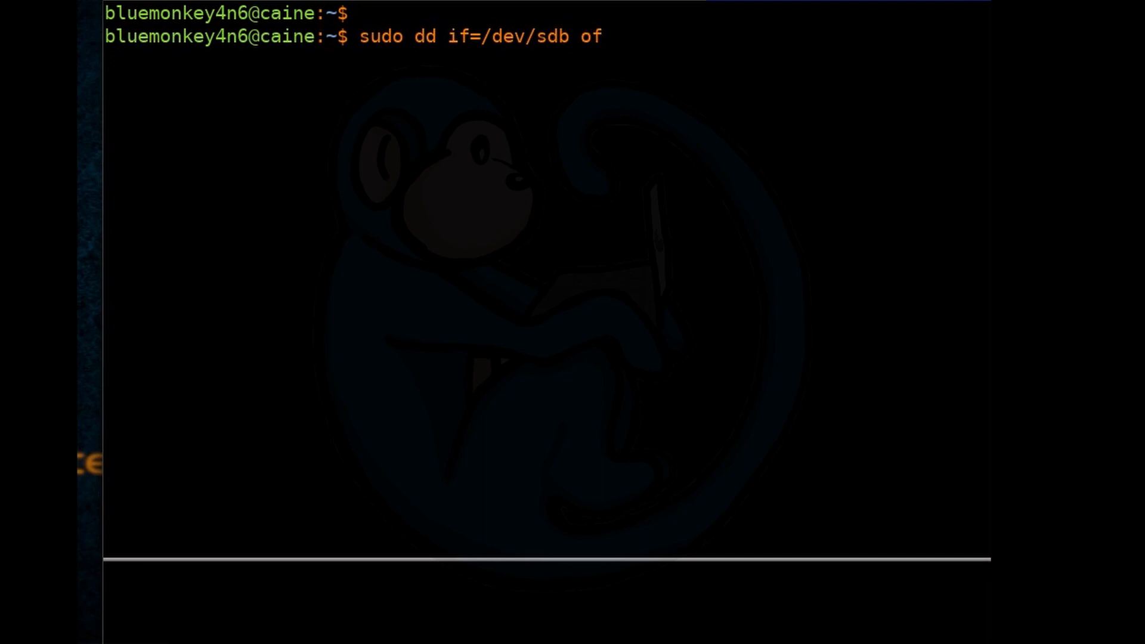
text(=/dev/null)
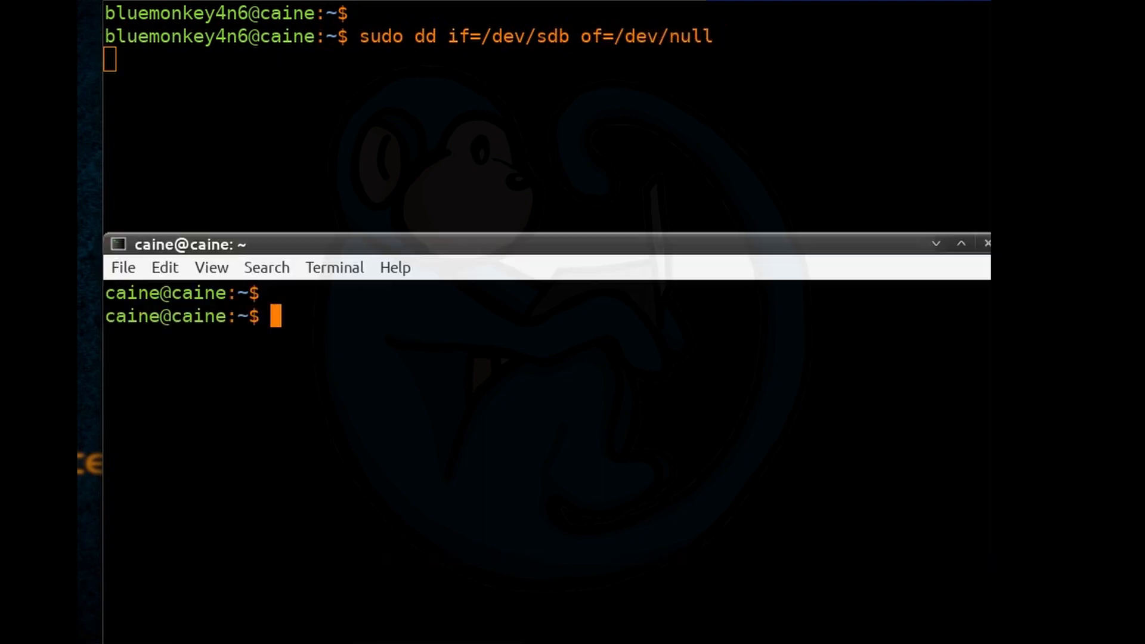
Step: Run while sudo pkill -0 '^dd$' ; do sudo pkill -SIGUSR1 '^dd$' ; sleep 10 ; done so progress reports stop when dd exits
text(while)
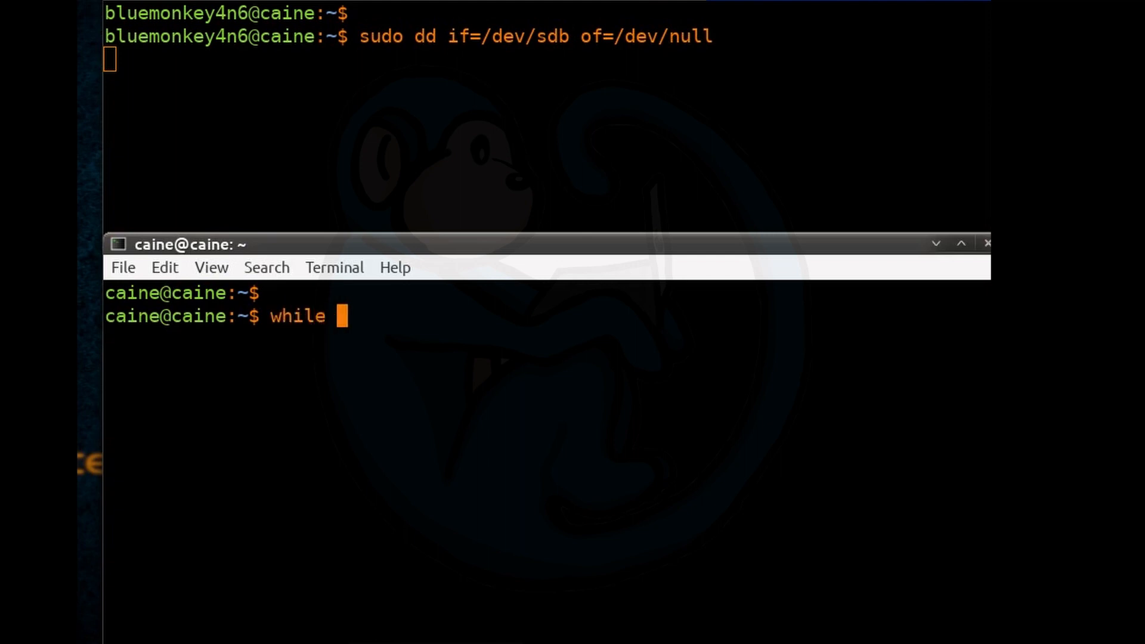
text(sudo pkill)
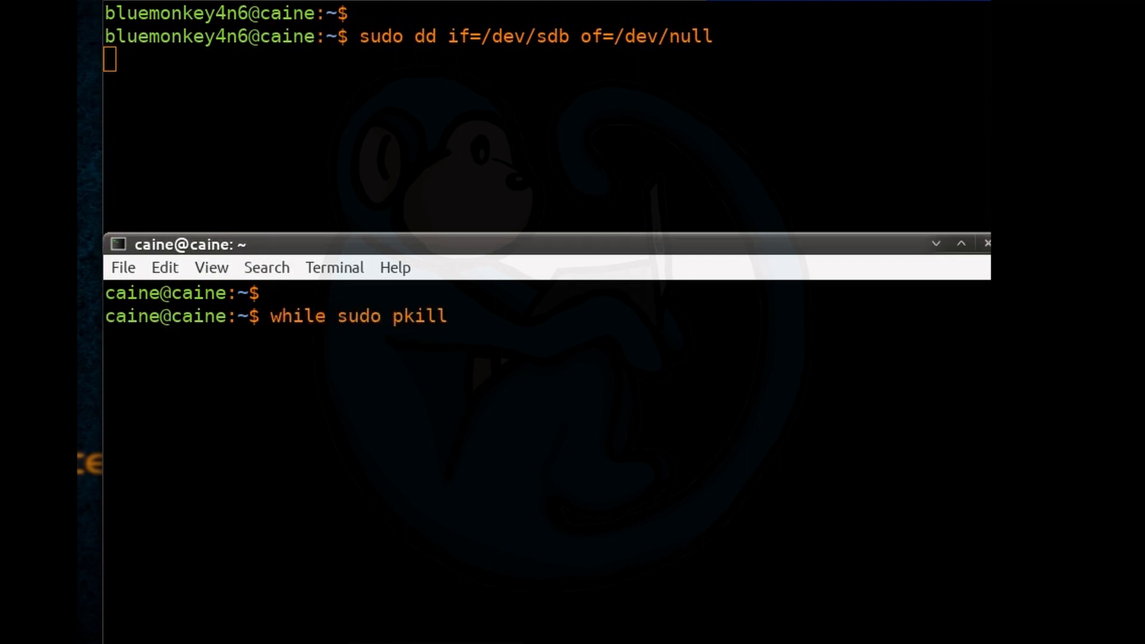
text(-0 ')
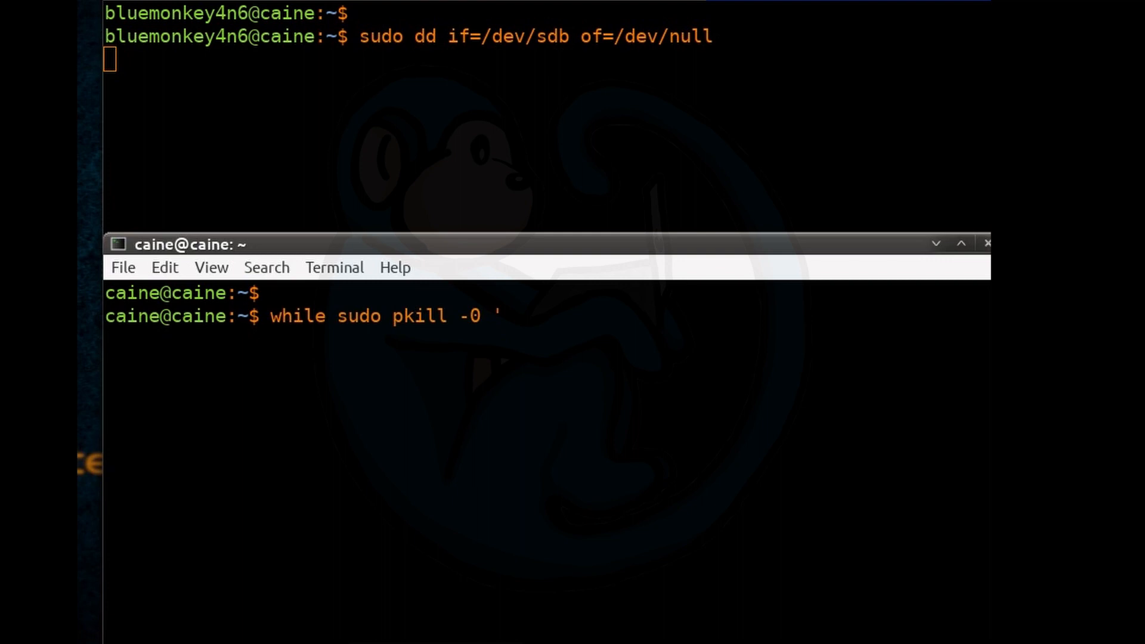
text(^dd$')
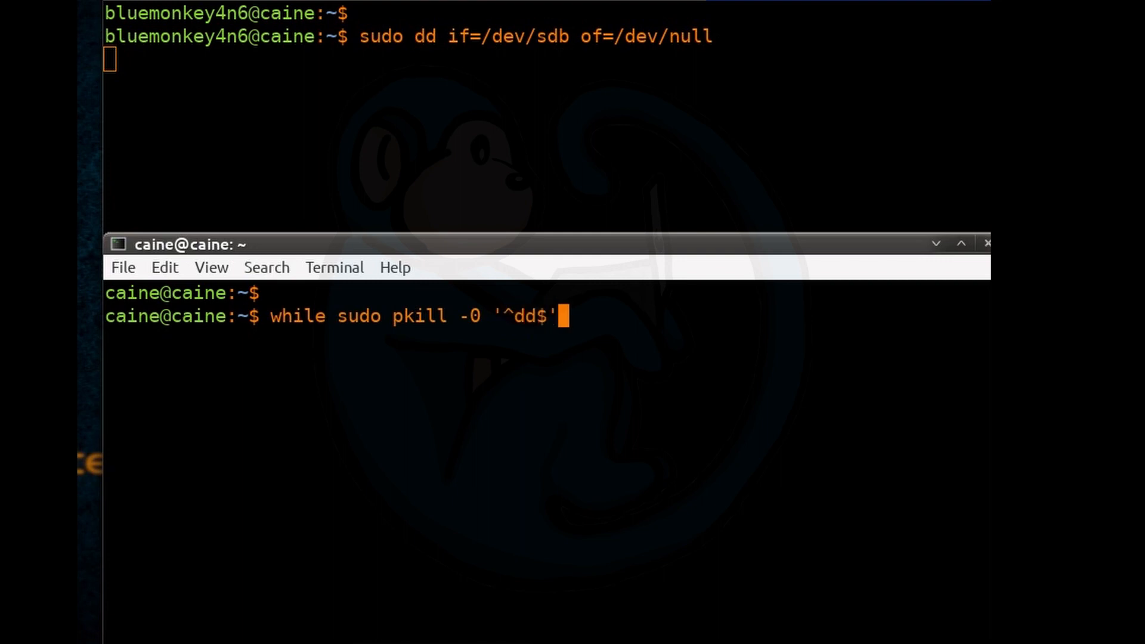
text(; do sudo p)
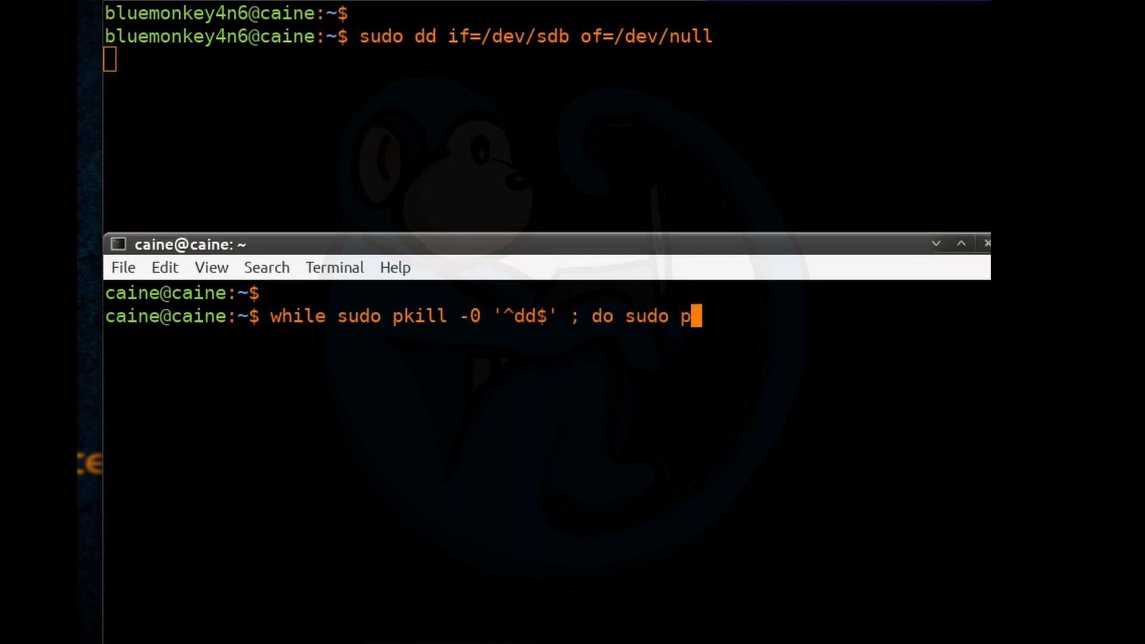
text(kill -SI)
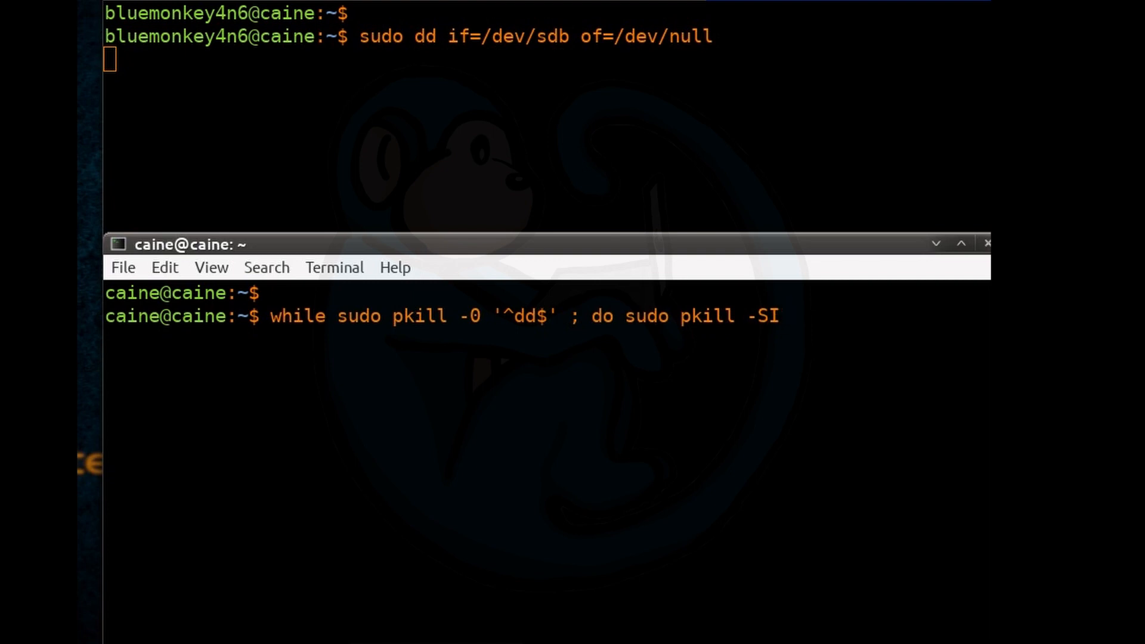
text(GUSR1)
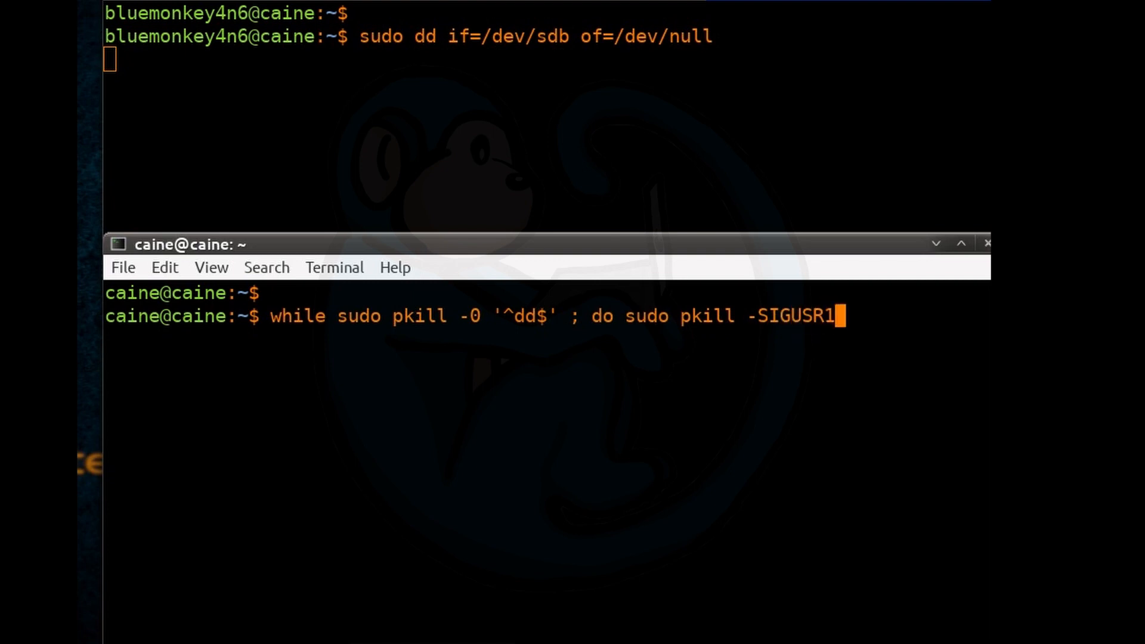
text('^)
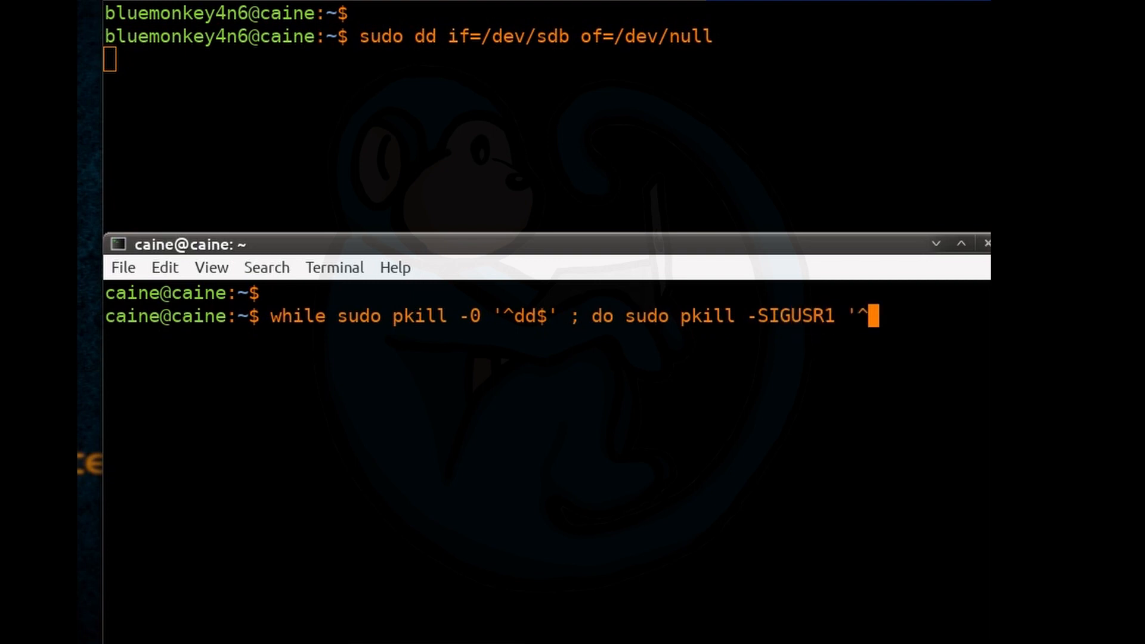
text(dd$' ; sleep 10)
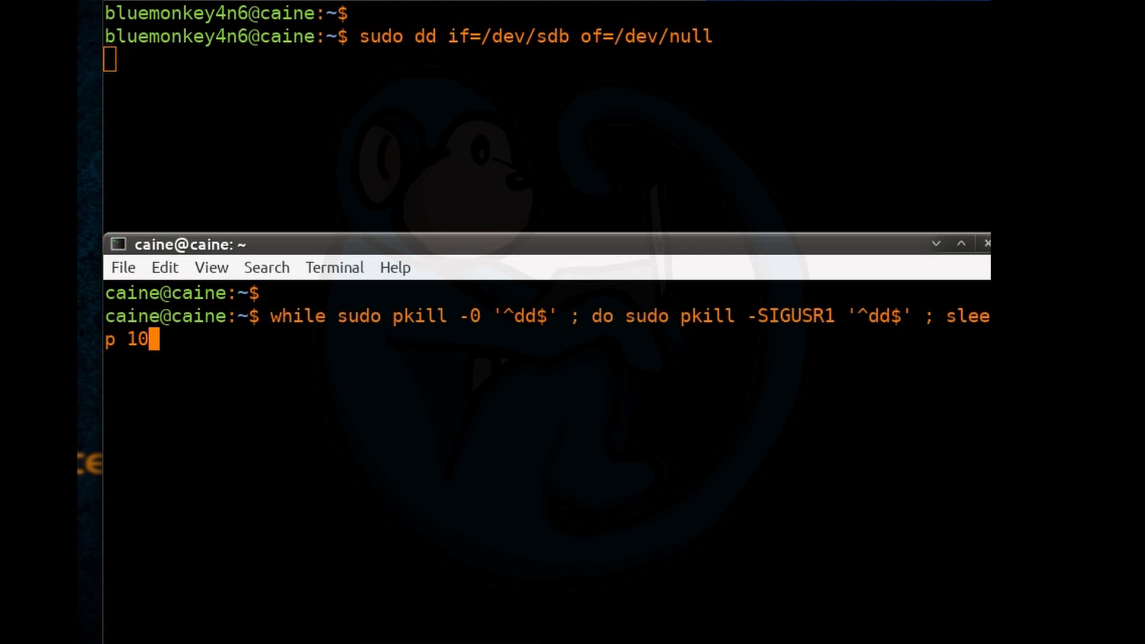
text(; done)
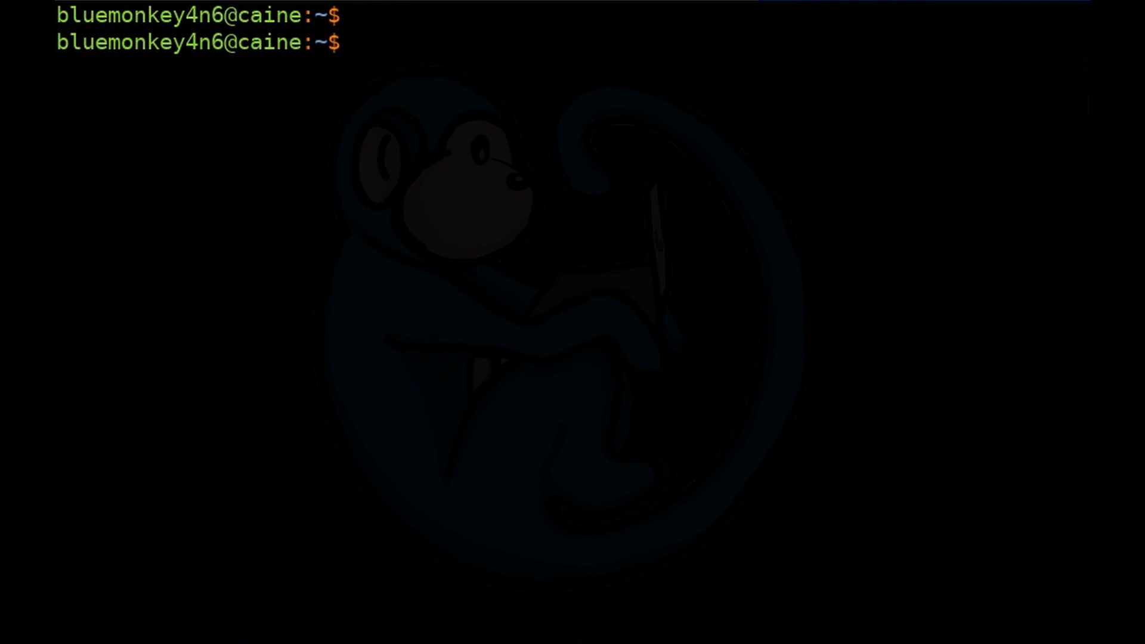
Step: Pipe sudo dd if=/dev/mmcblk0 status=progress through tee >(md5sum > /tmp/imaging.md5) into dd of=sr1.dd
text(sudo dd i)
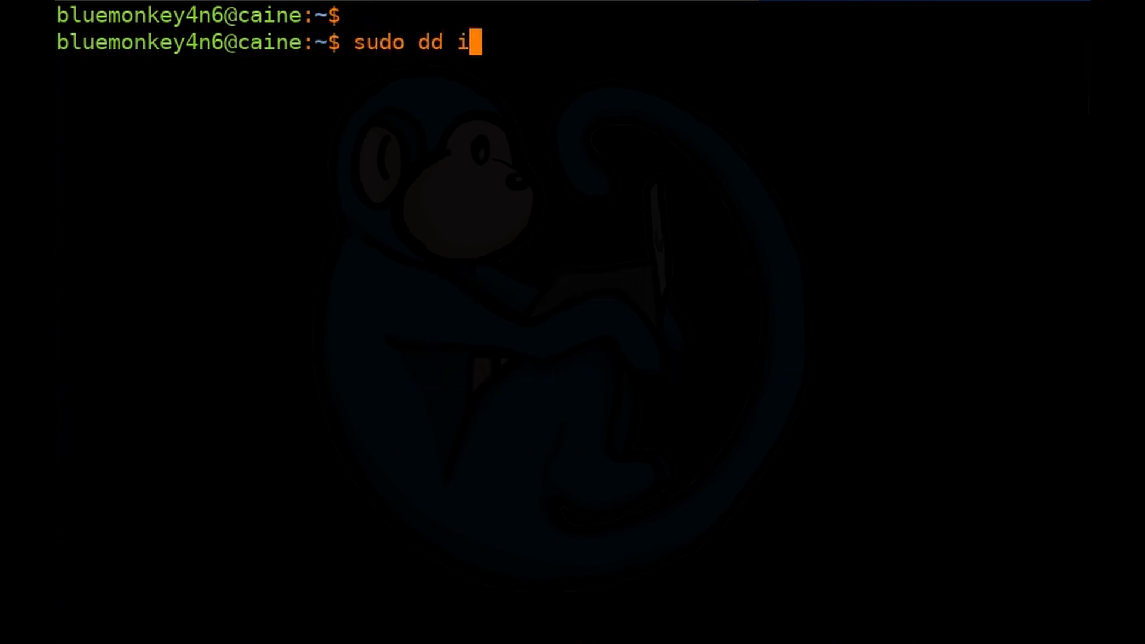
text(f=/dev/mm)
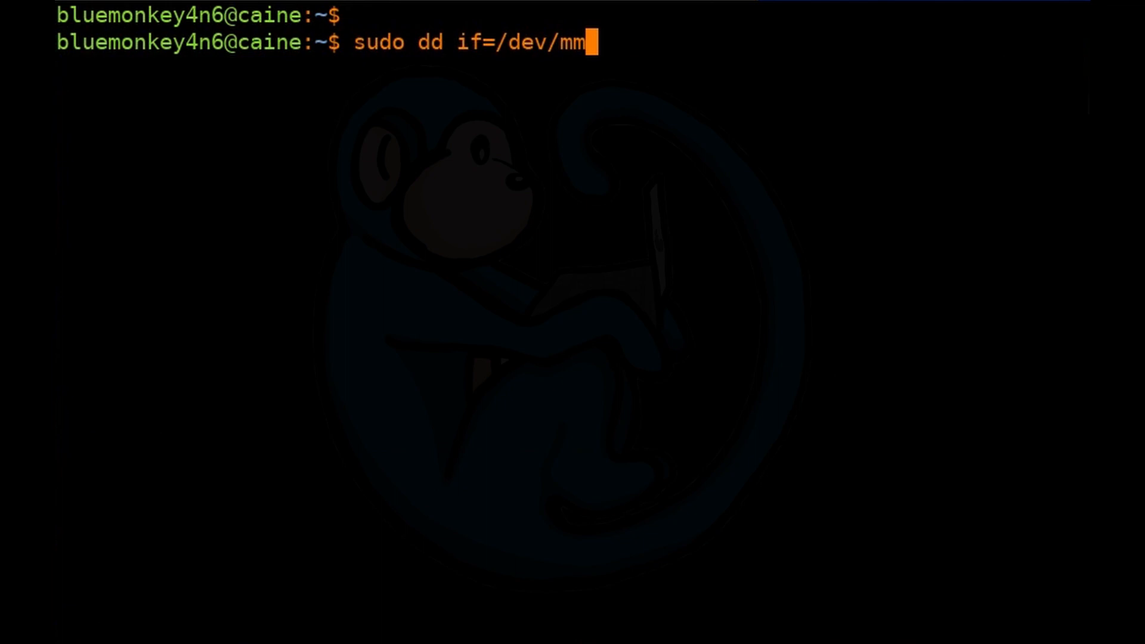
text(cblk0 st)
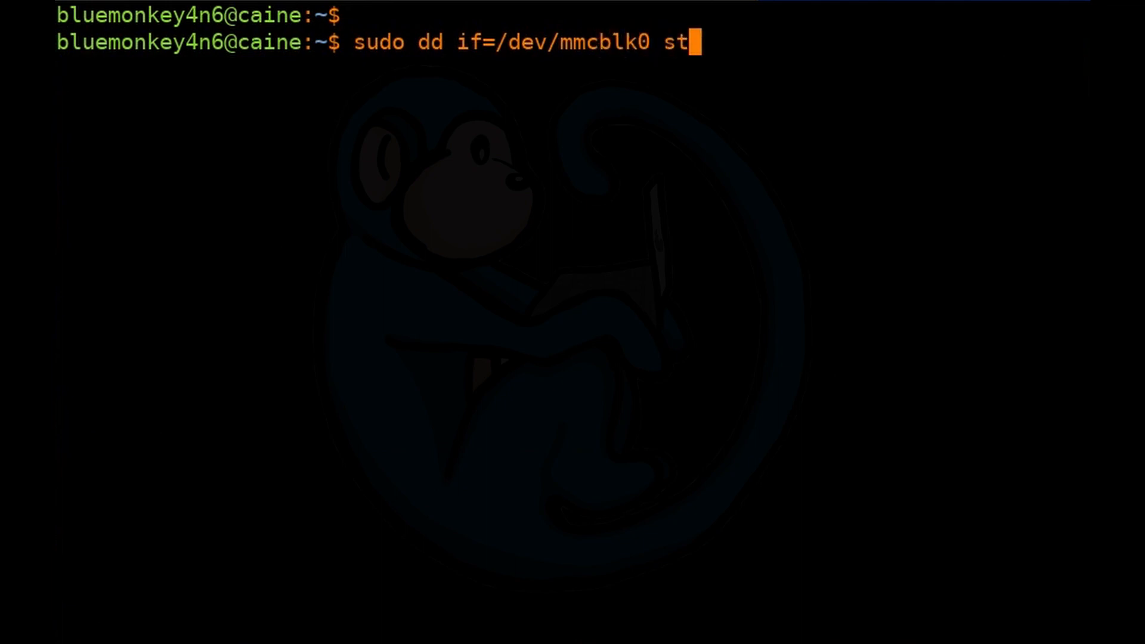
text(atus=)
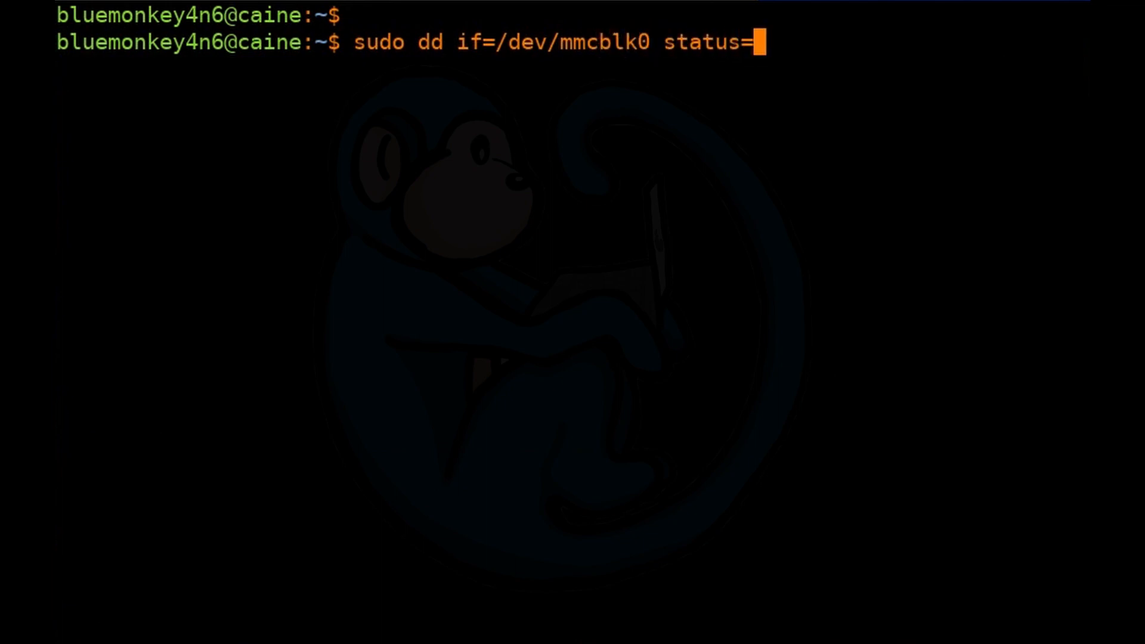
text(progre)
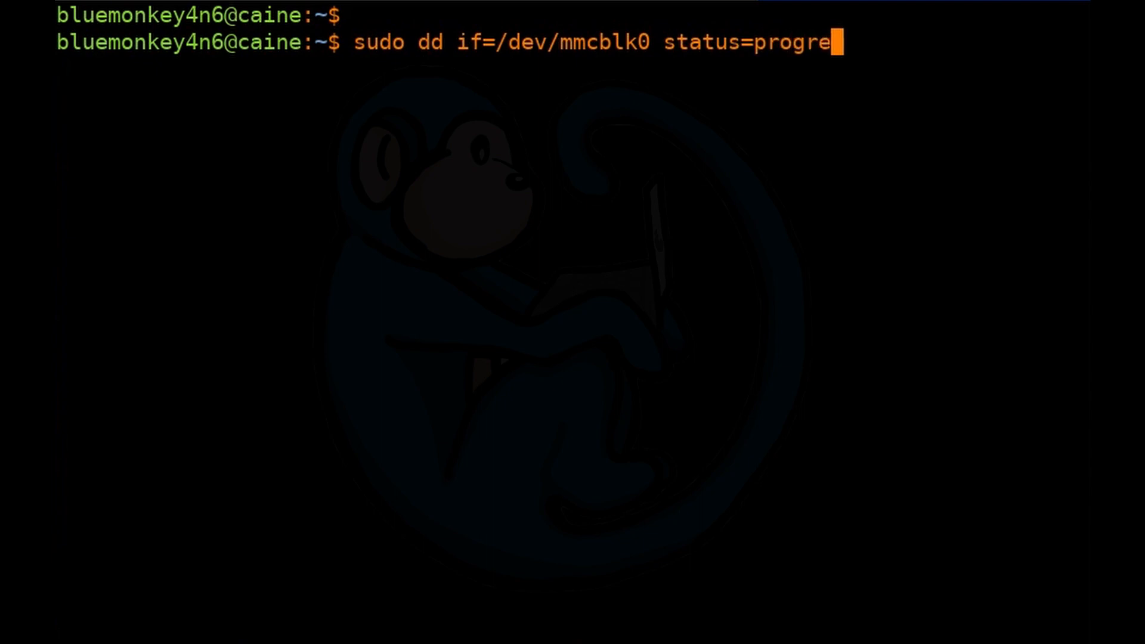
text(ss | tee)
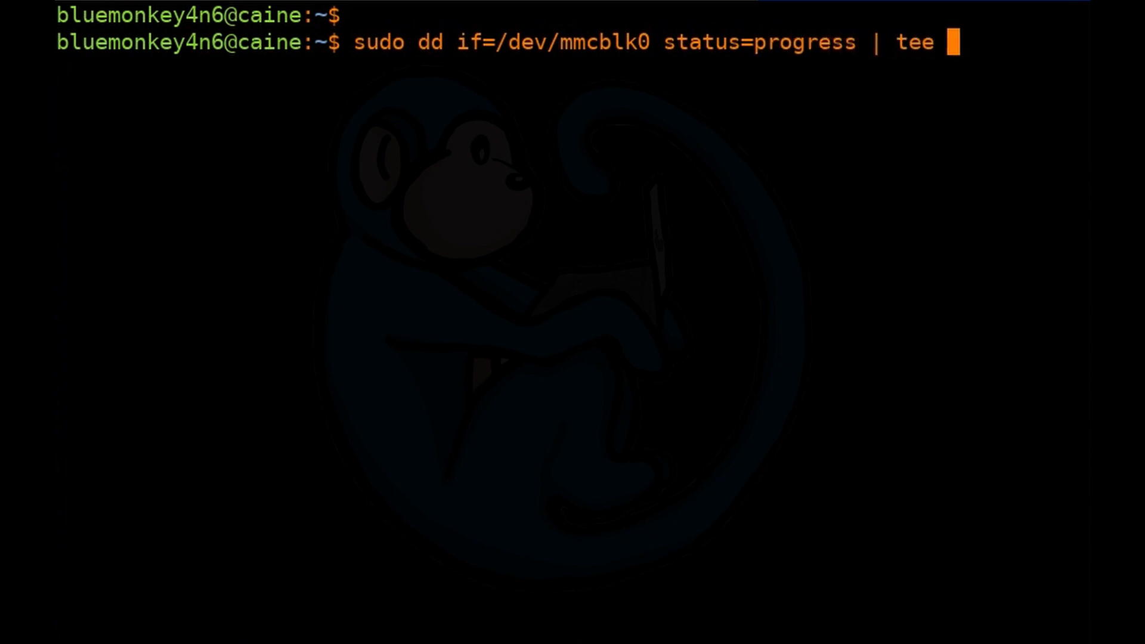
text(>(md)
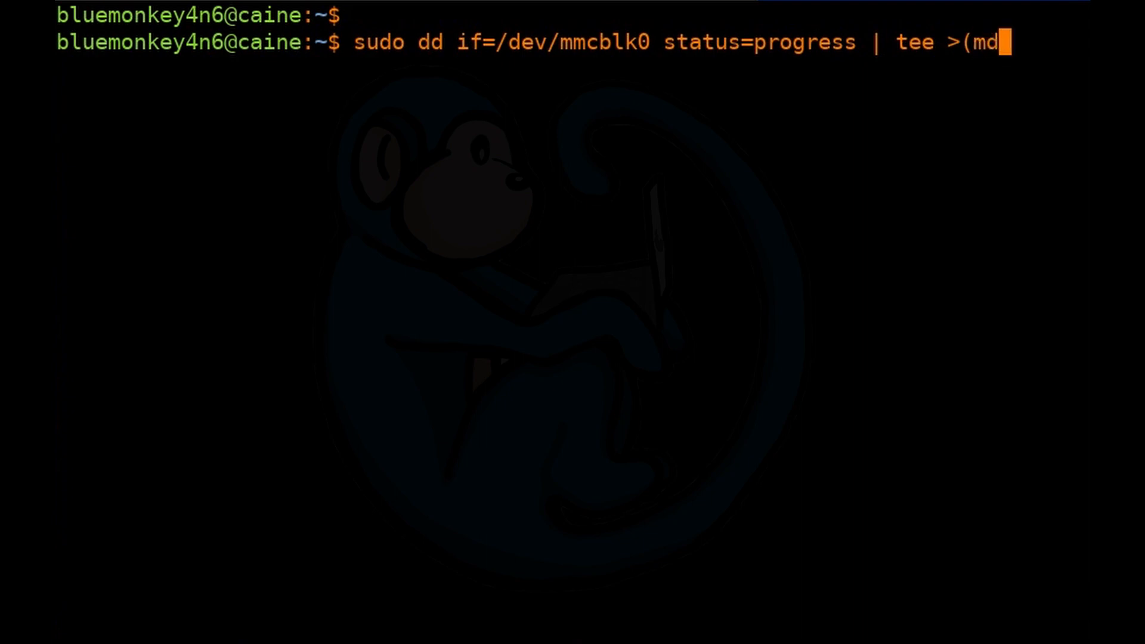
text(5sum)
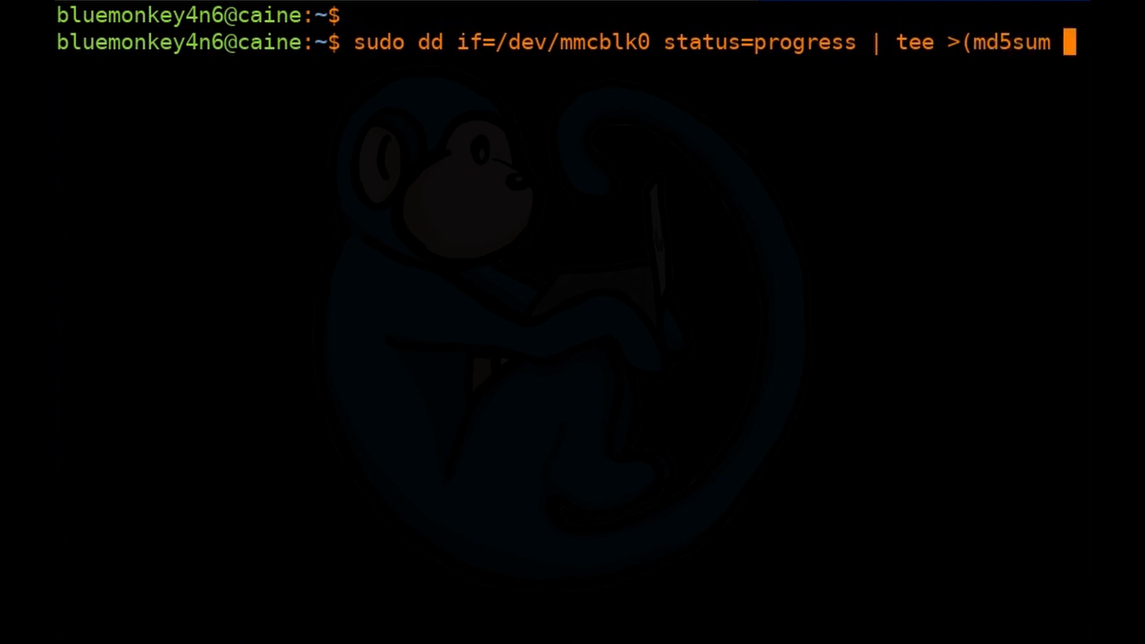
text(> /tmp/)
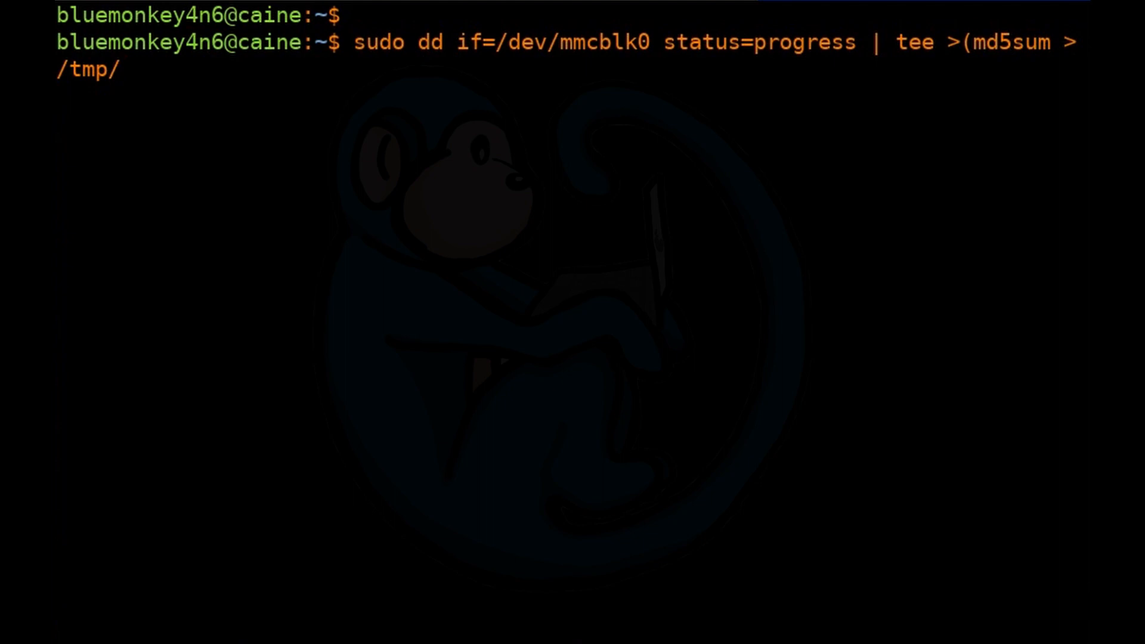
text(imaging.md)
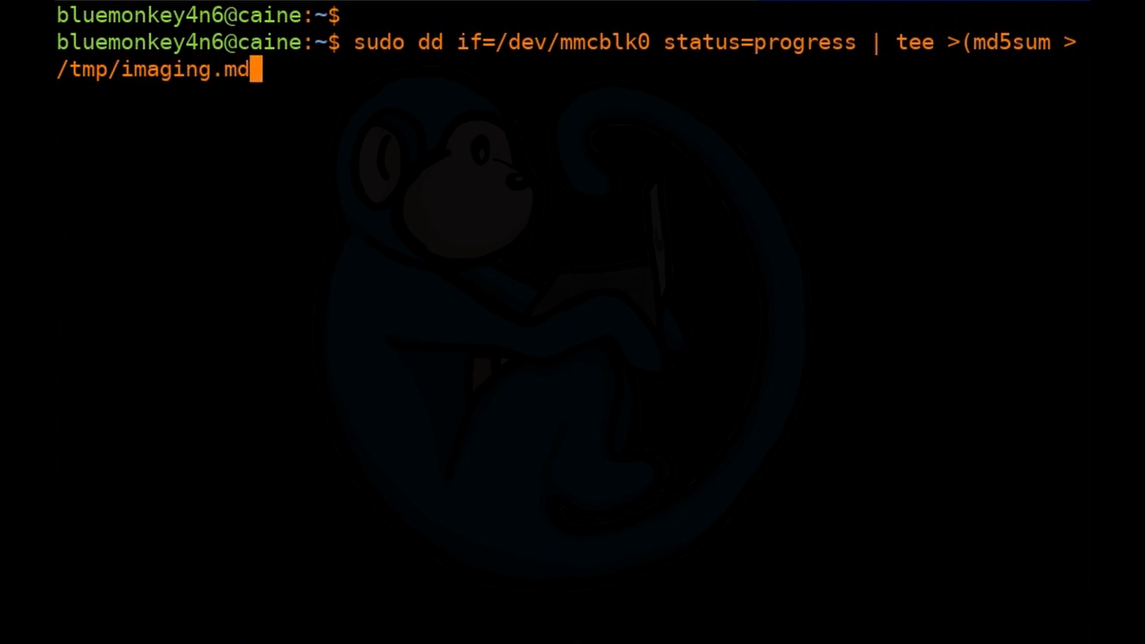
text(5))
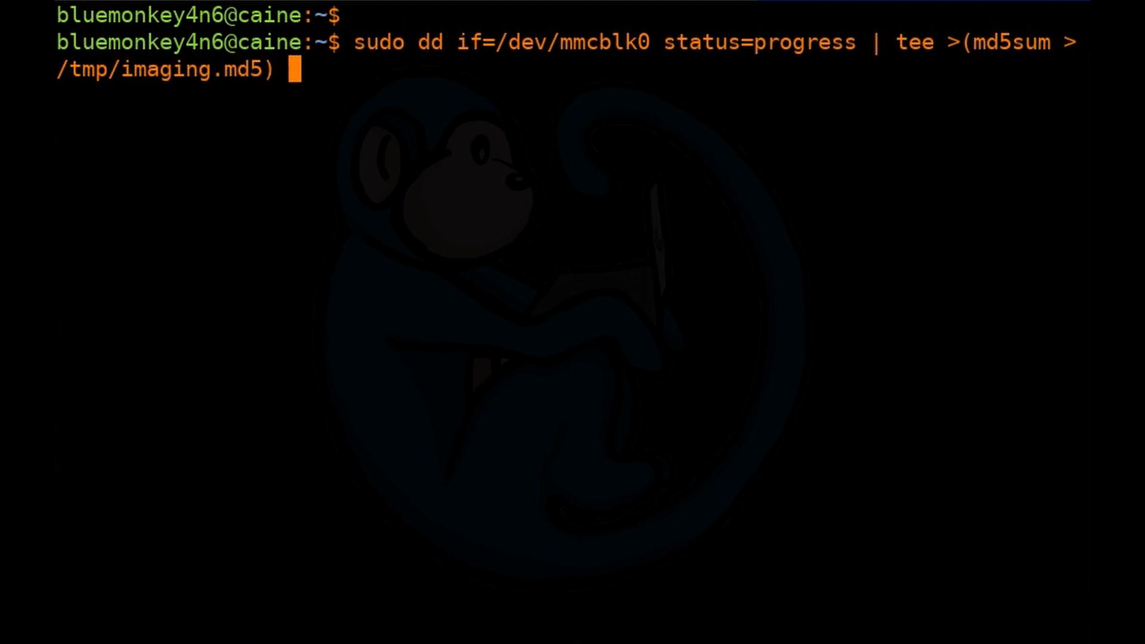
text(| dd)
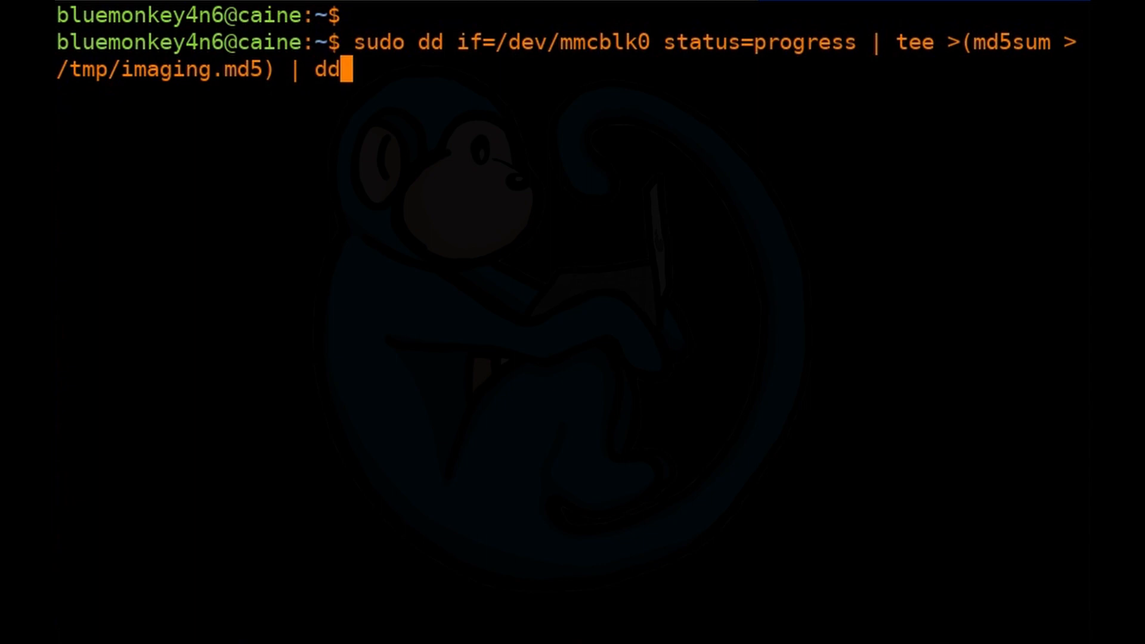
text(of)
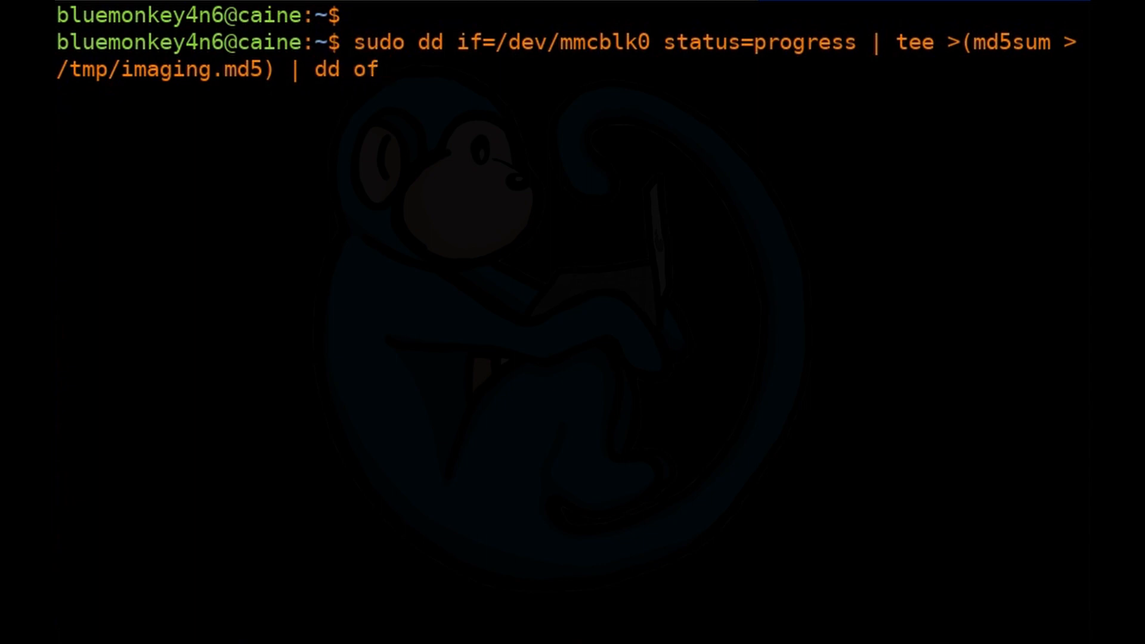
text(=sr1)
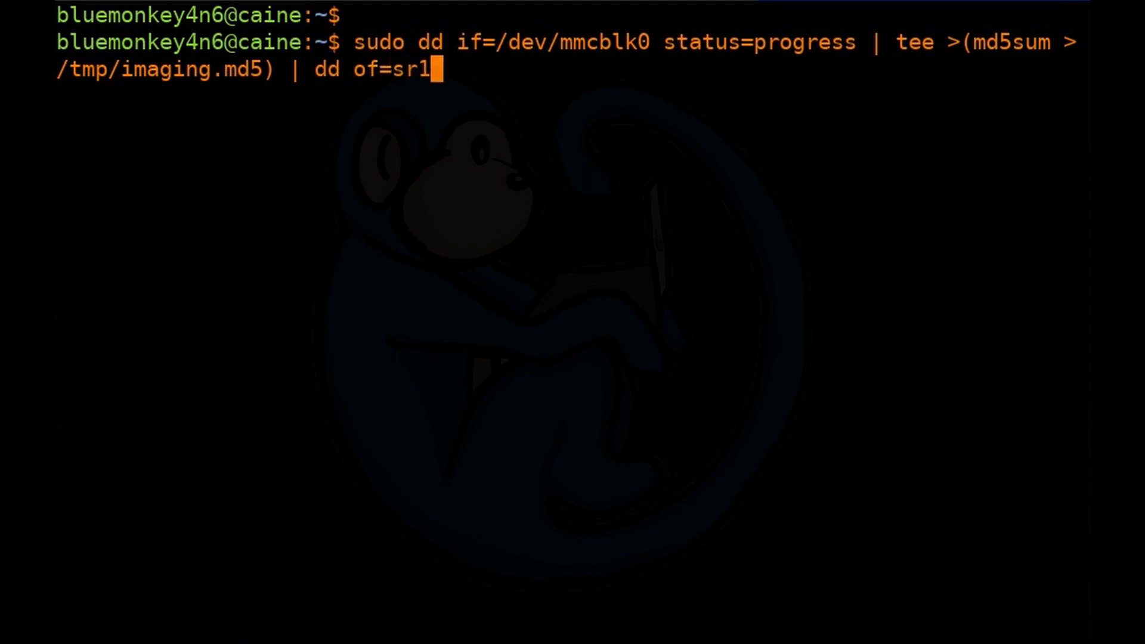
text(.dd)
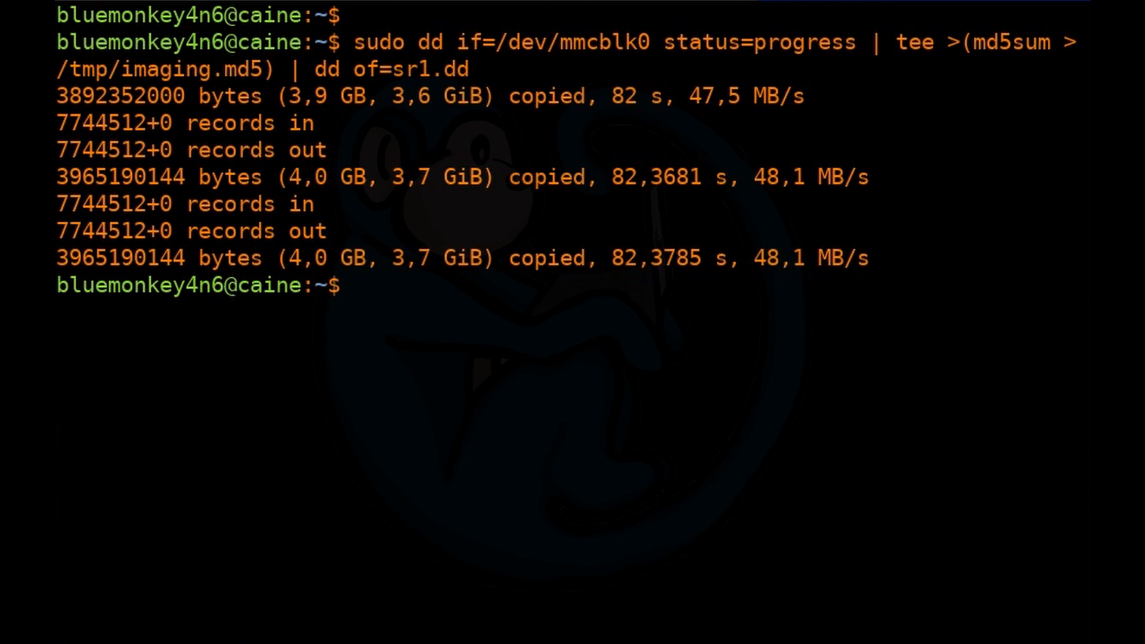
Step: Print the stored hash from /tmp/imaging.md5 and begin an md5sum command to verify the image
text(cat /tmp/)
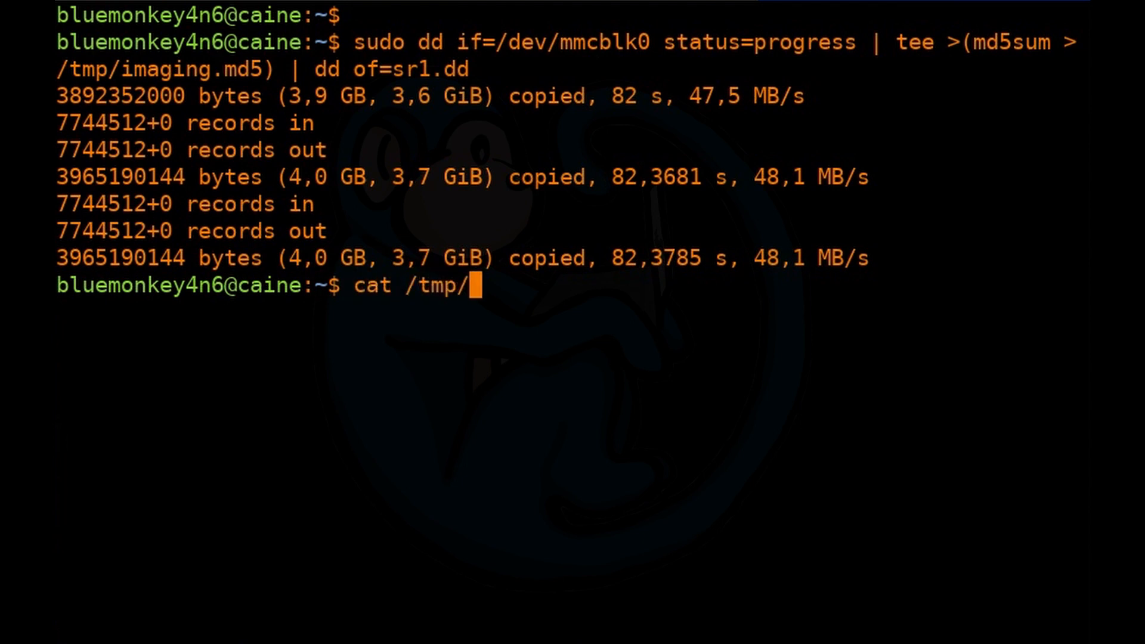
text(imaging.md5)
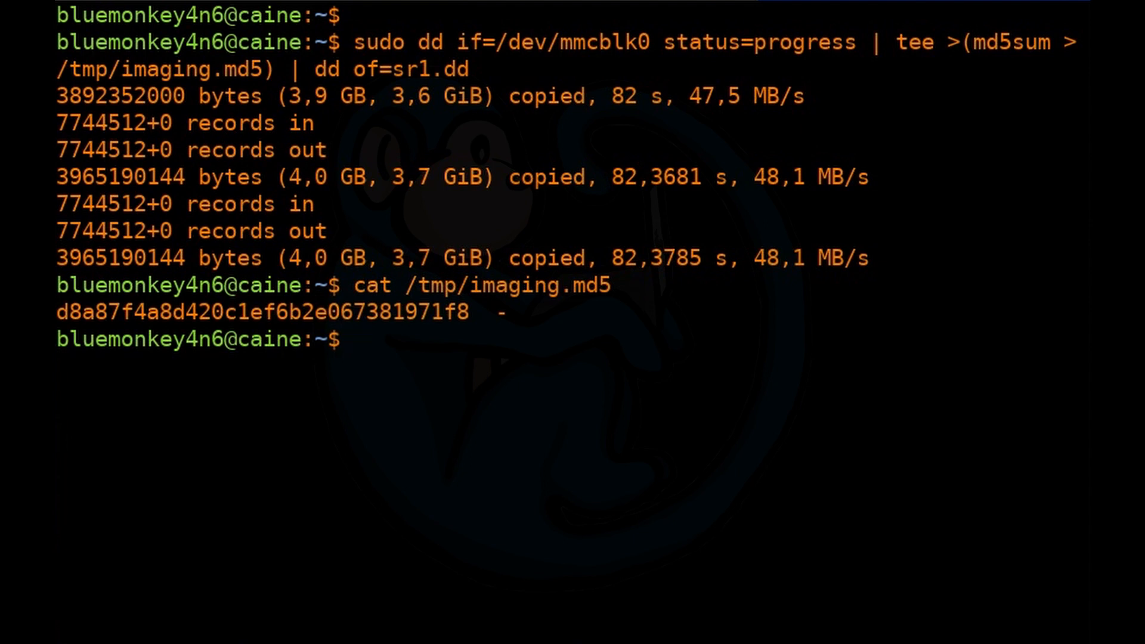
text(md5s)
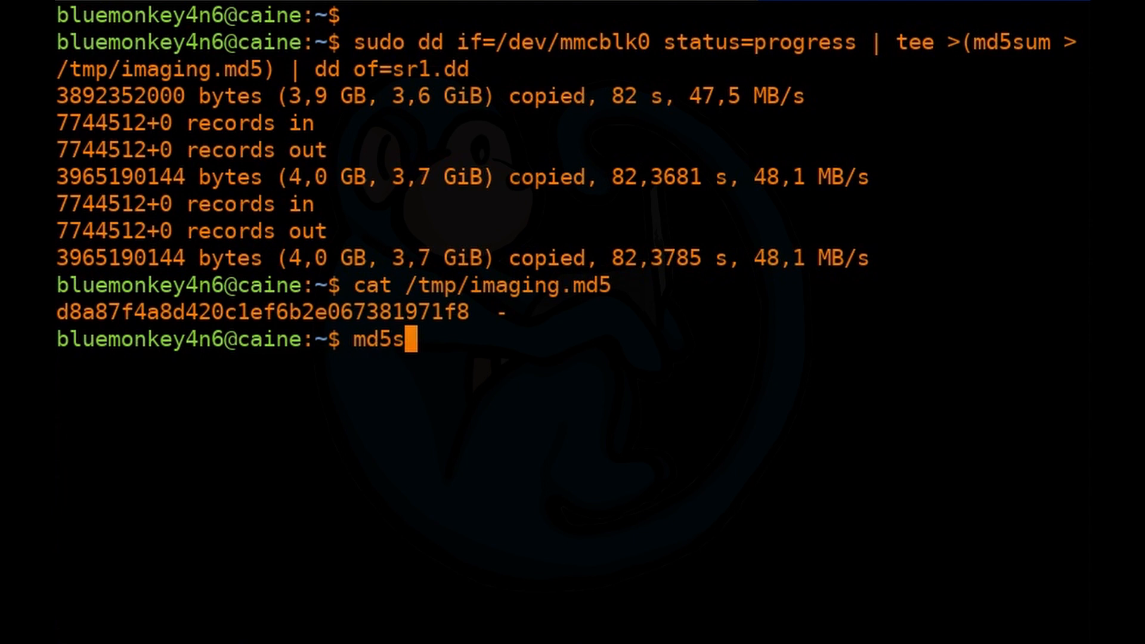
text(um)
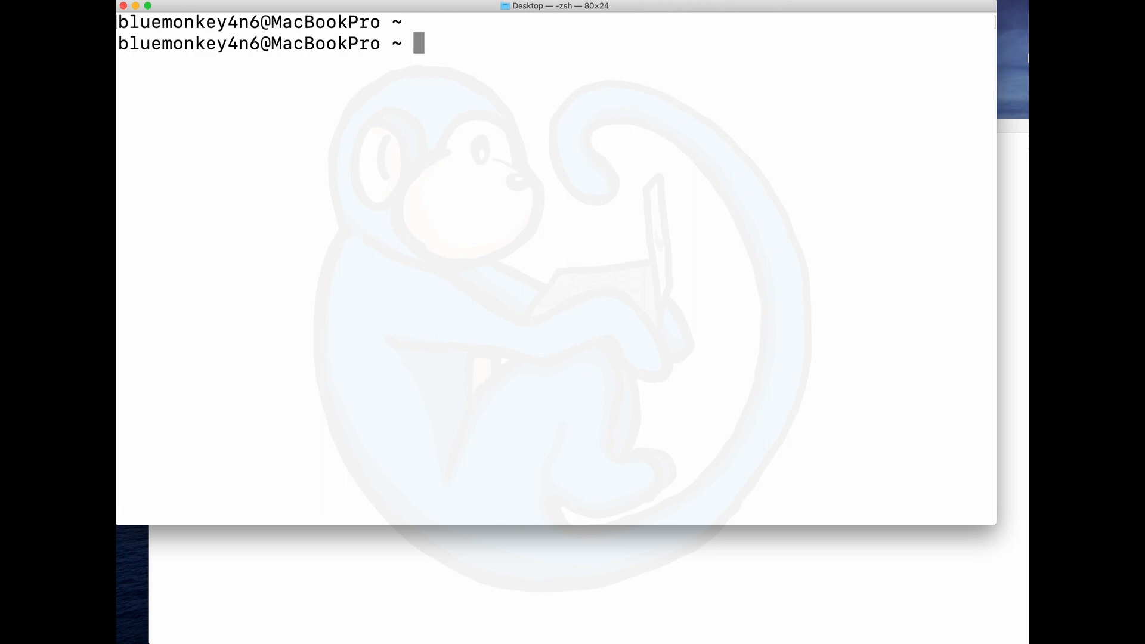
Step: Run sudo dd if=/dev/disk2 of=/dev/null to read the whole disk as root
text(su)
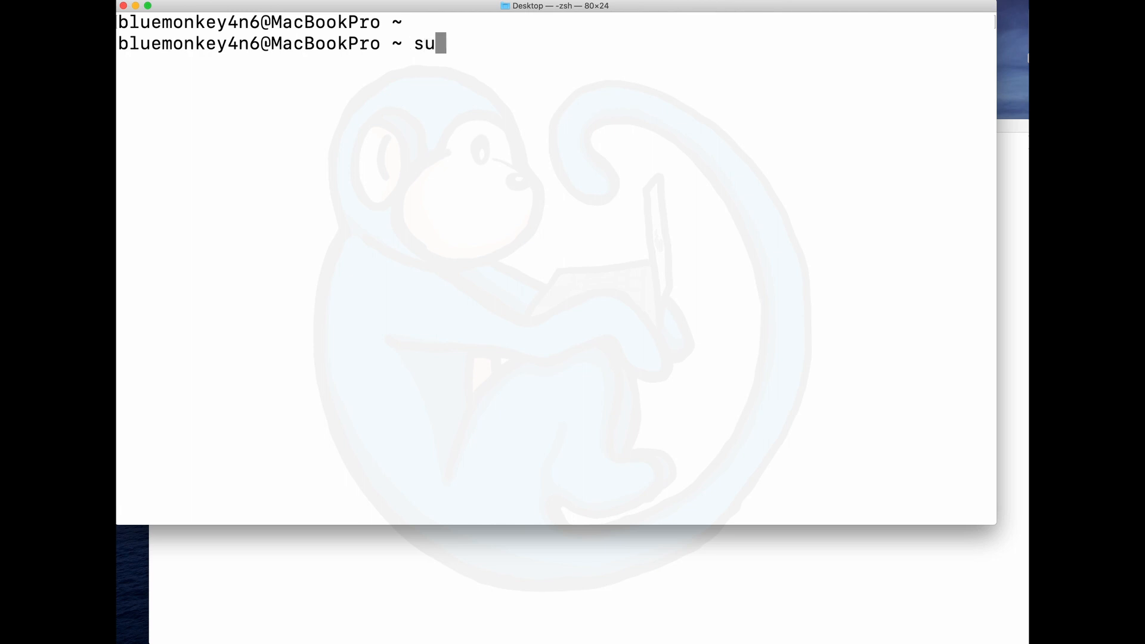
text(do dd)
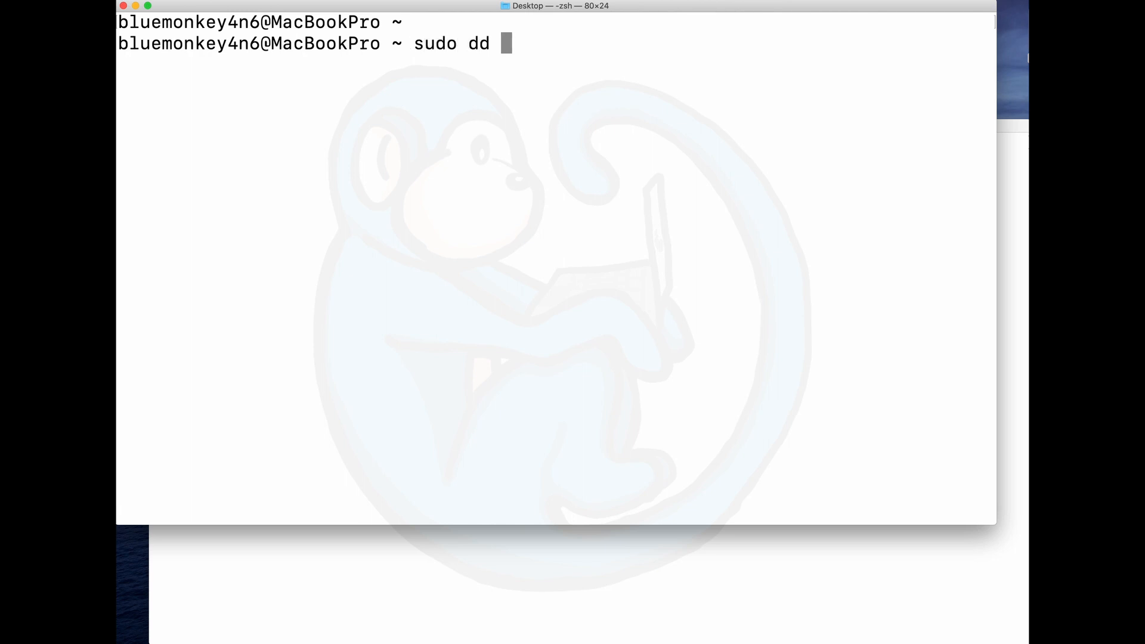
text(if=/)
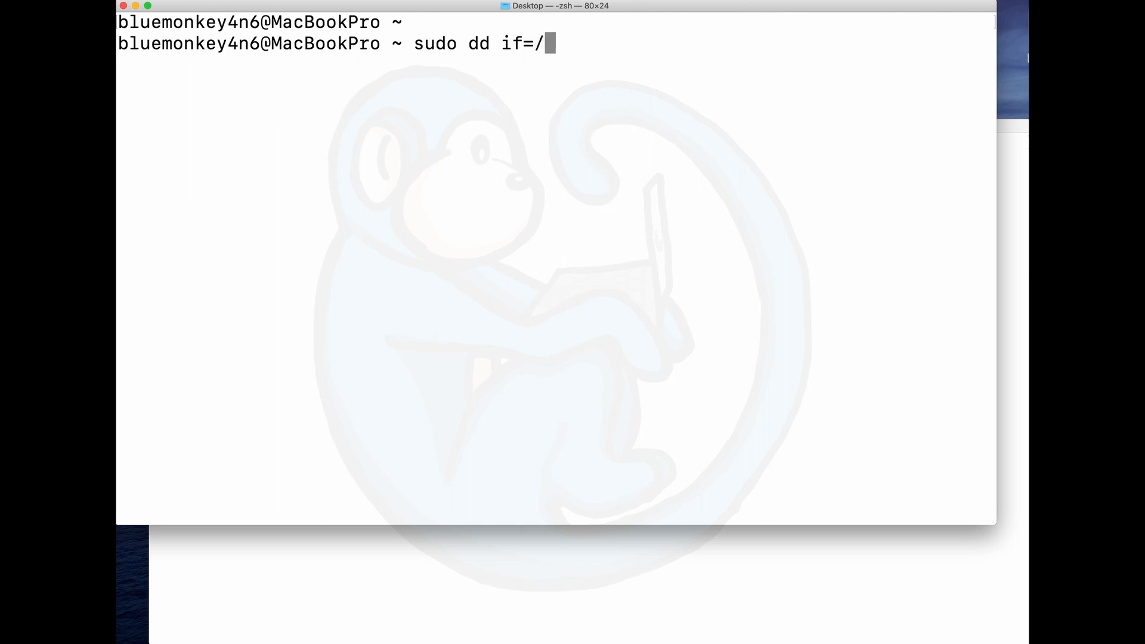
text(dev/disk2 of)
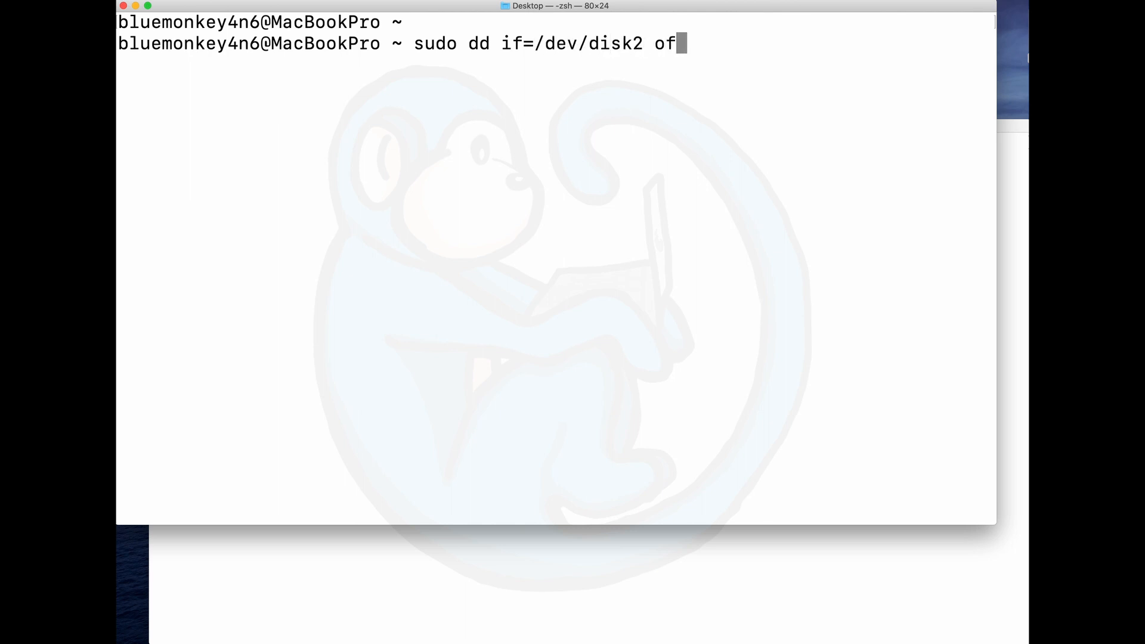
text(=/dev/null)
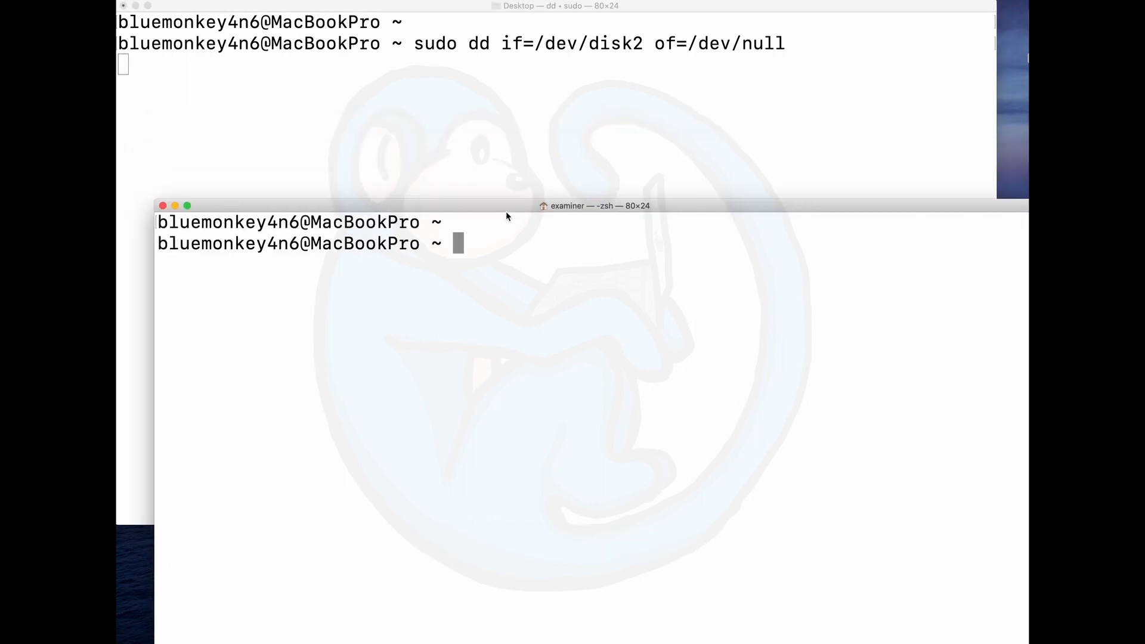
Step: List the running dd process with ps aux | grep -e ' dd' to find PID 49393
text(ps a)
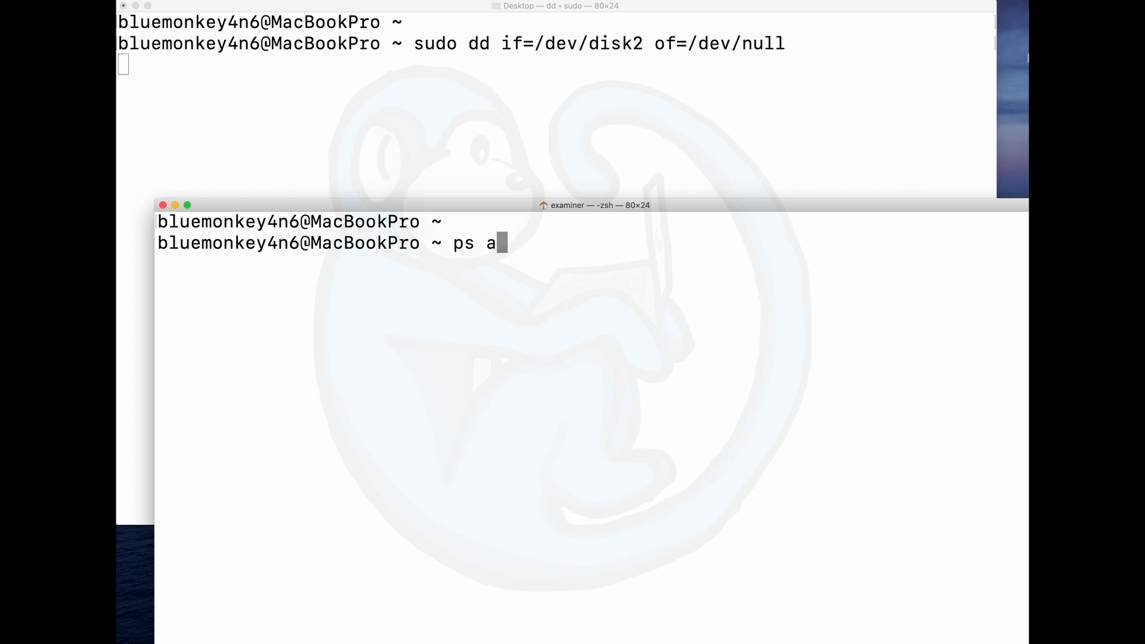
text(ux | grep -)
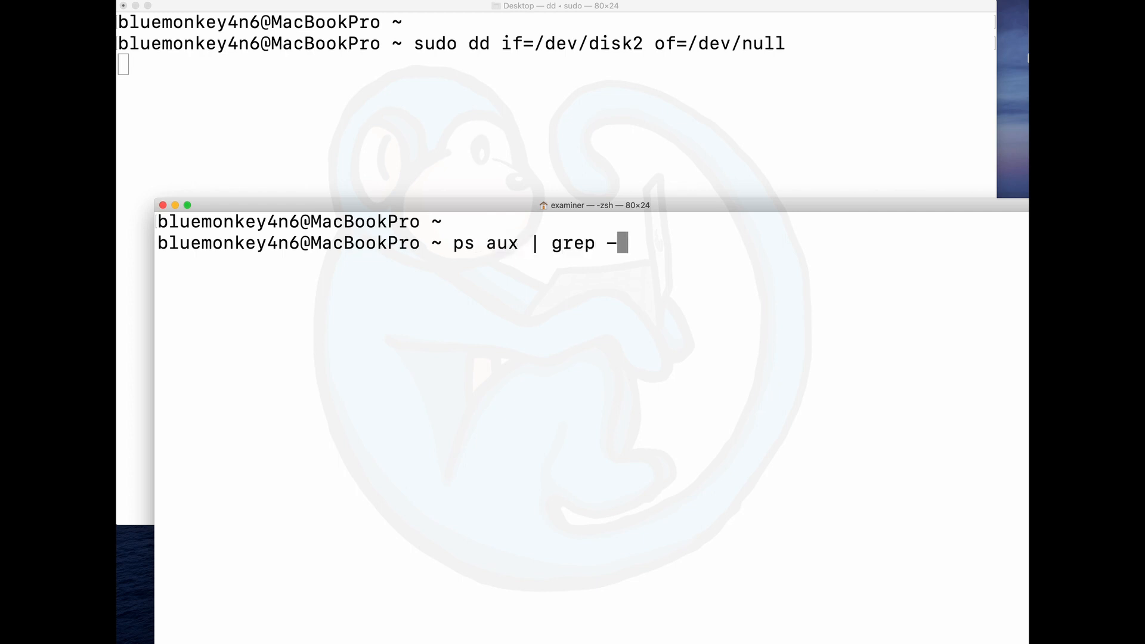
text(e ' dd")
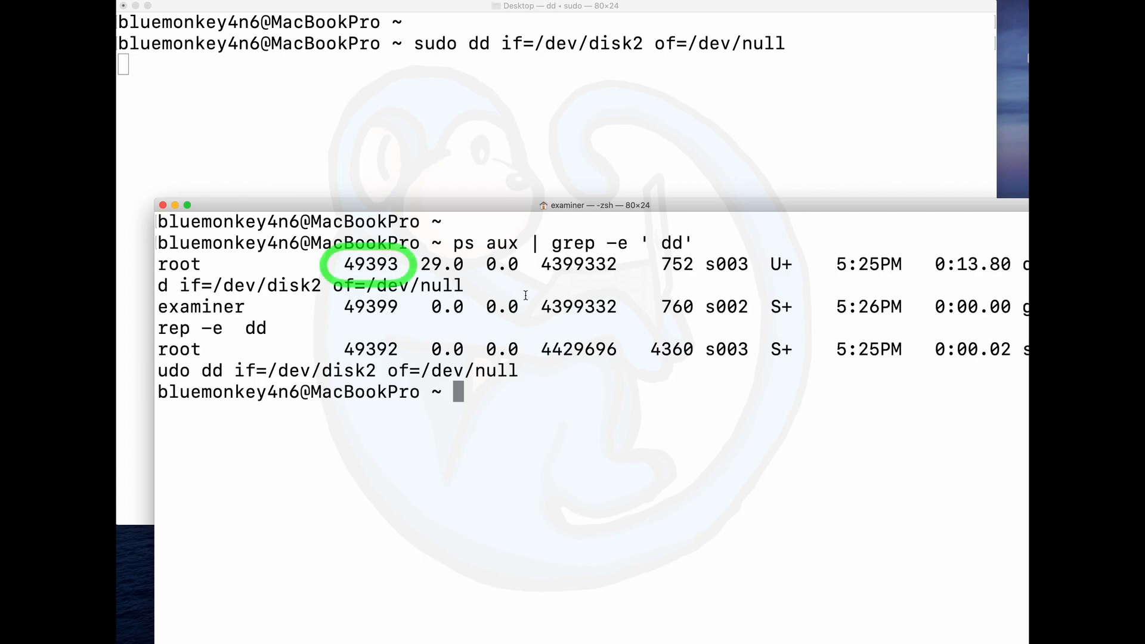
Step: Send sudo kill -SIGINFO 49393 twice so dd prints progress reports
text(sudo ki)
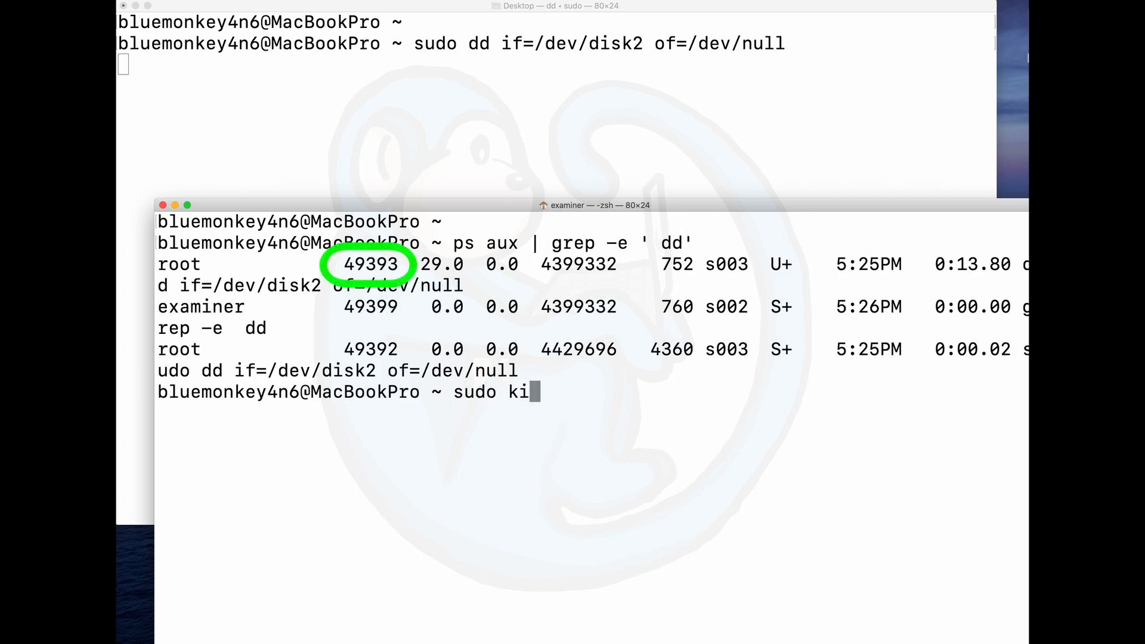
text(ll -SIGI)
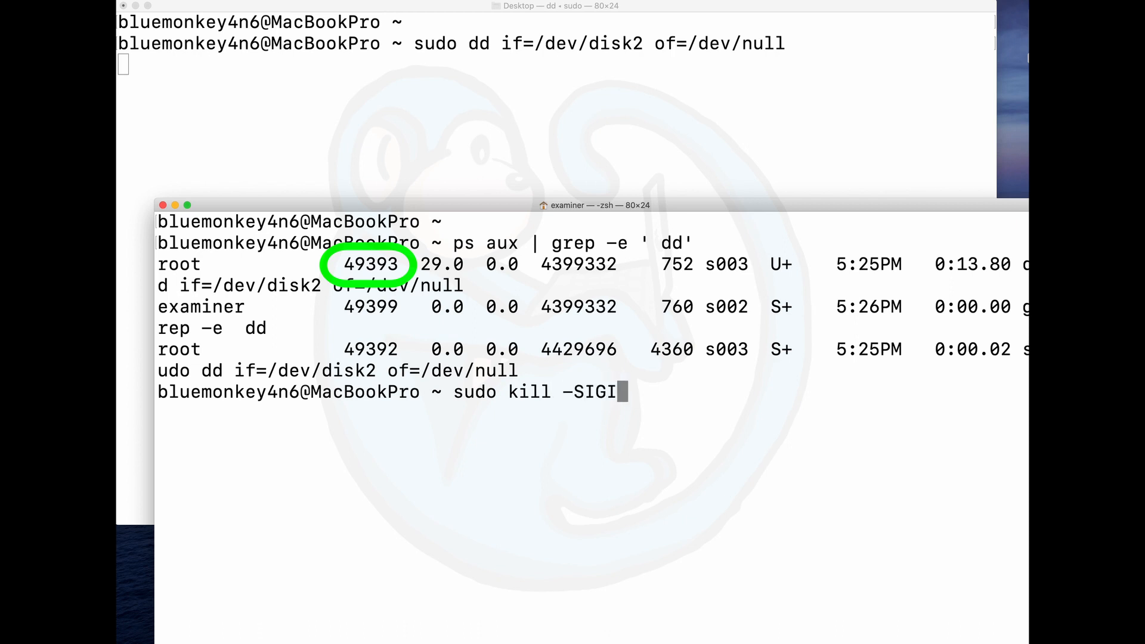
text(NFO 4)
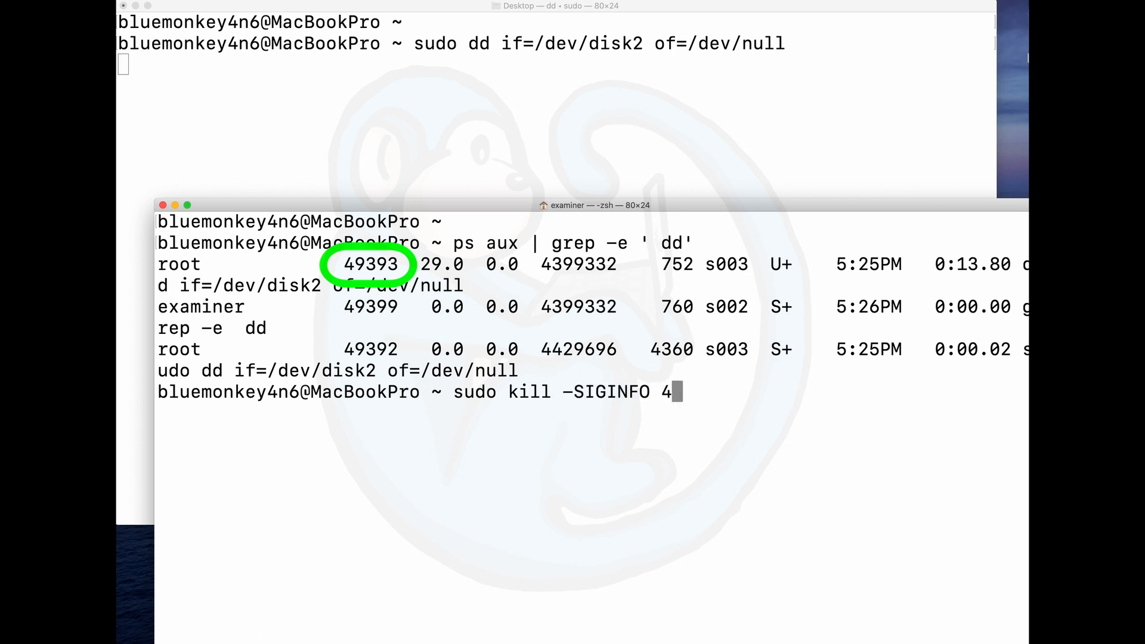
text(9393)
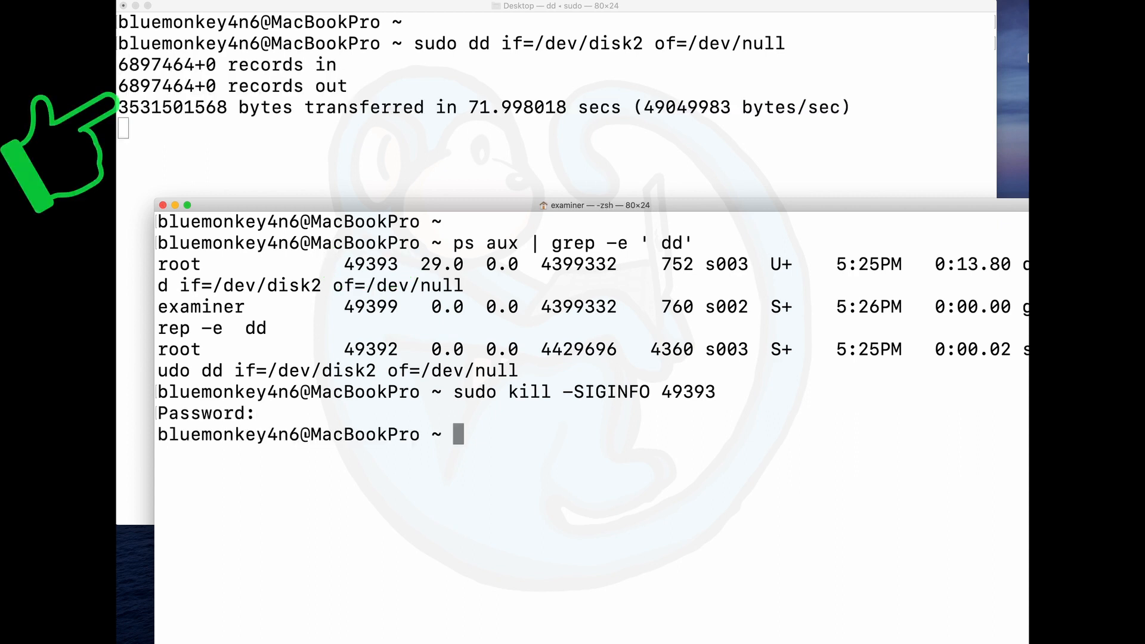
text(sudo kill -SIGINFO 49393)
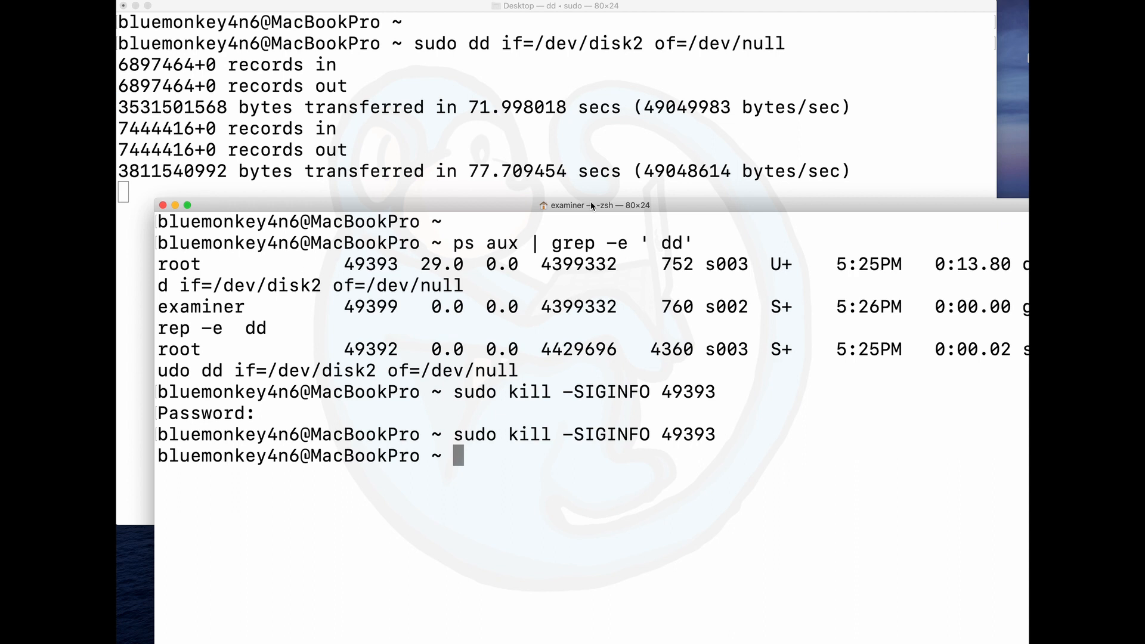
key(Return)
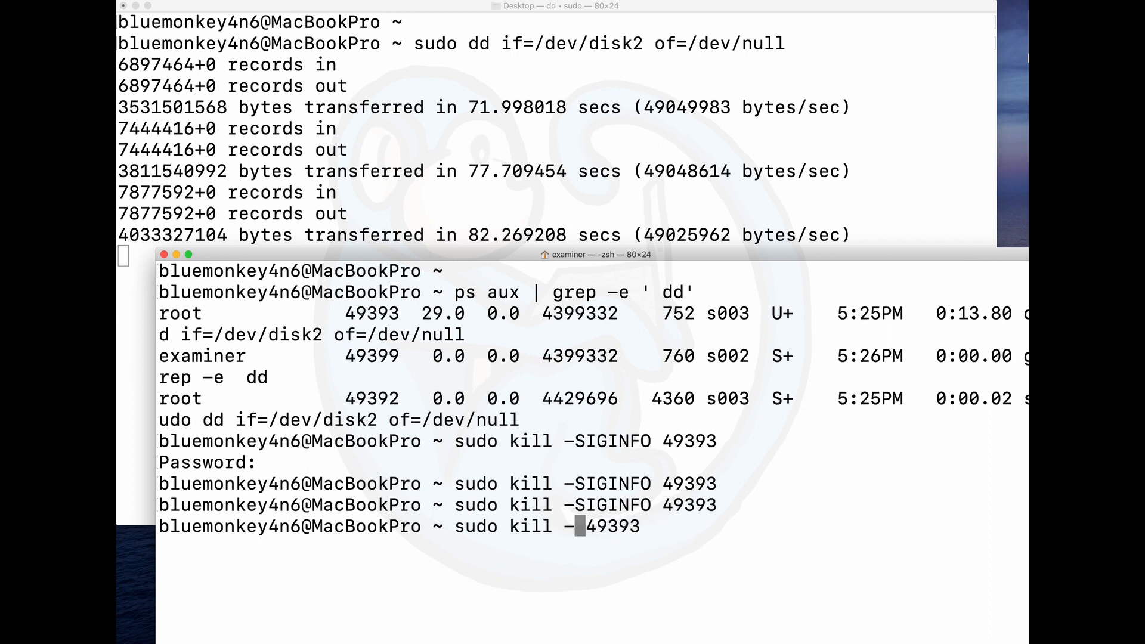
Step: Send signal 29 to PID 49393 as the numeric form of SIGINFO
text(29)
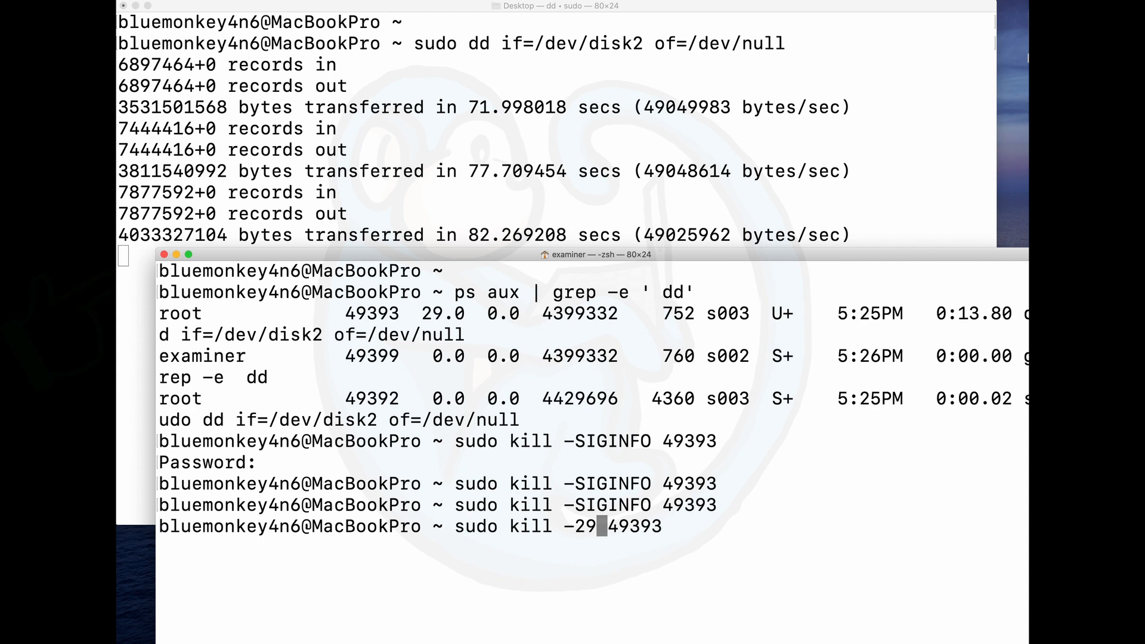
key(Return)
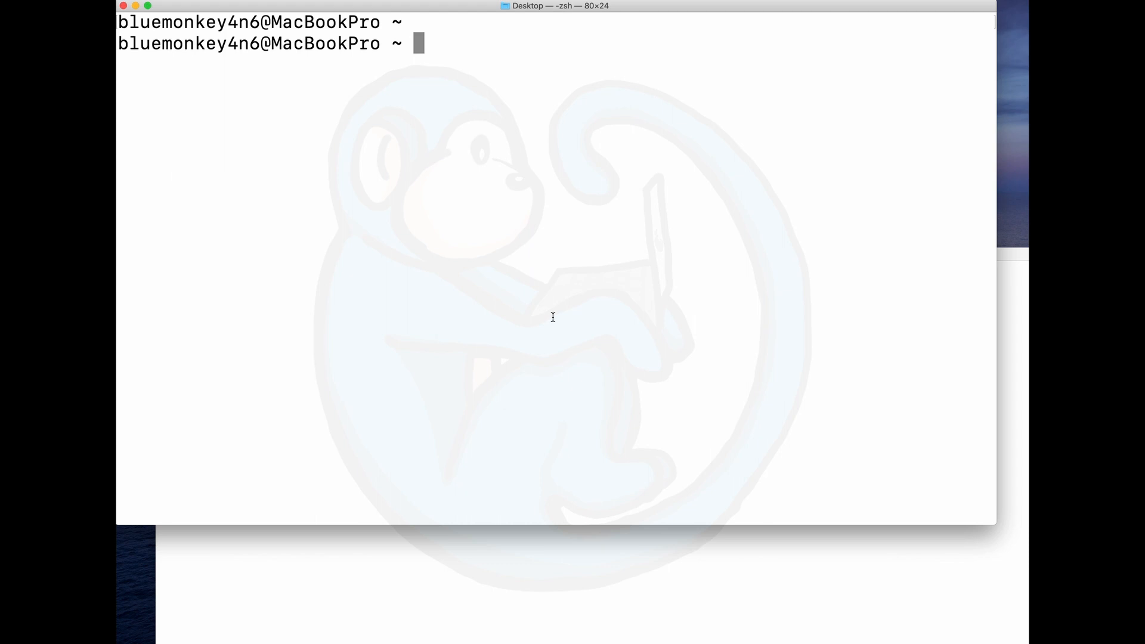
Step: Rerun sudo dd if=/dev/disk2 of=/dev/null and get two status reports with Ctrl-T
text(sudo dd if=/dev/disk2 of=/dev/null)
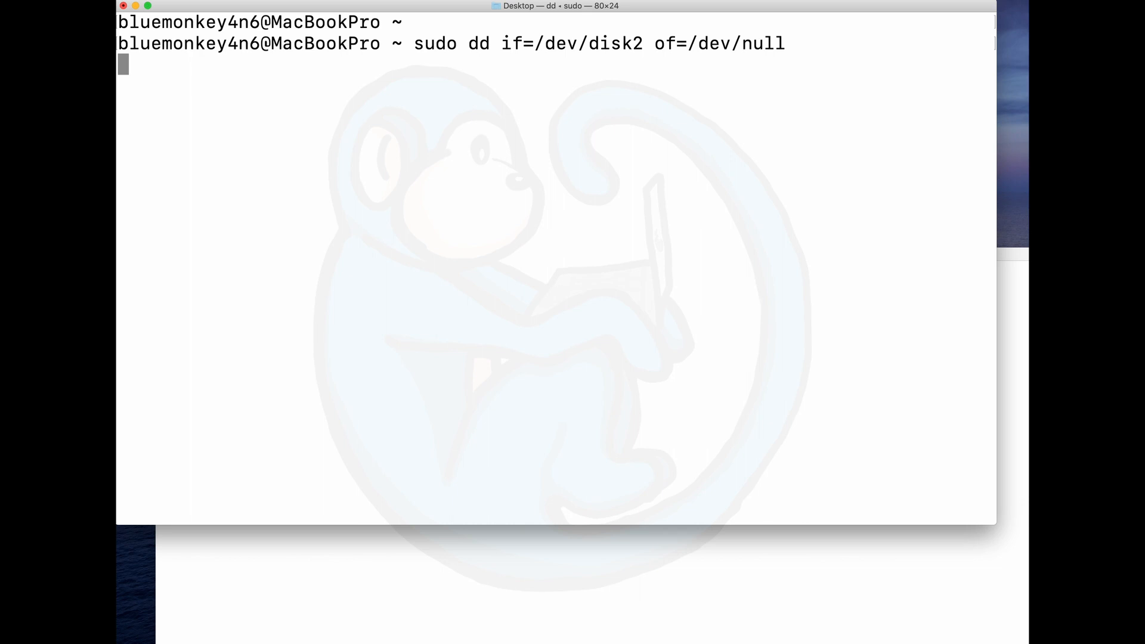
key(ctrl+t)
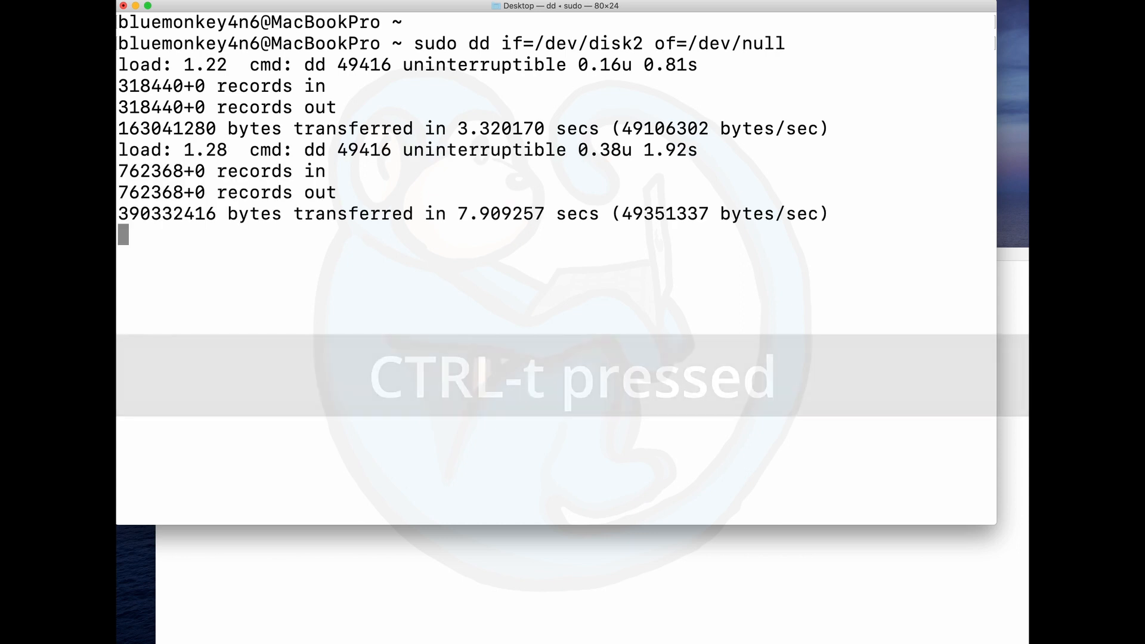
key(ctrl+t)
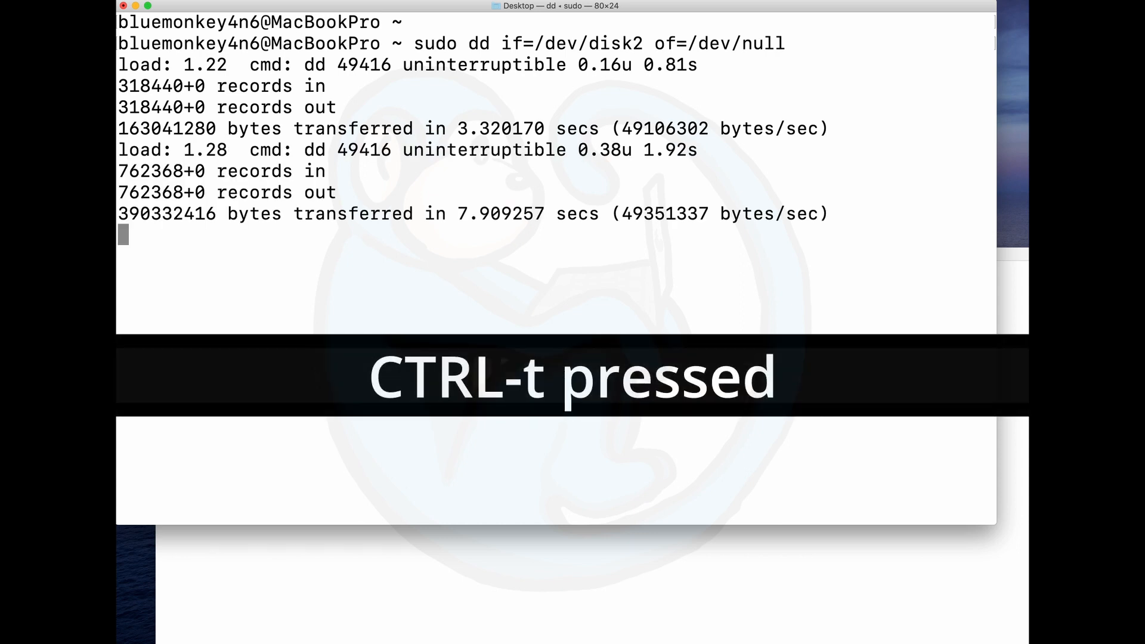